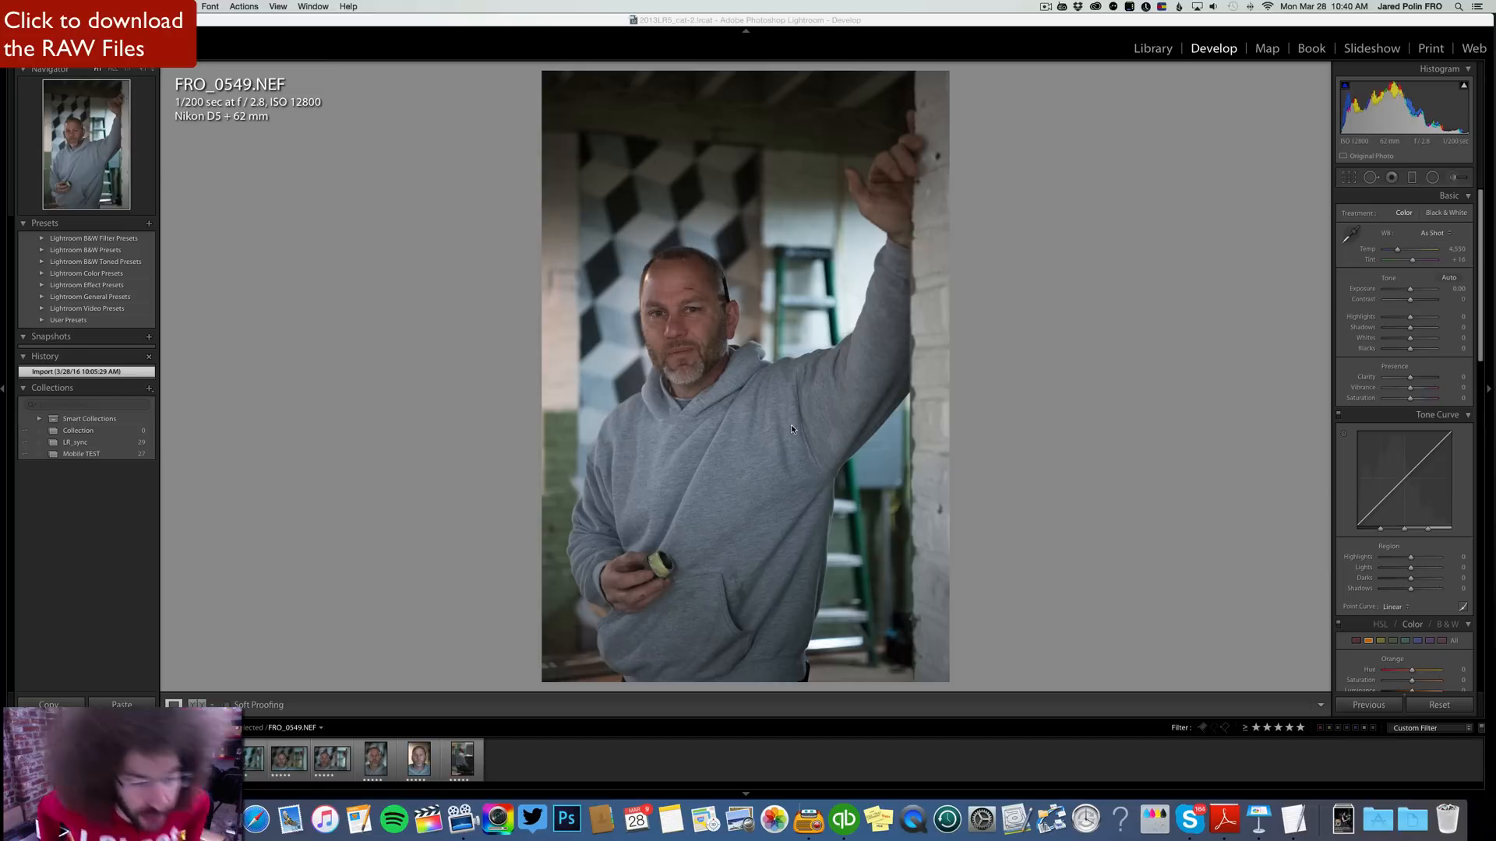
mouse_move(512, 387)
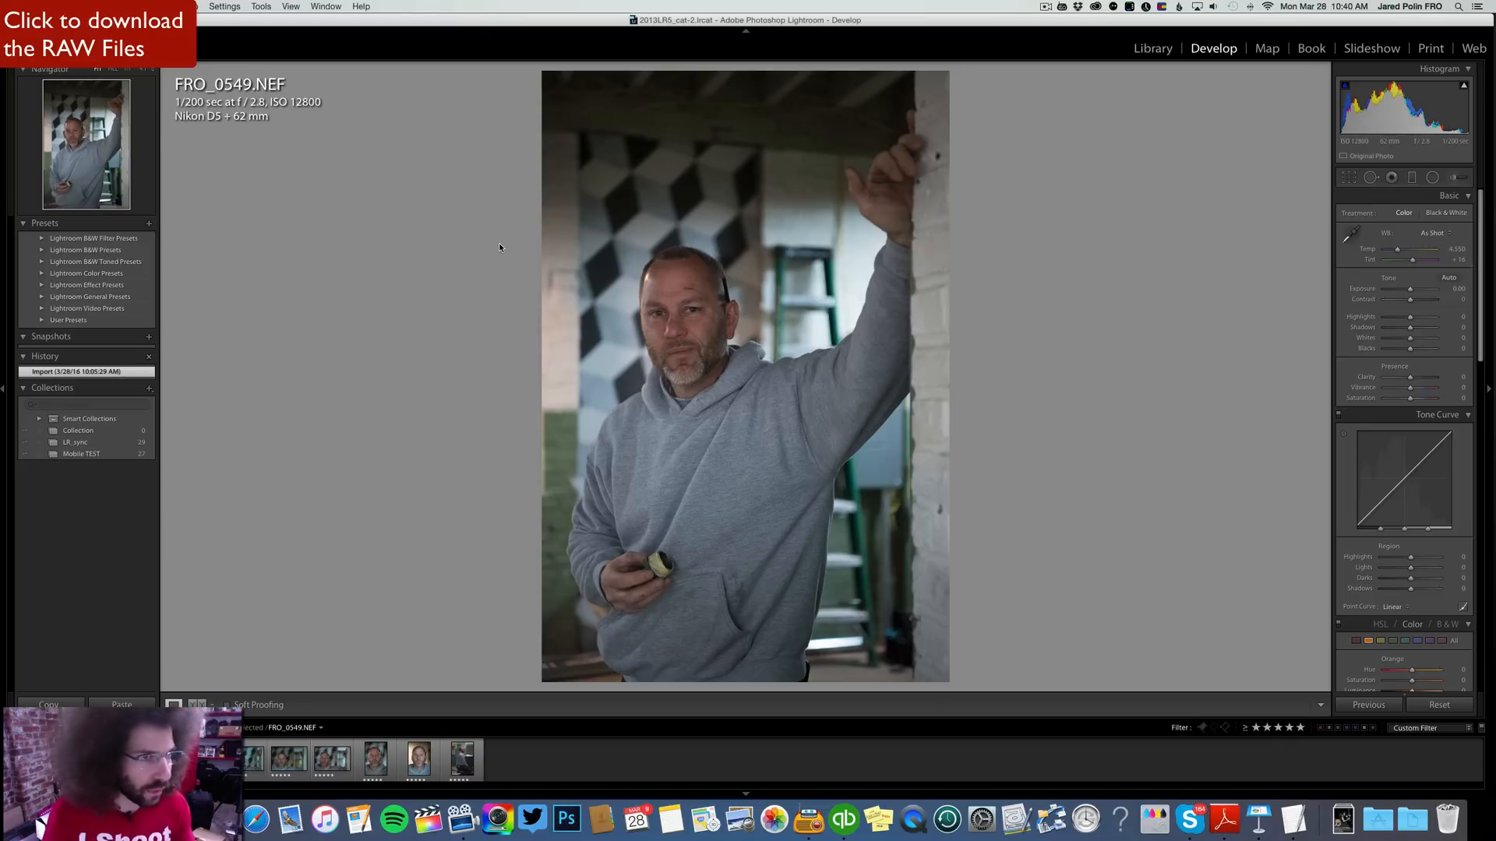
mouse_move(694, 308)
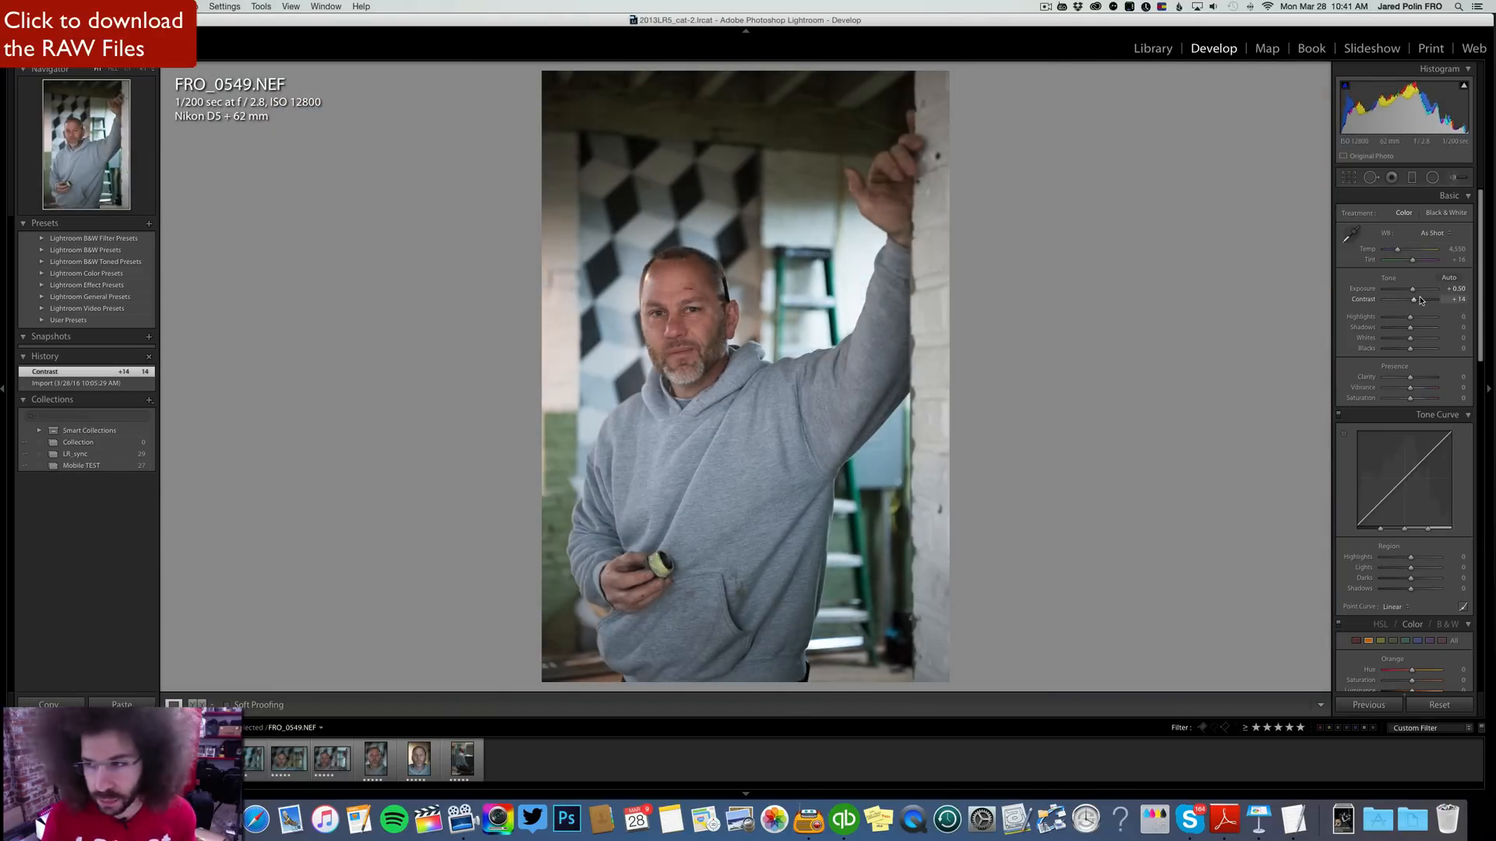
Apply the Medium Contrast point curve to FRO_0549, briefly try Black & White, then revert to Color.
left_click(1394, 606)
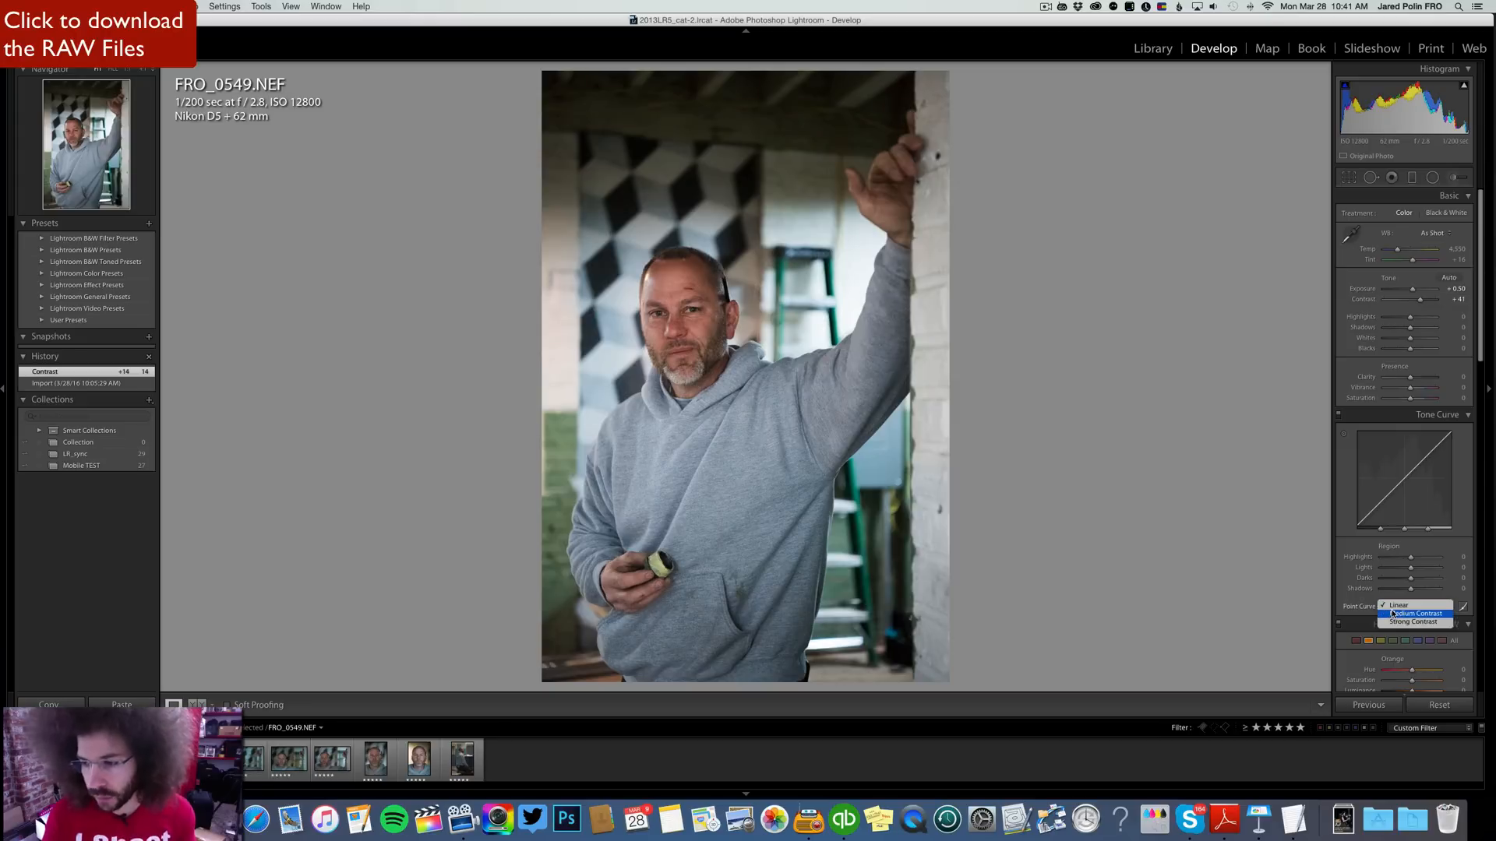
left_click(1412, 613)
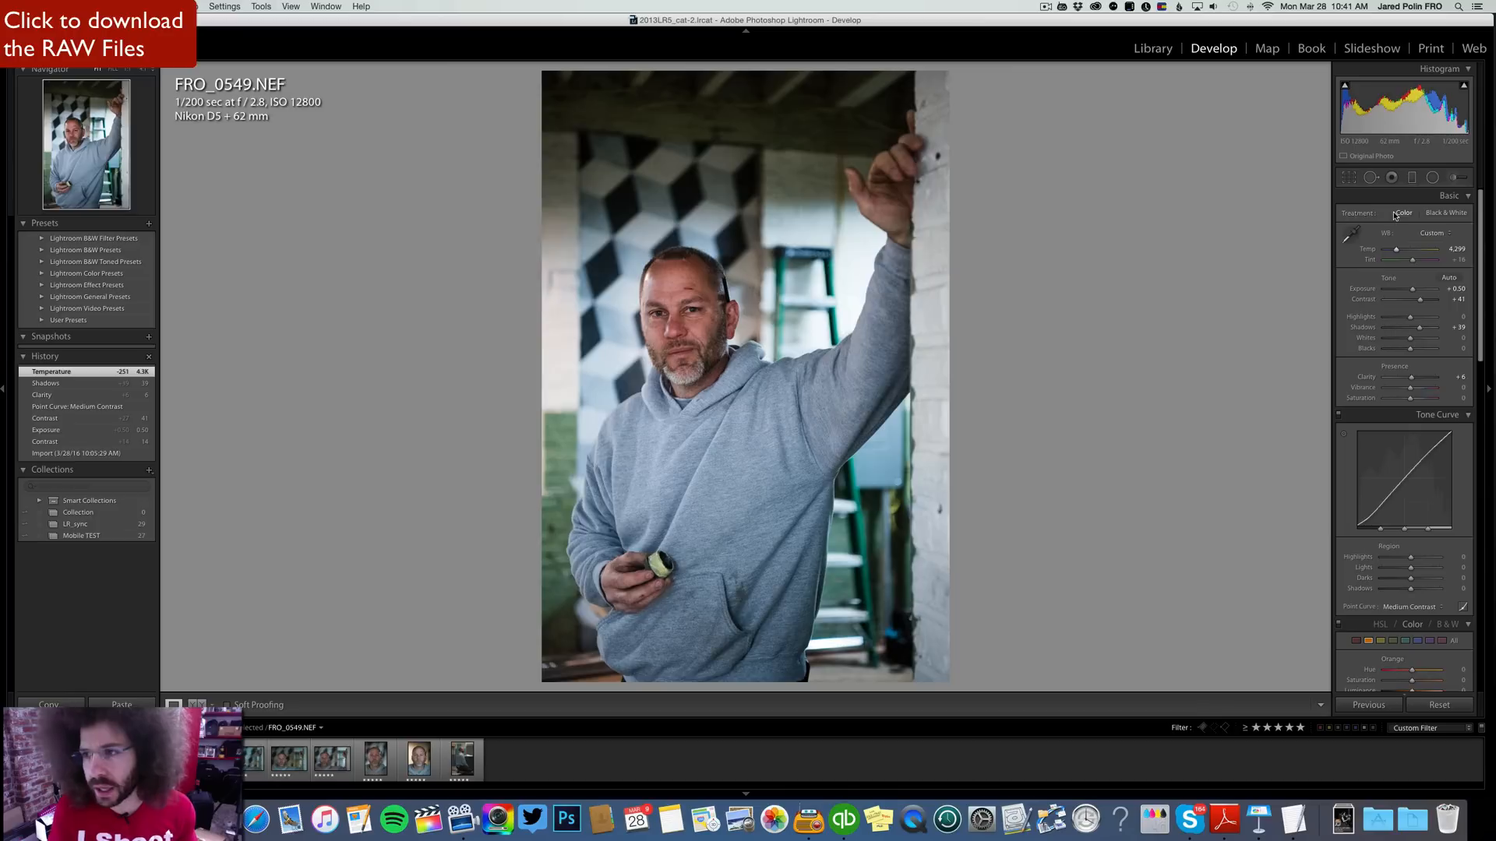
left_click(1446, 212)
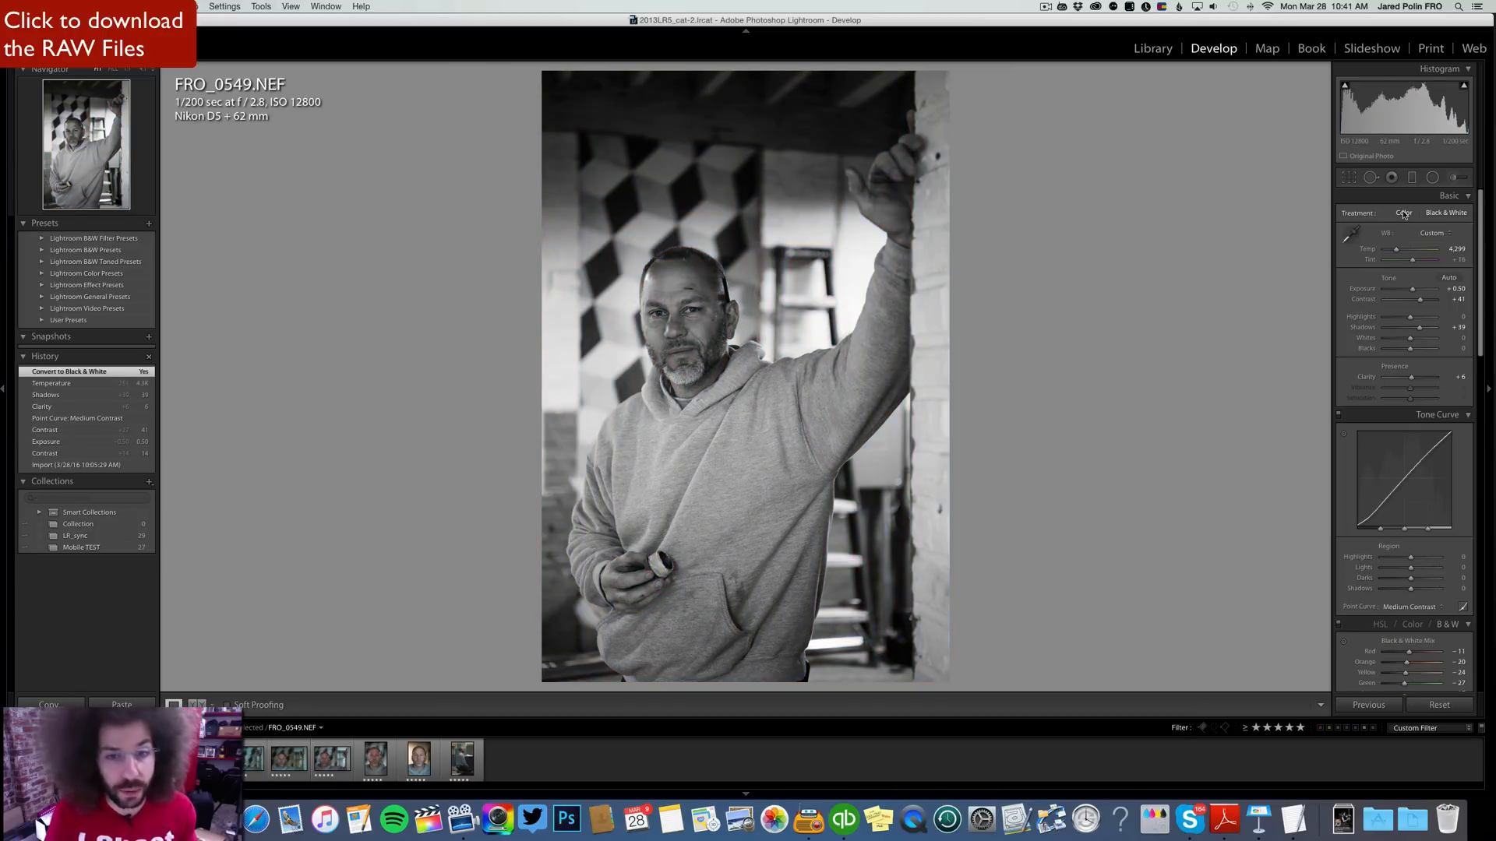
left_click(1403, 212)
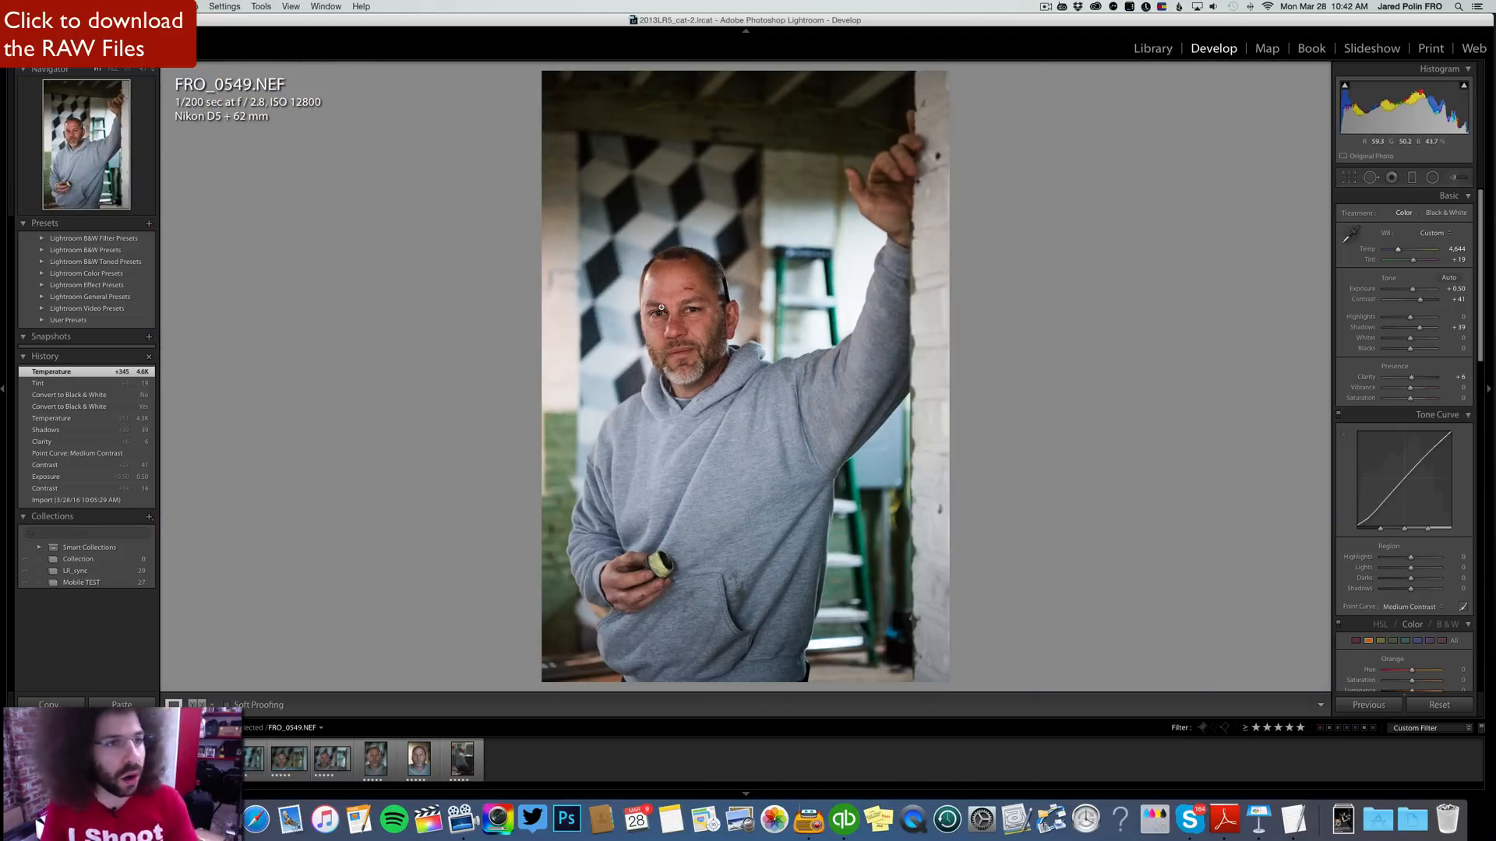
mouse_move(680, 316)
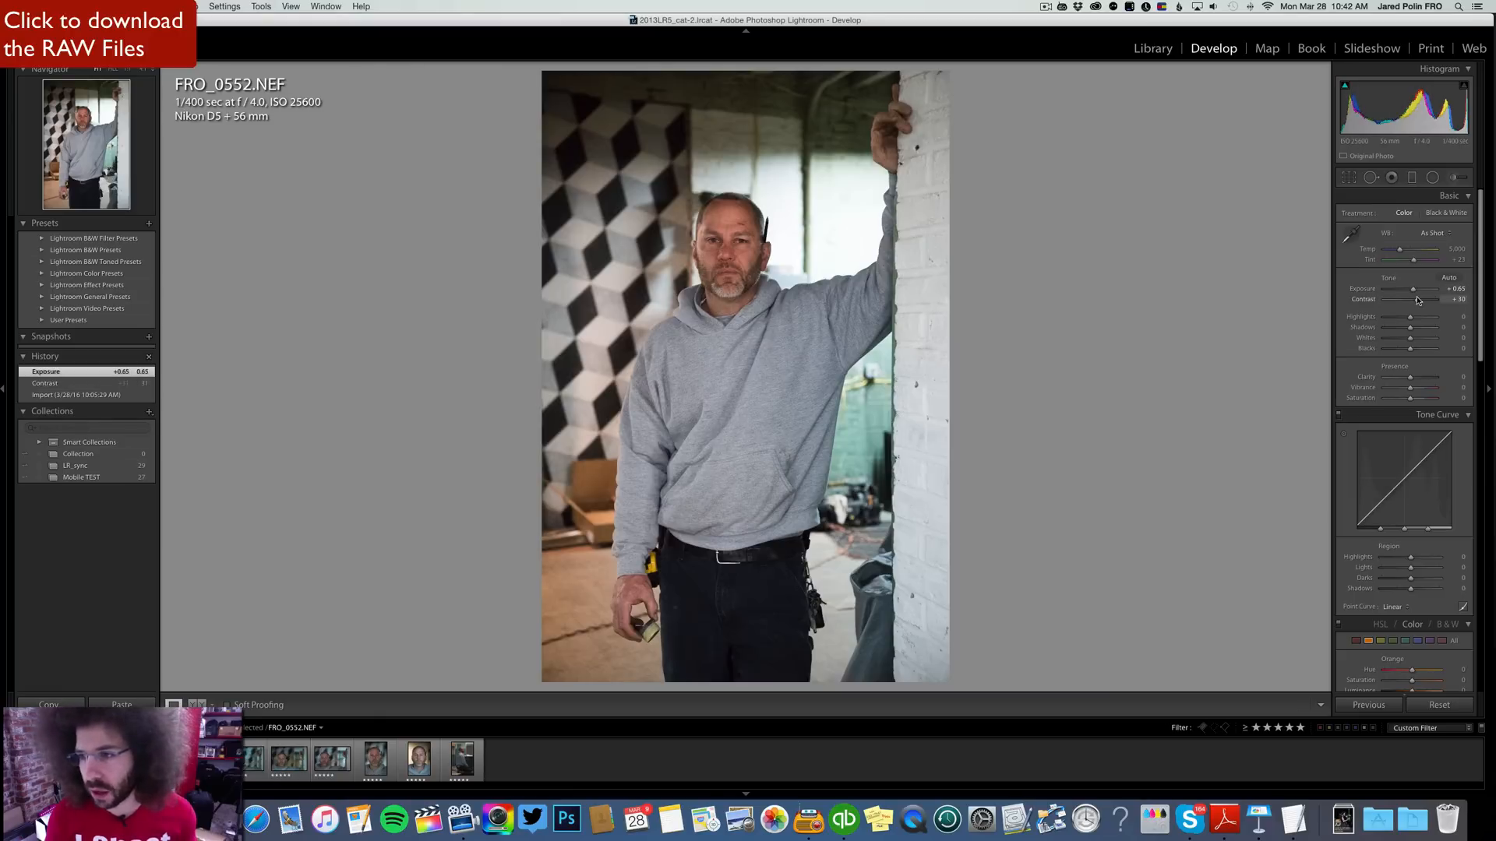
Set FRO_0552's point curve to the Medium Contrast preset.
left_click(1402, 606)
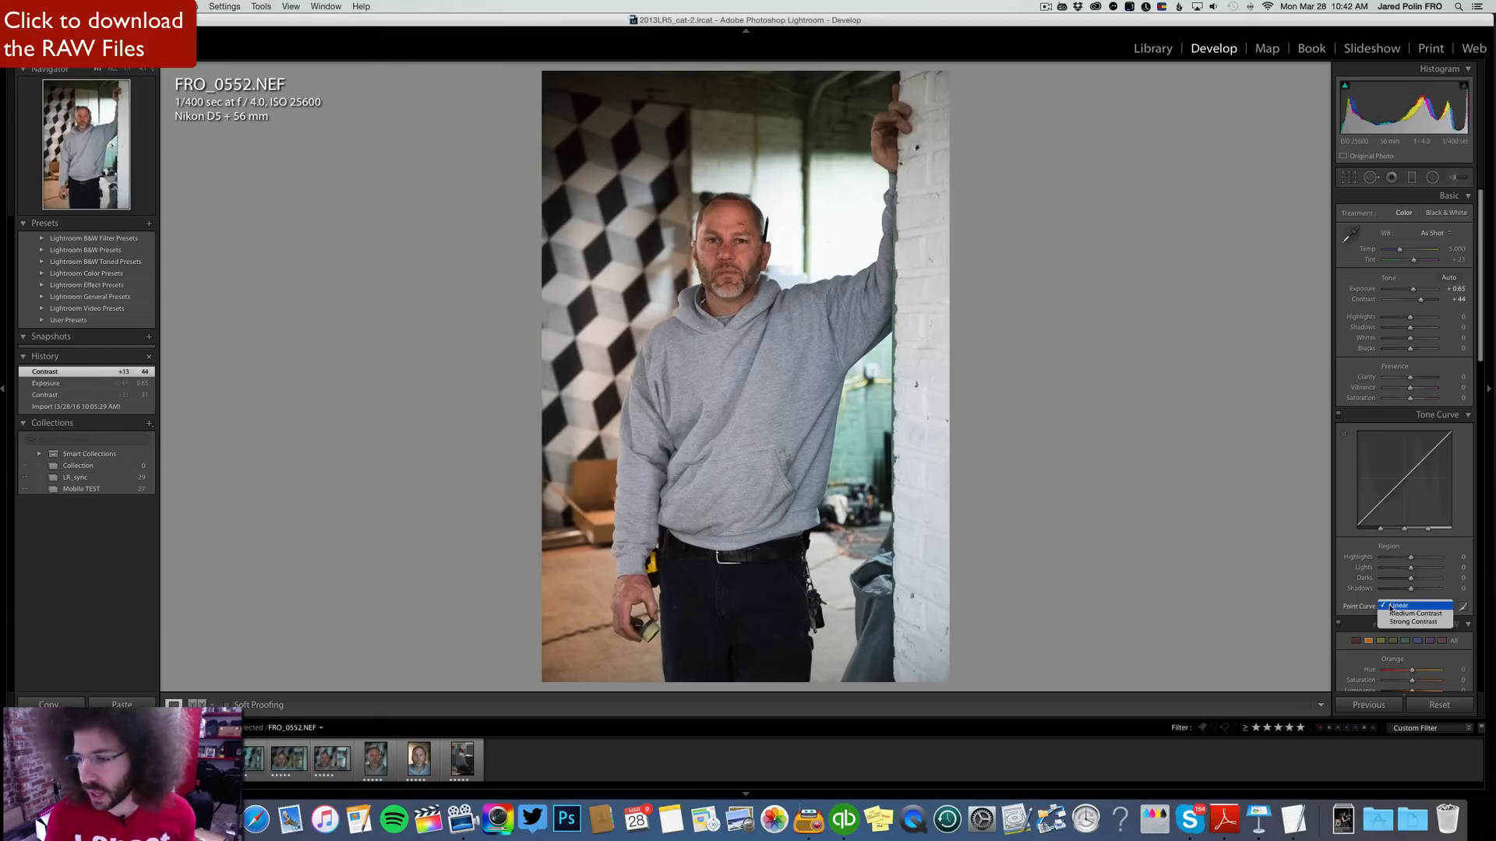
left_click(1411, 612)
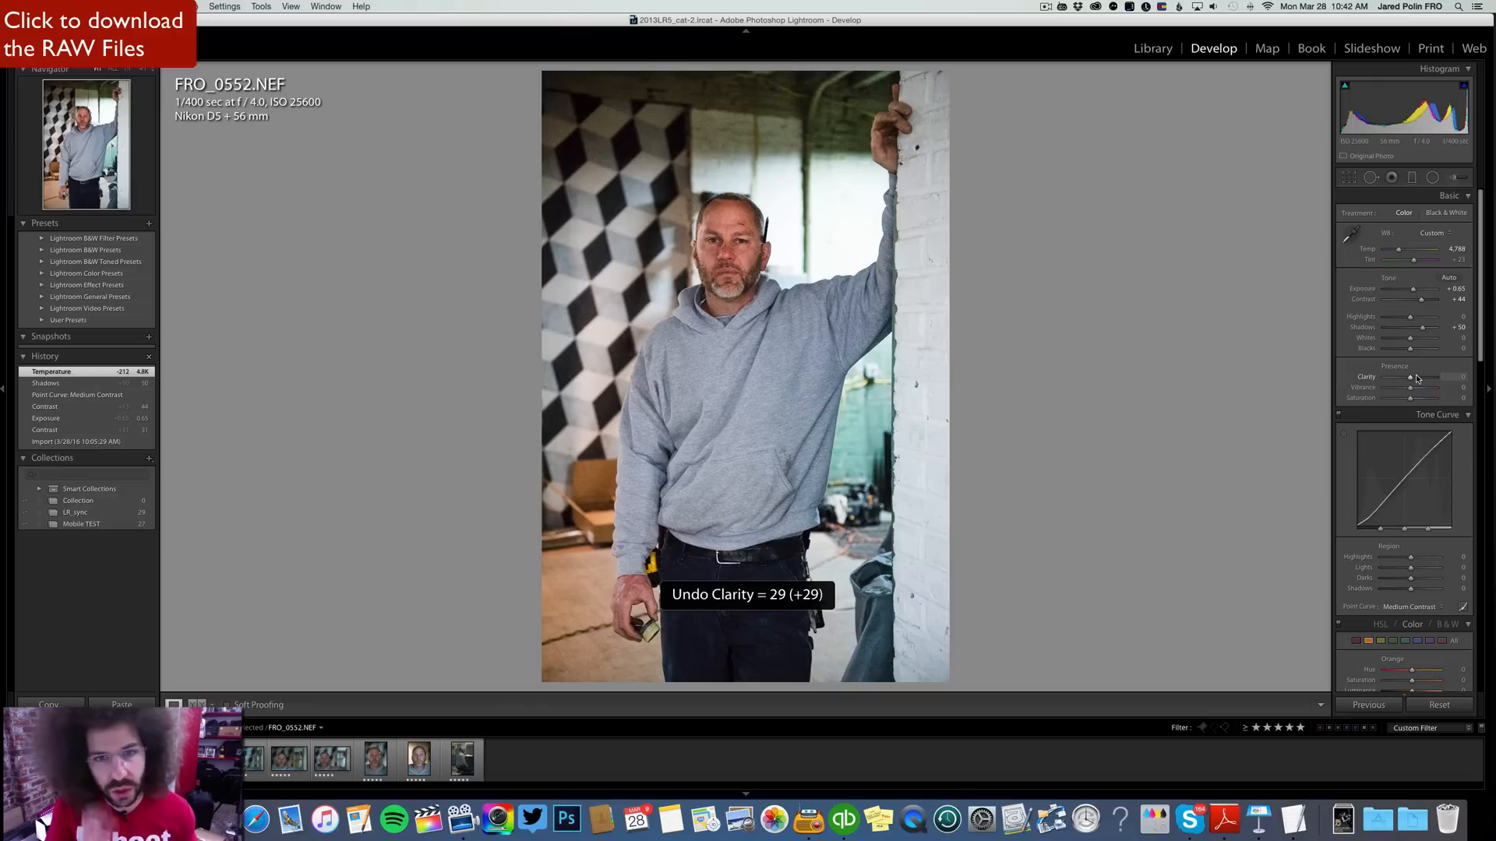
scroll("down", 3)
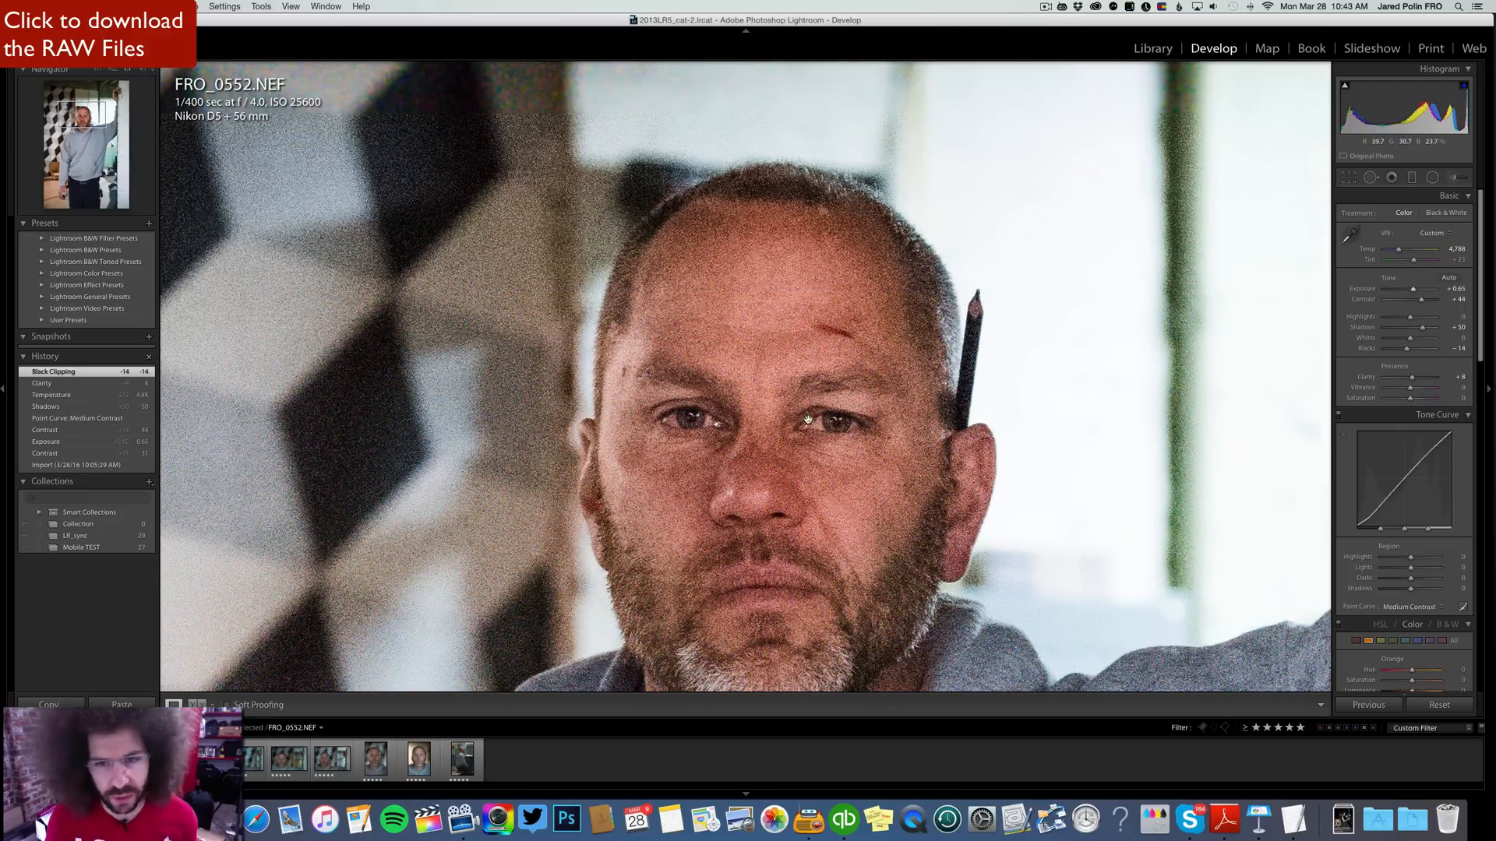
mouse_move(789, 296)
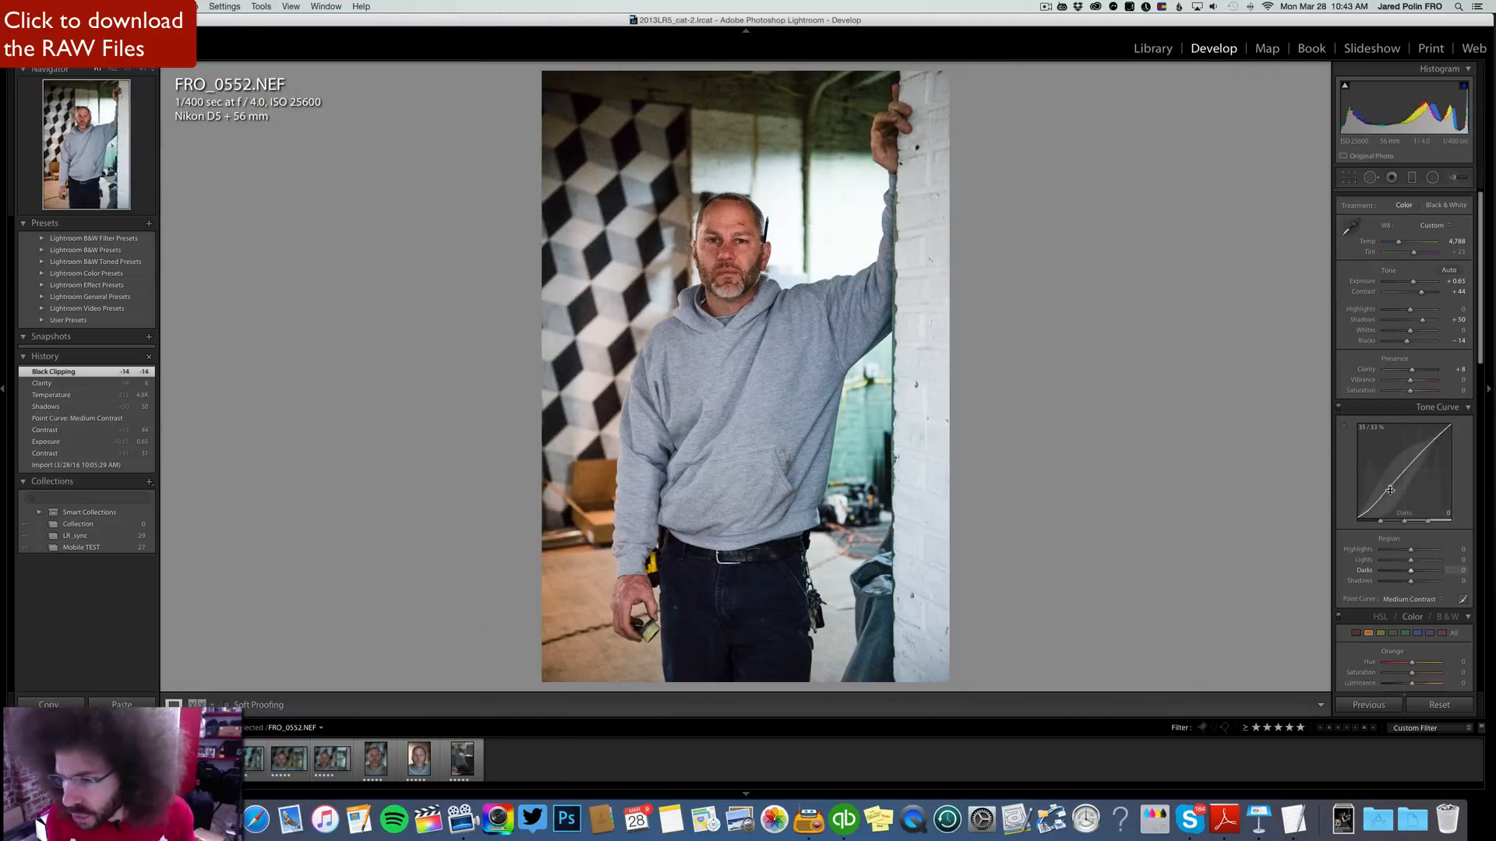
Check FRO_0552's Detail panel for noise, then return to the whole-portrait view.
scroll("down", 3)
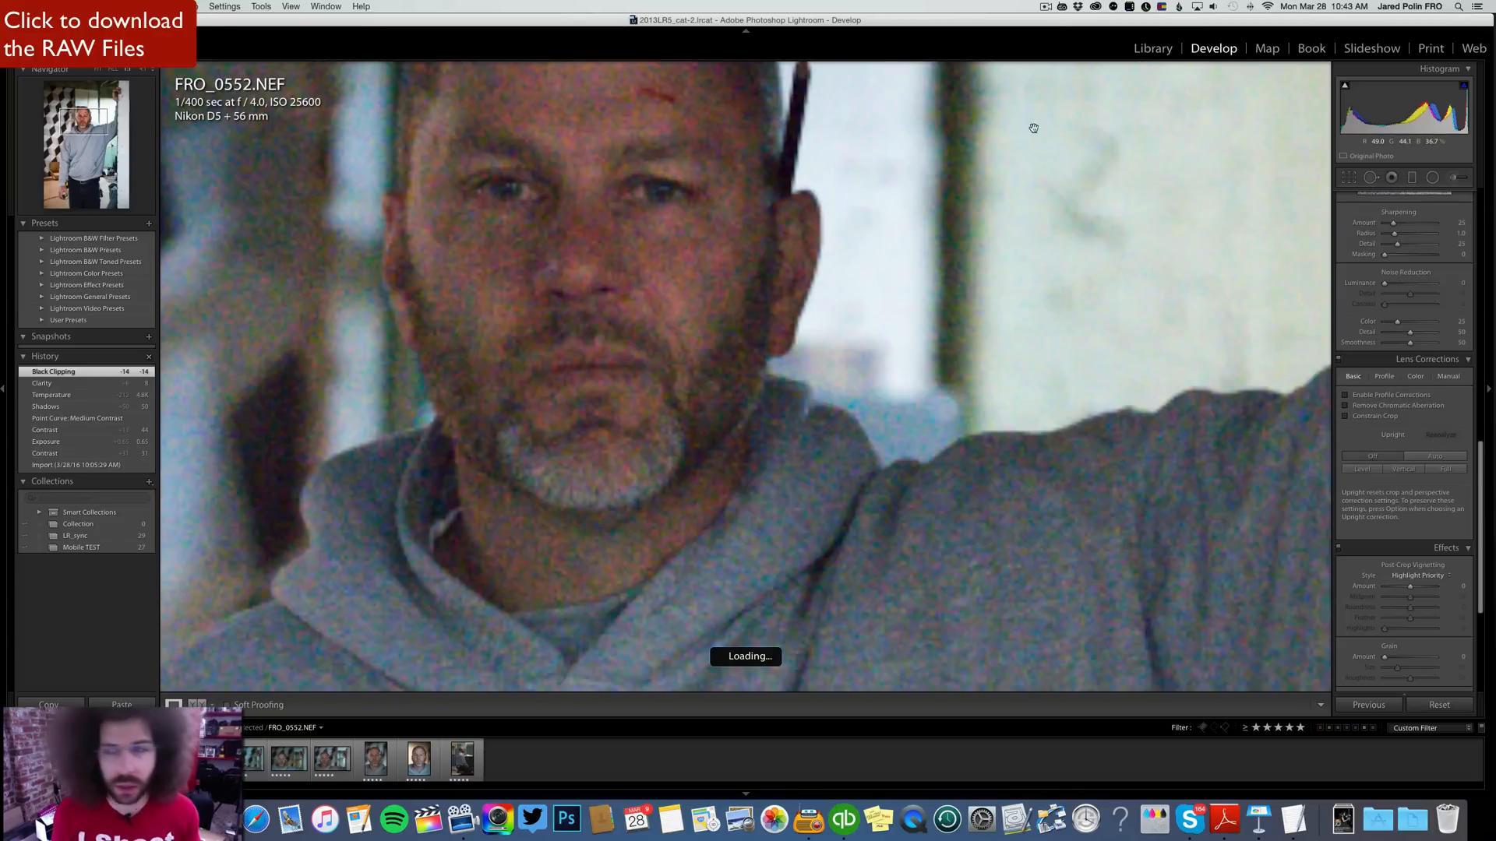
left_click(417, 758)
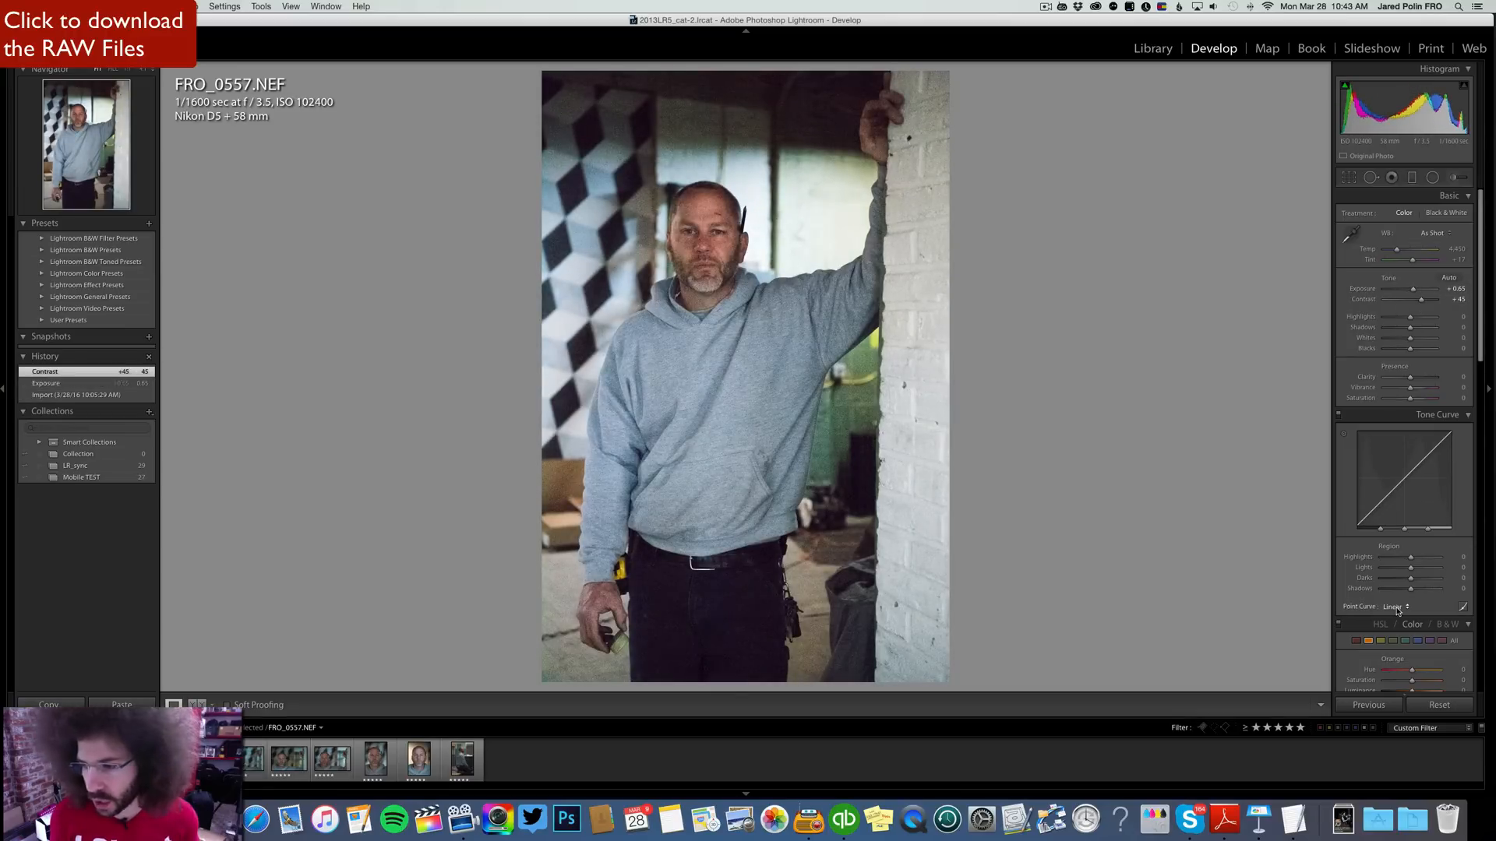
Give FRO_0557 a Medium Contrast point curve, then select FRO_0567 in the filmstrip.
left_click(1395, 606)
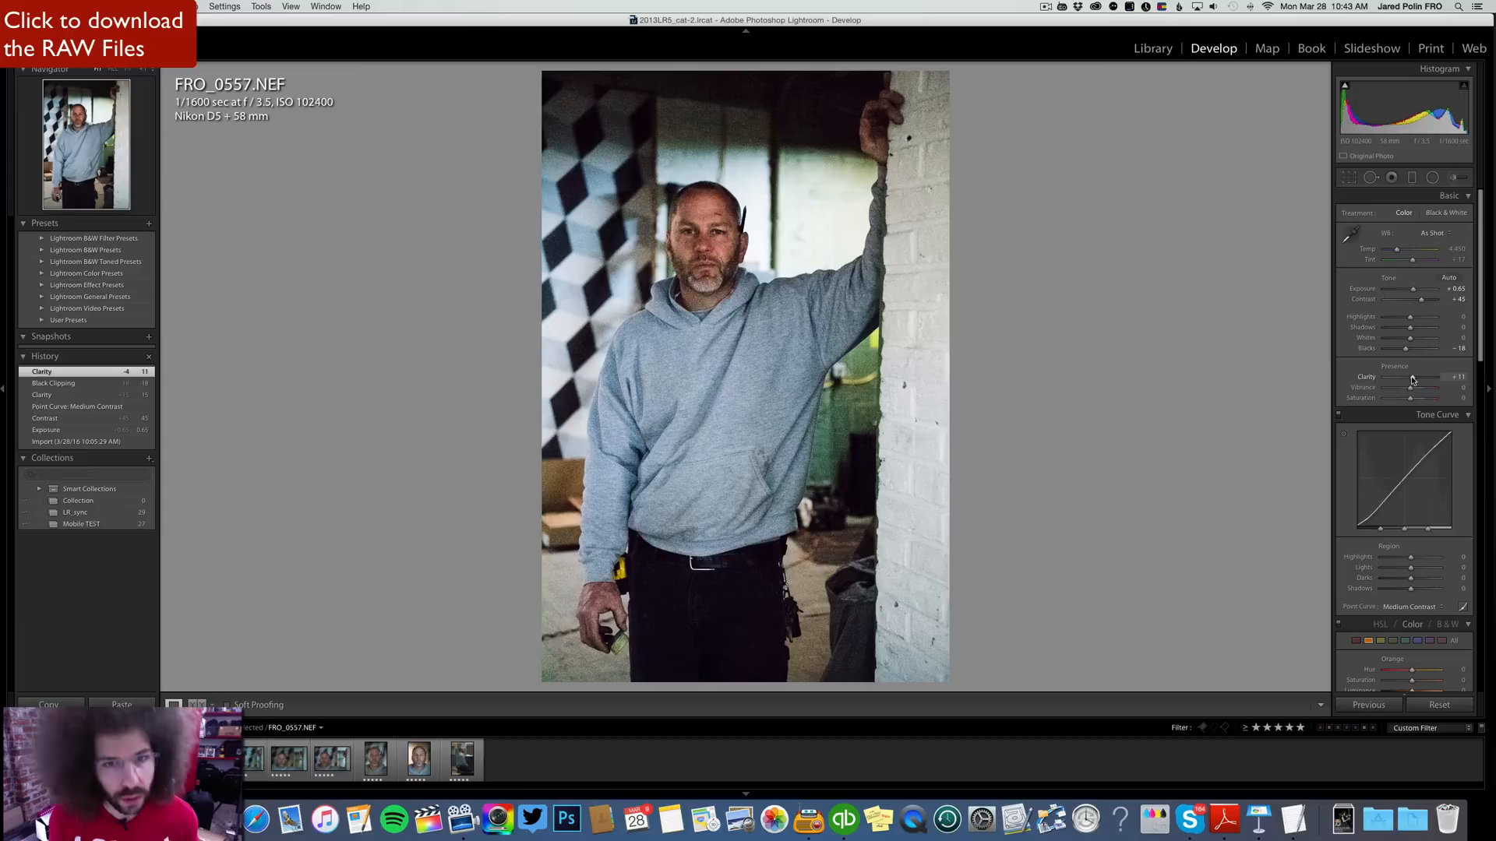
mouse_move(1233, 293)
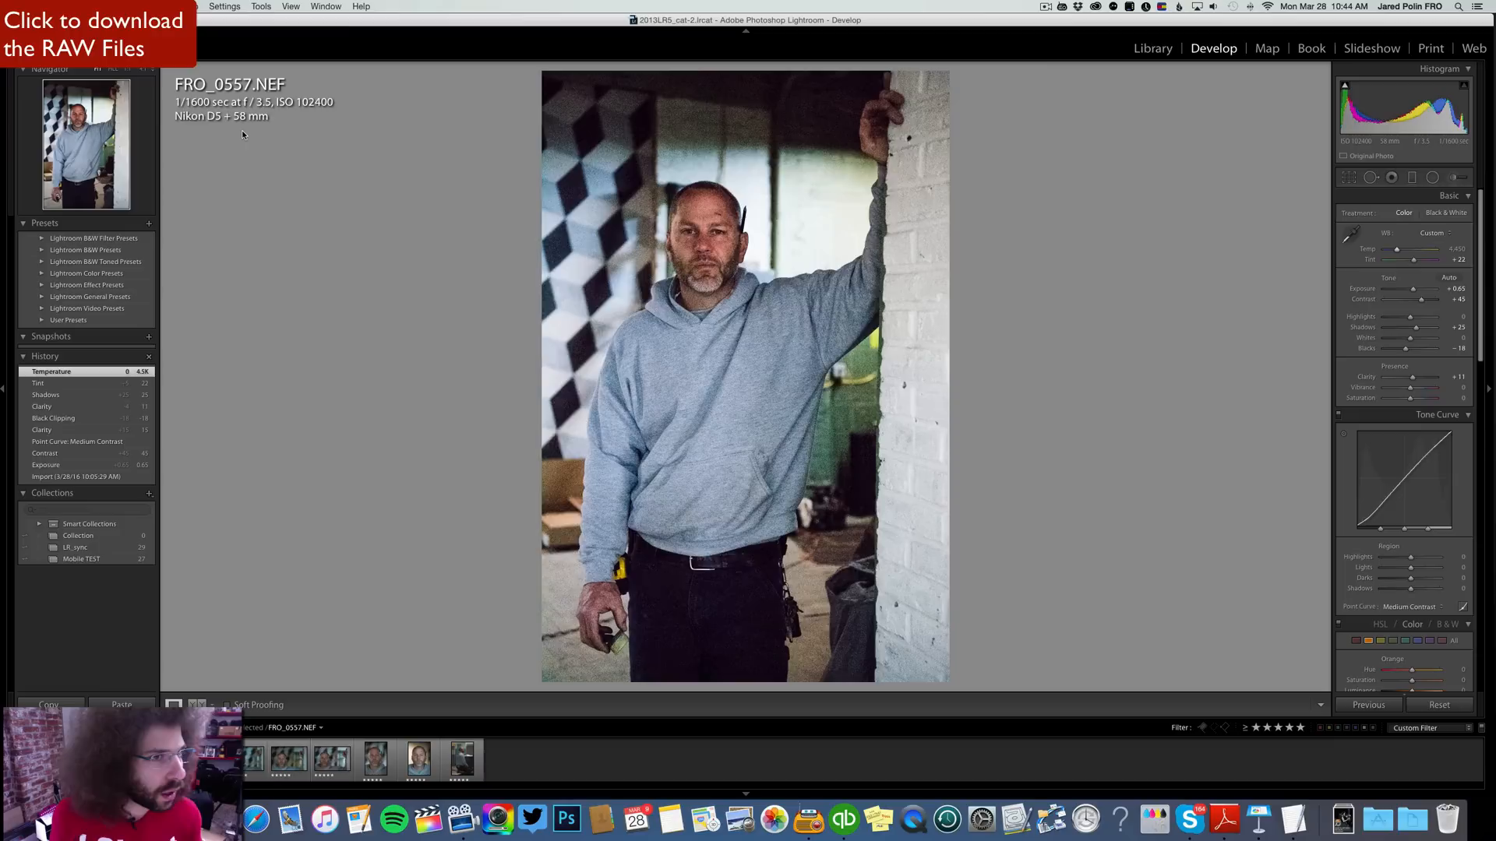
mouse_move(295, 143)
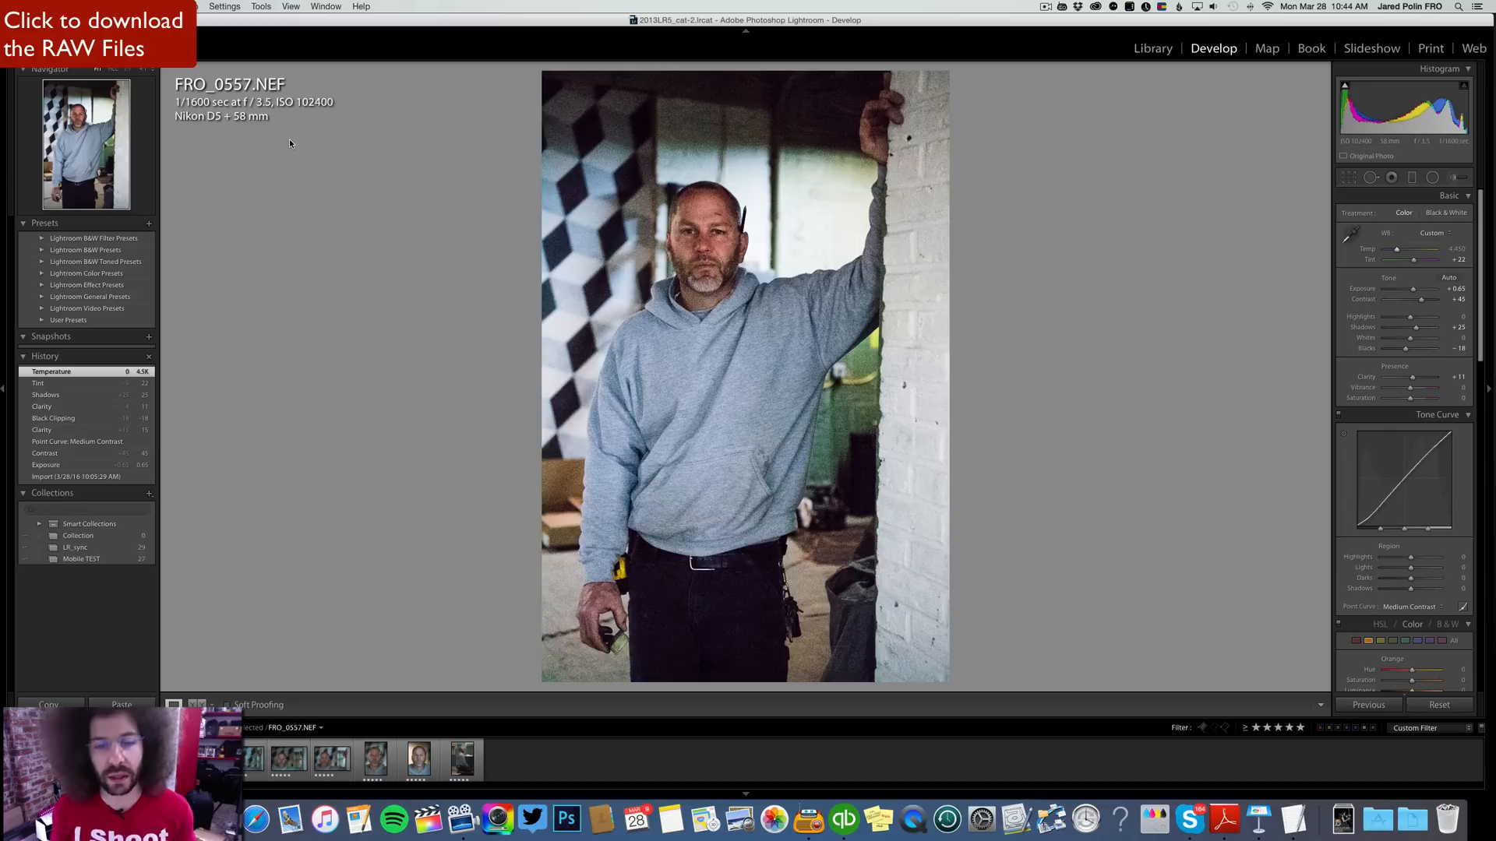
left_click(418, 758)
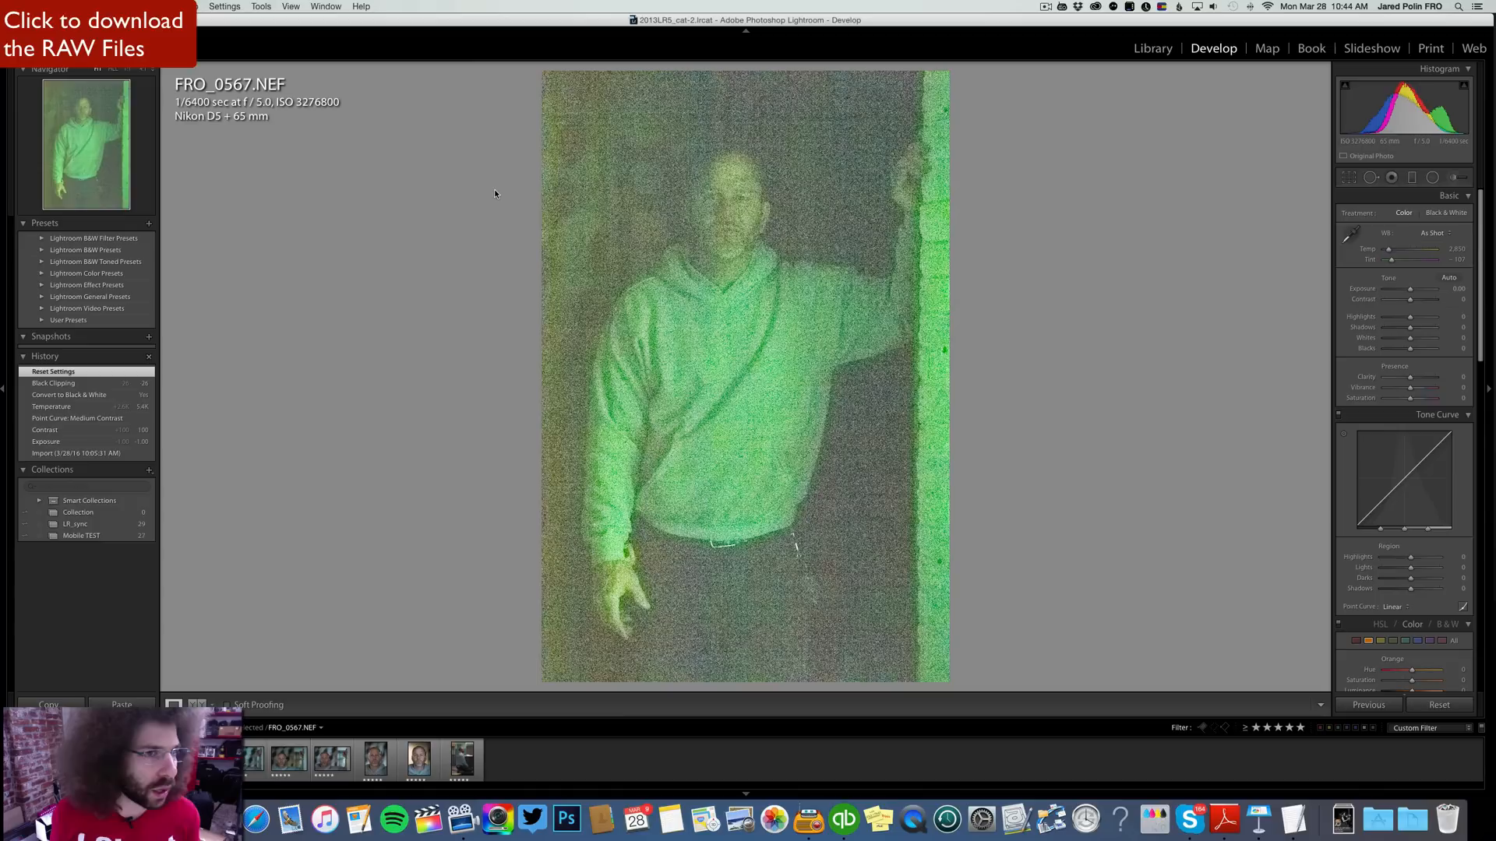
mouse_move(1058, 280)
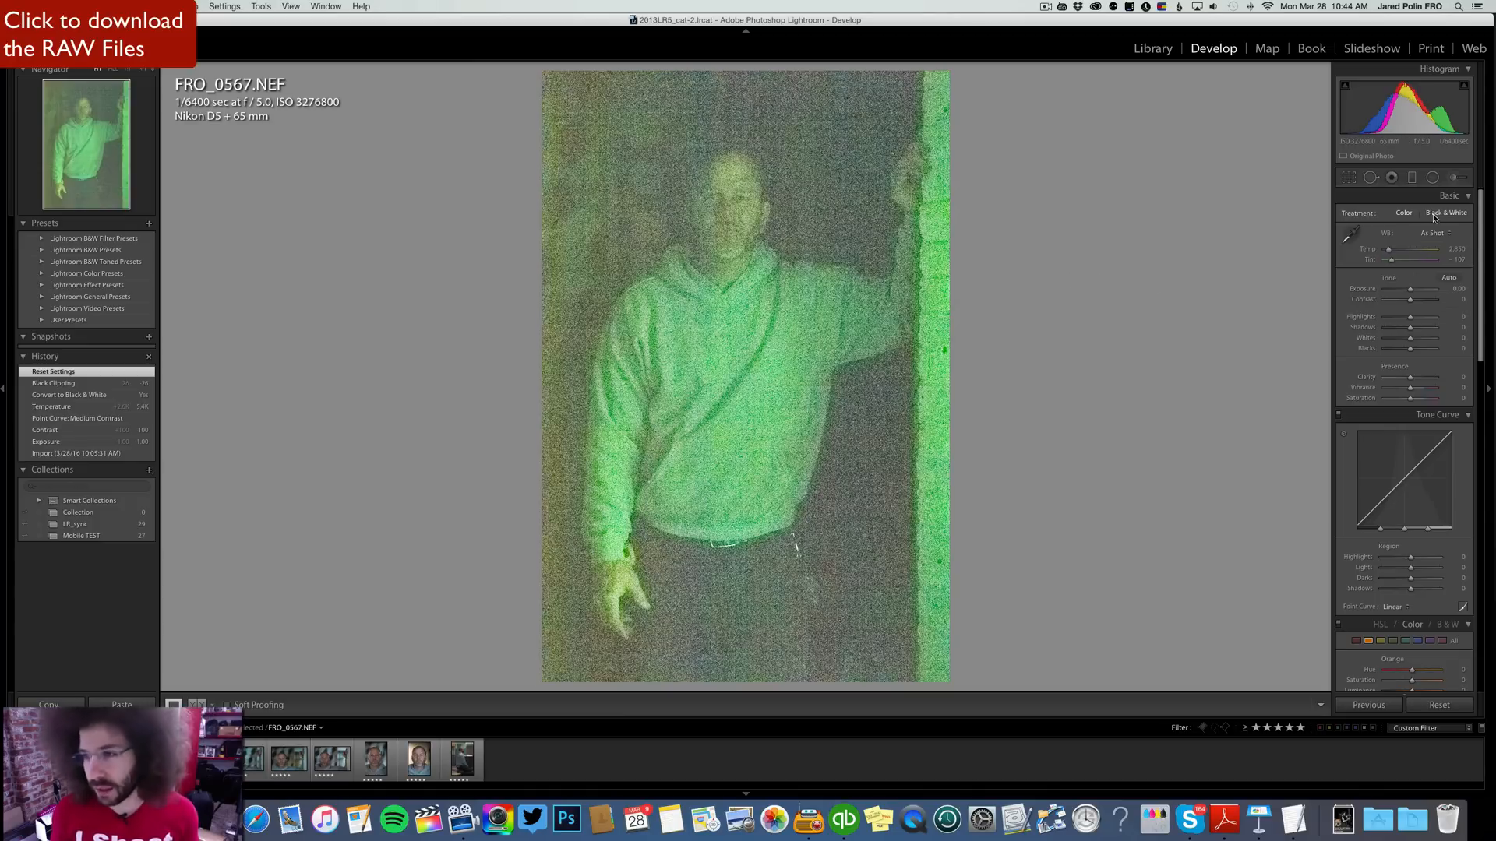
Convert the green, noisy FRO_0567 to Black & White.
left_click(1446, 213)
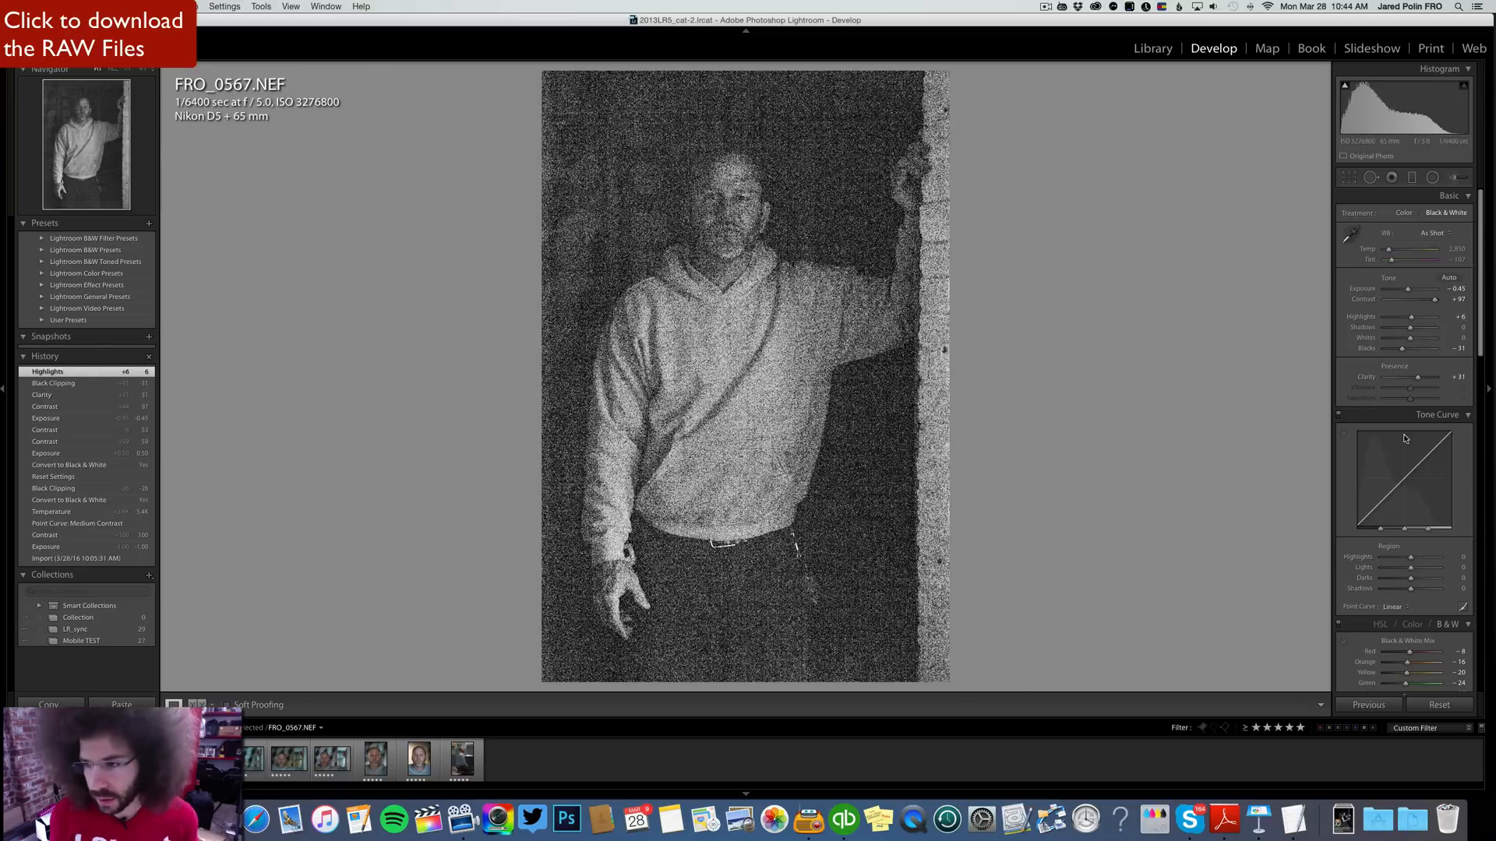
Apply the Strong Contrast point curve to the black-and-white FRO_0567.
left_click(1411, 608)
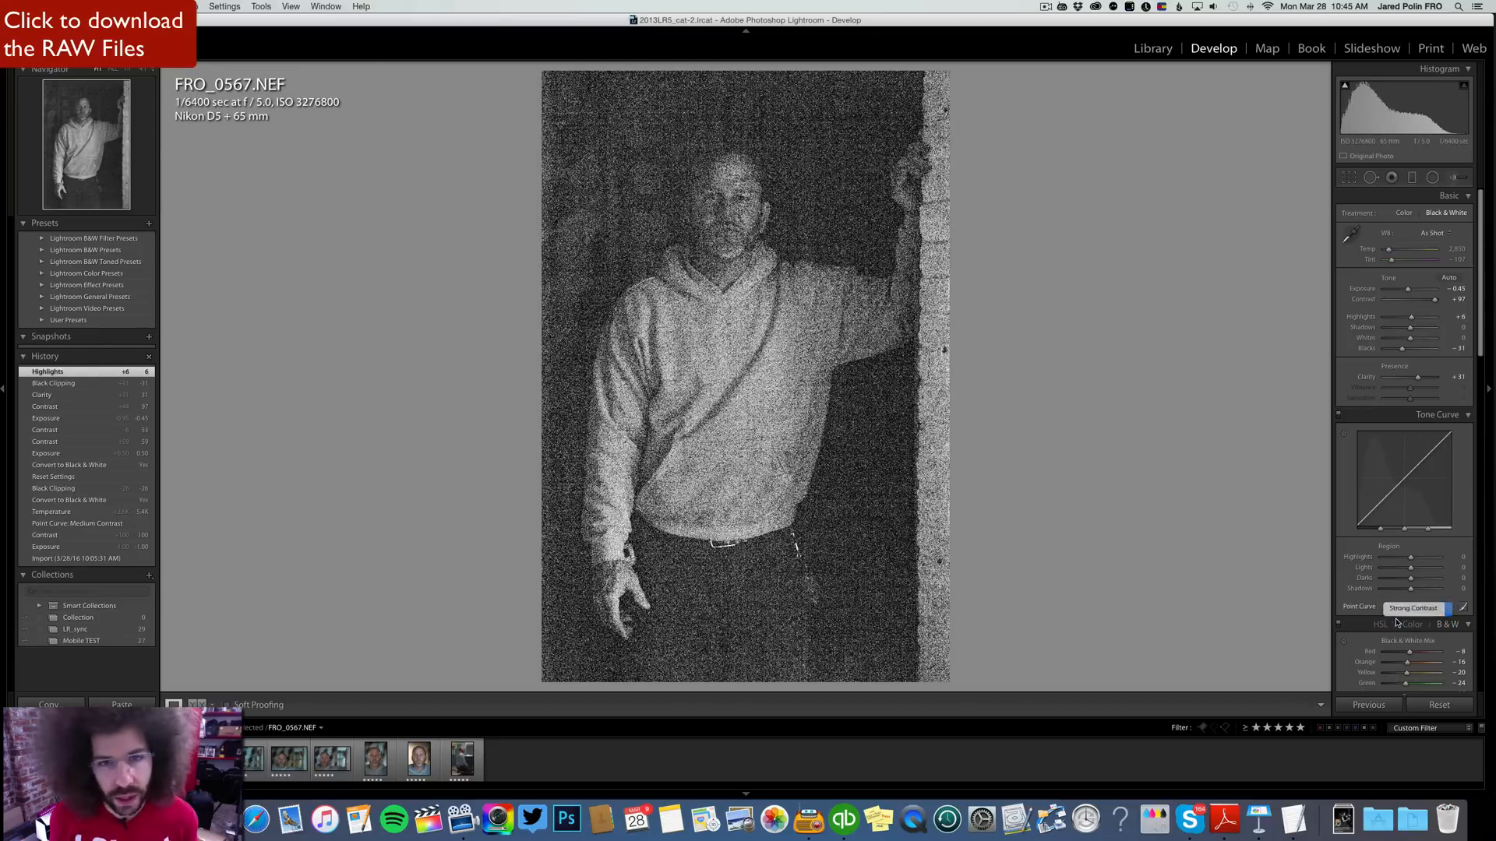
left_click(1416, 607)
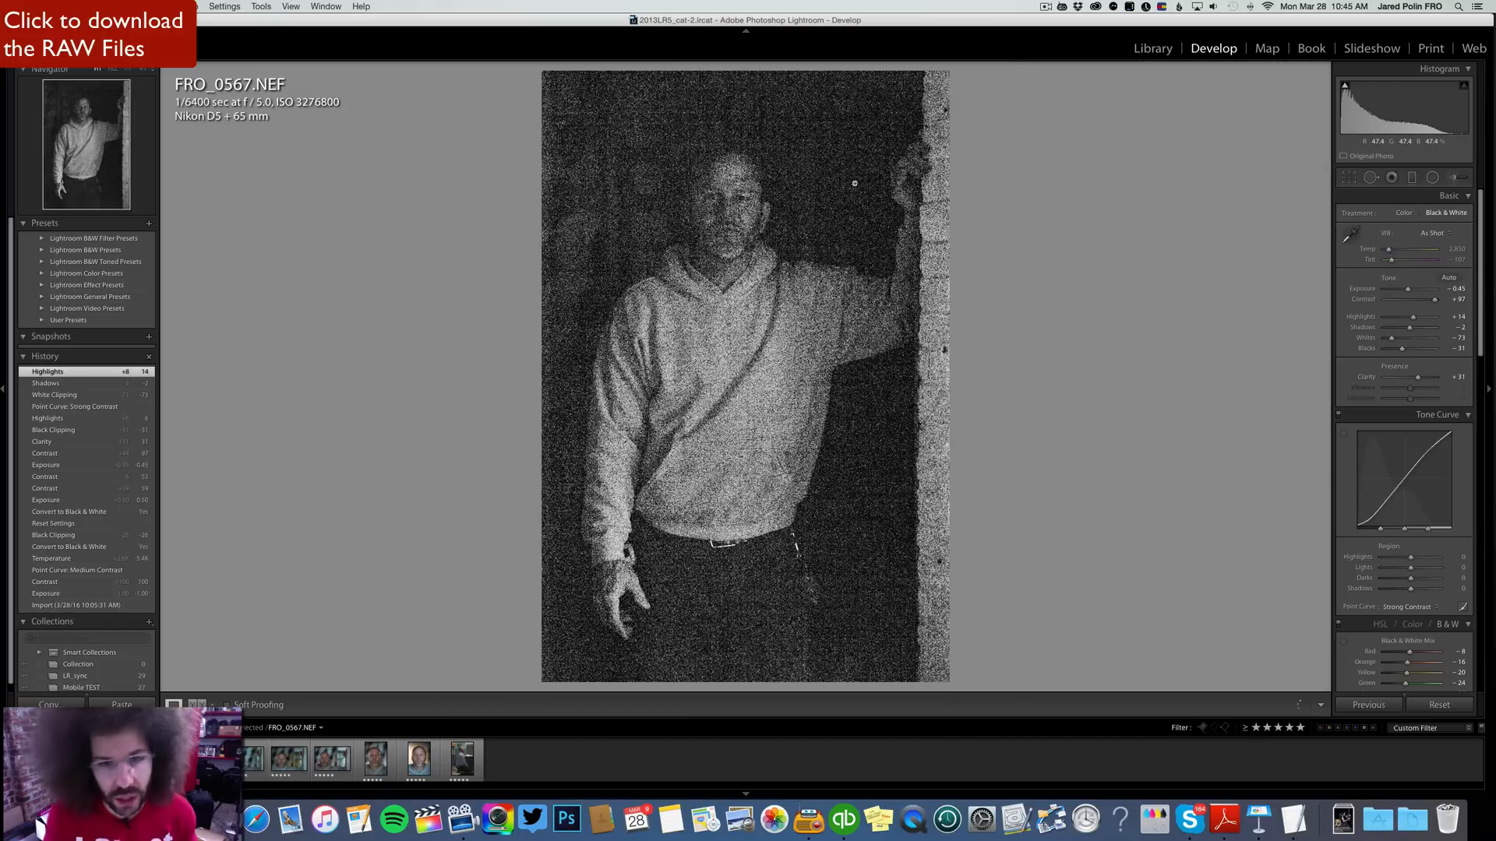
mouse_move(978, 316)
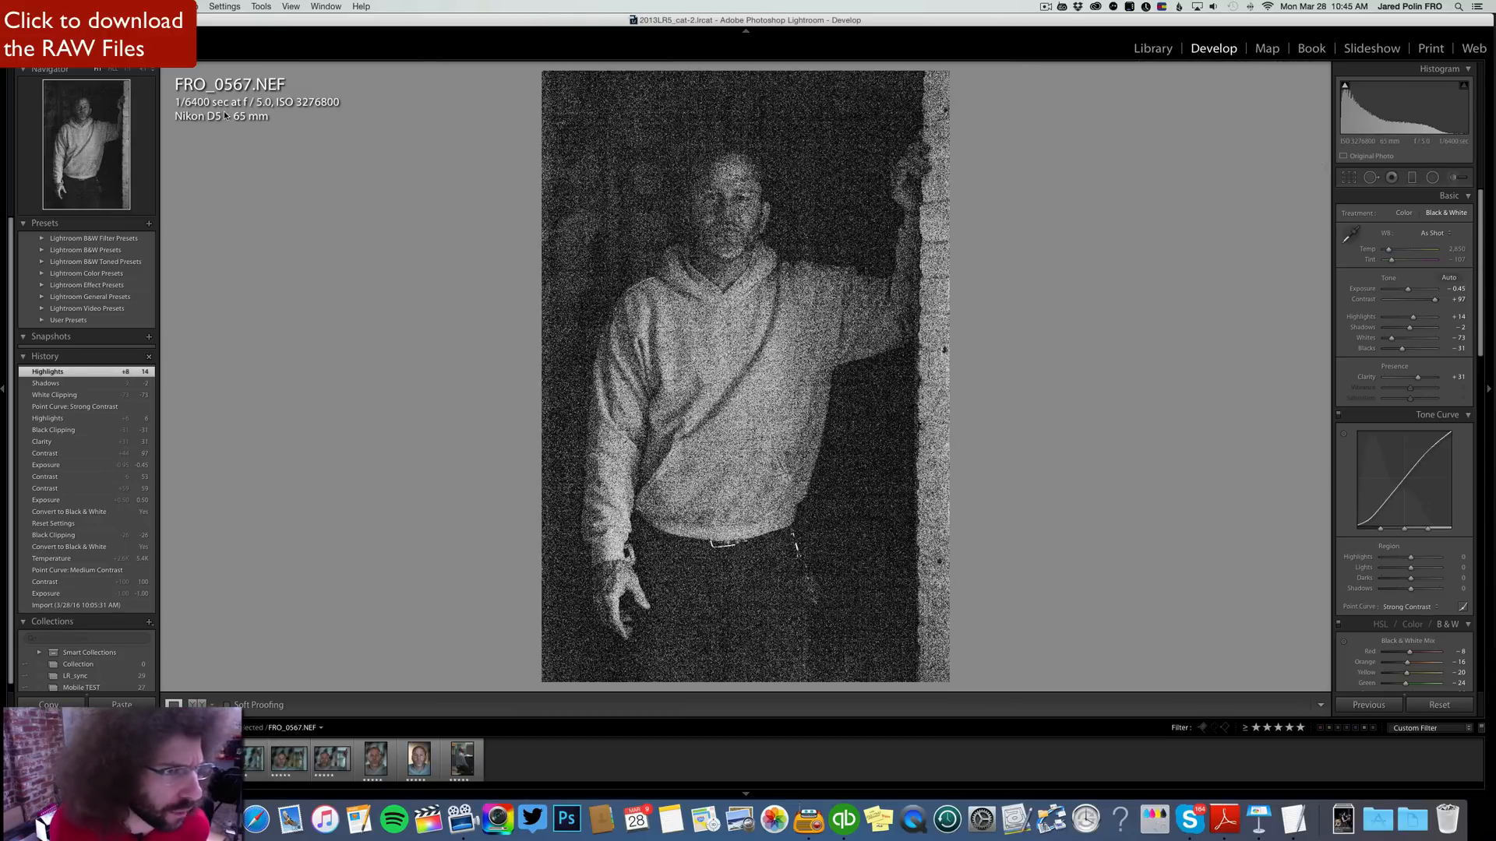
mouse_move(552, 200)
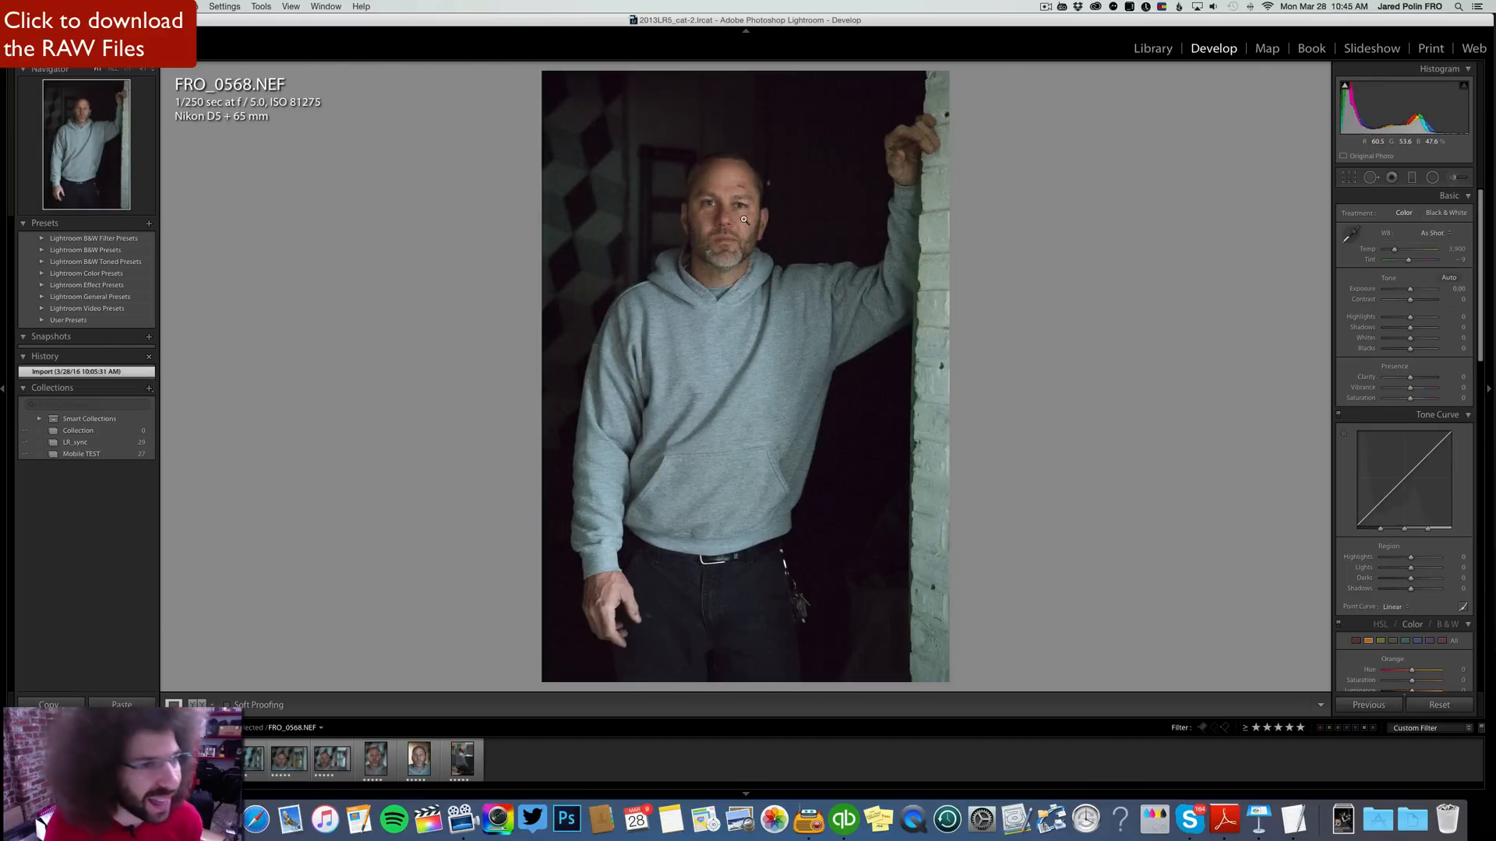
Set FRO_0568's point curve to Medium Contrast, comparing Strong Contrast before settling on Medium.
left_click(743, 220)
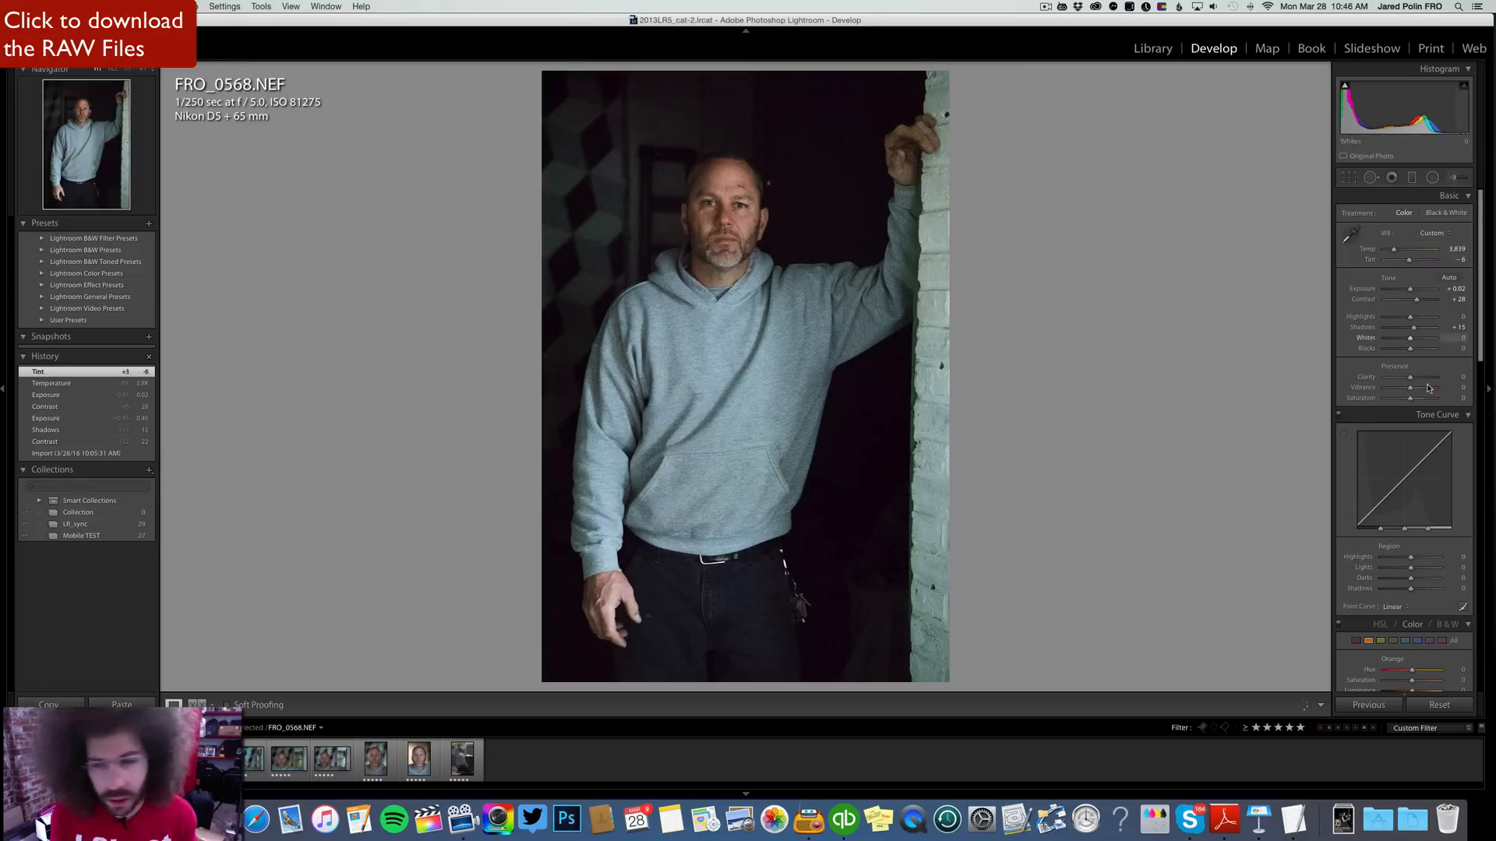
left_click(1394, 606)
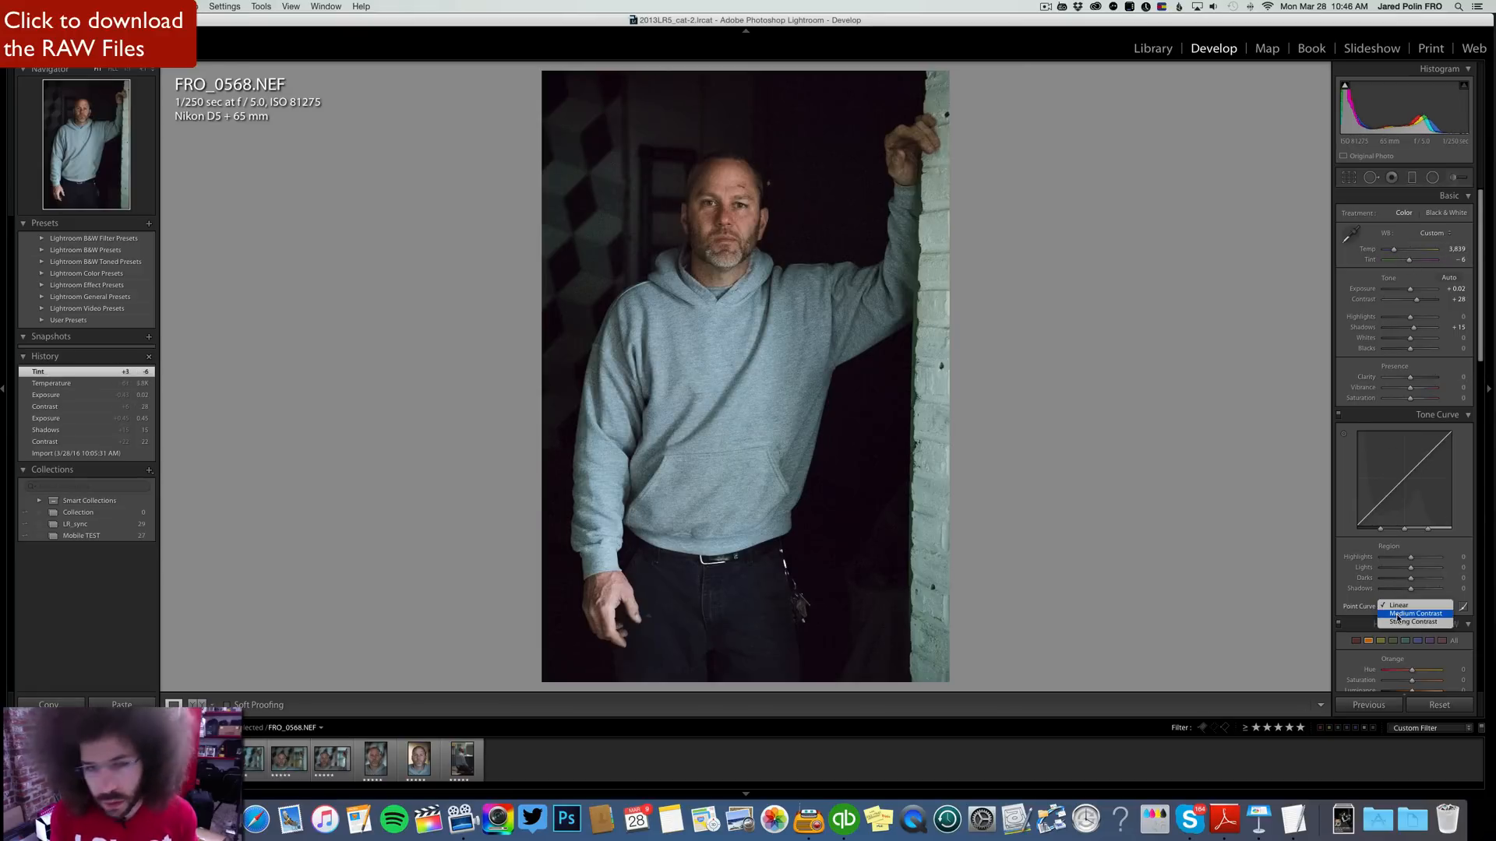
left_click(1415, 612)
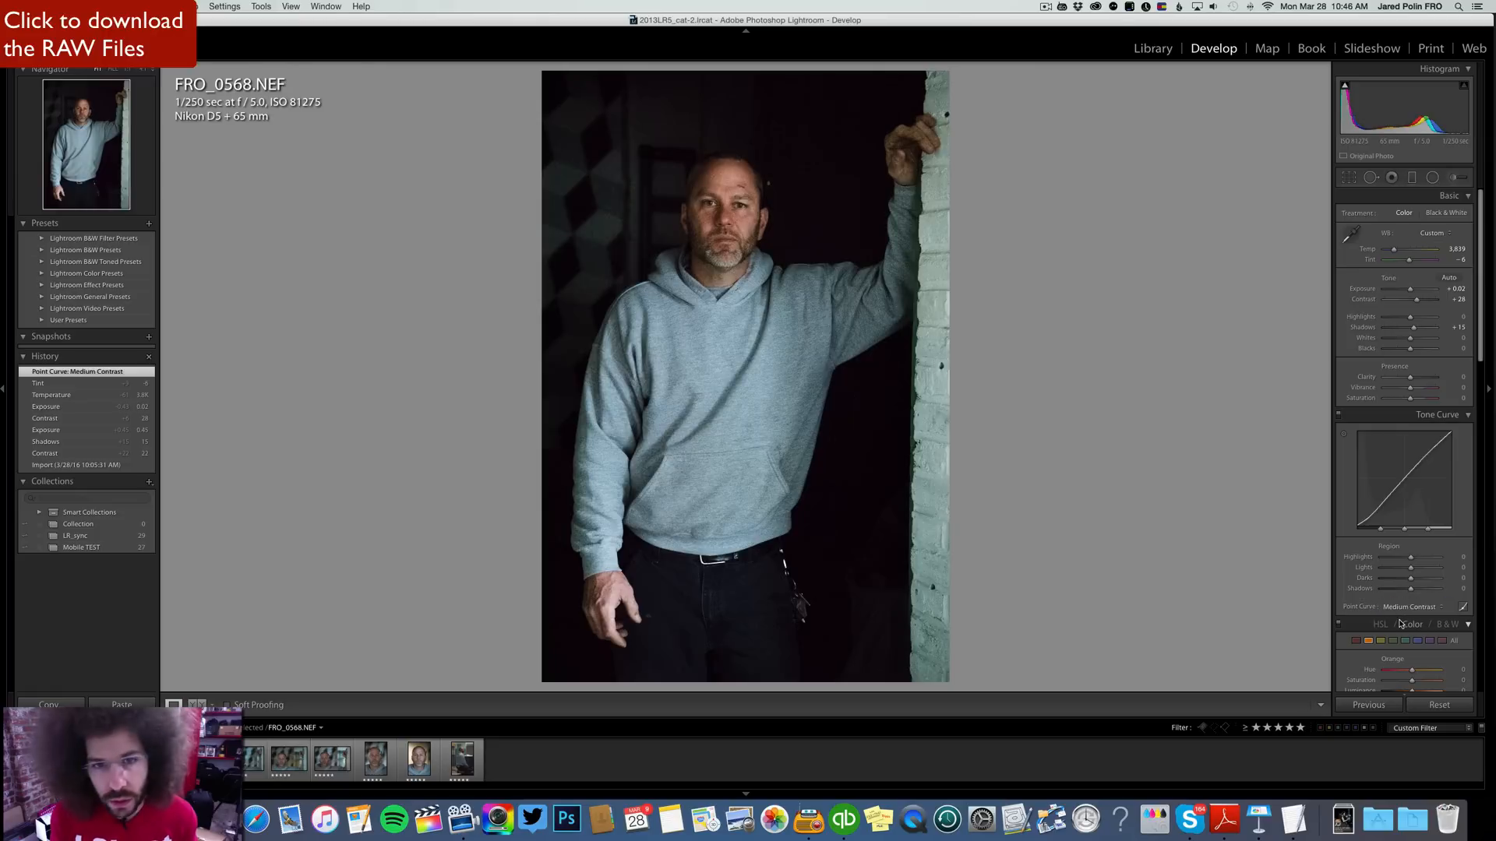
left_click(1412, 607)
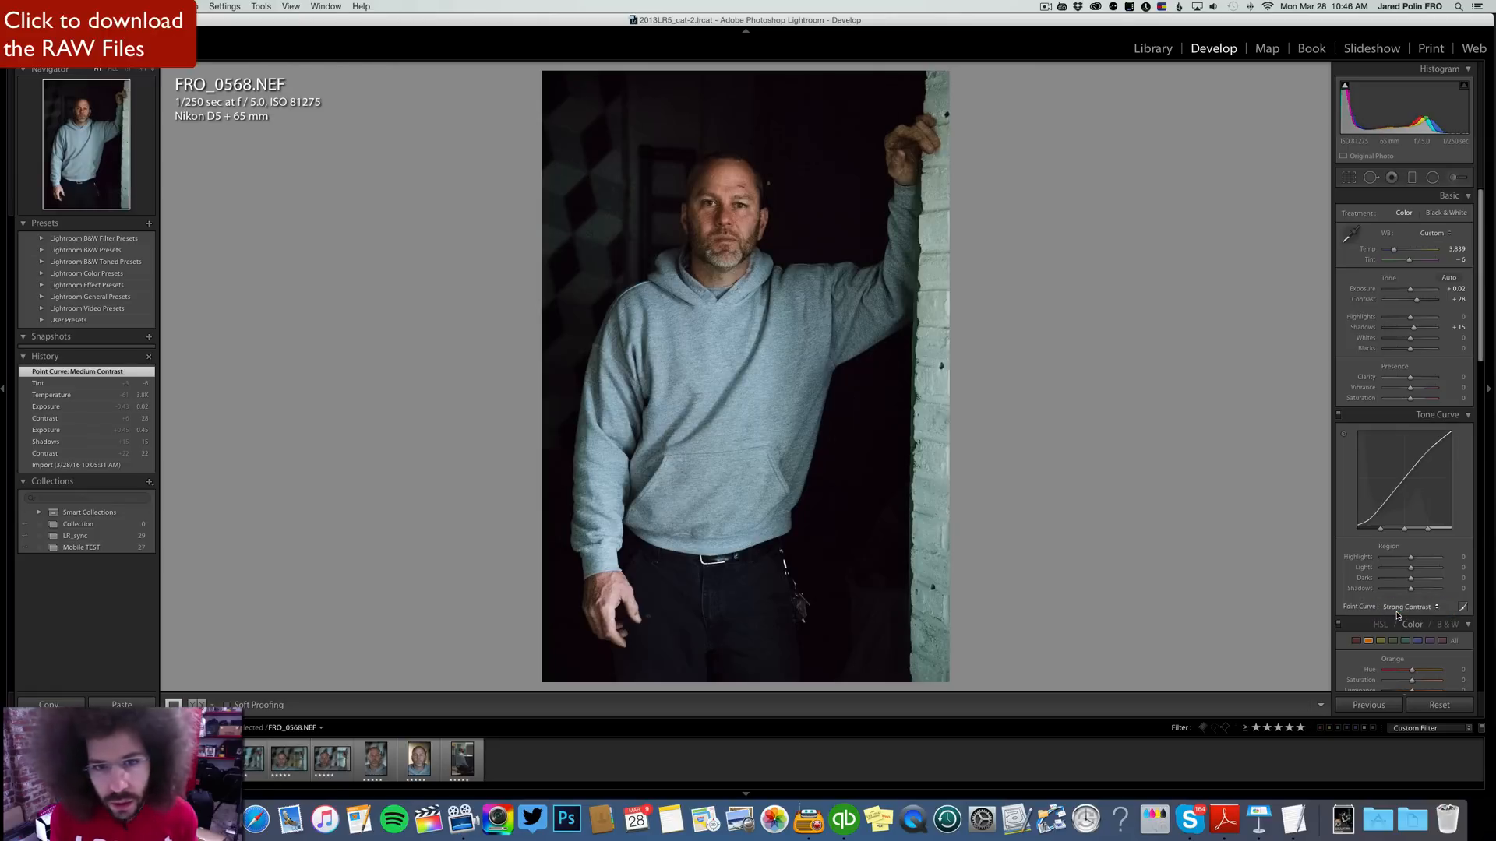
left_click(1412, 606)
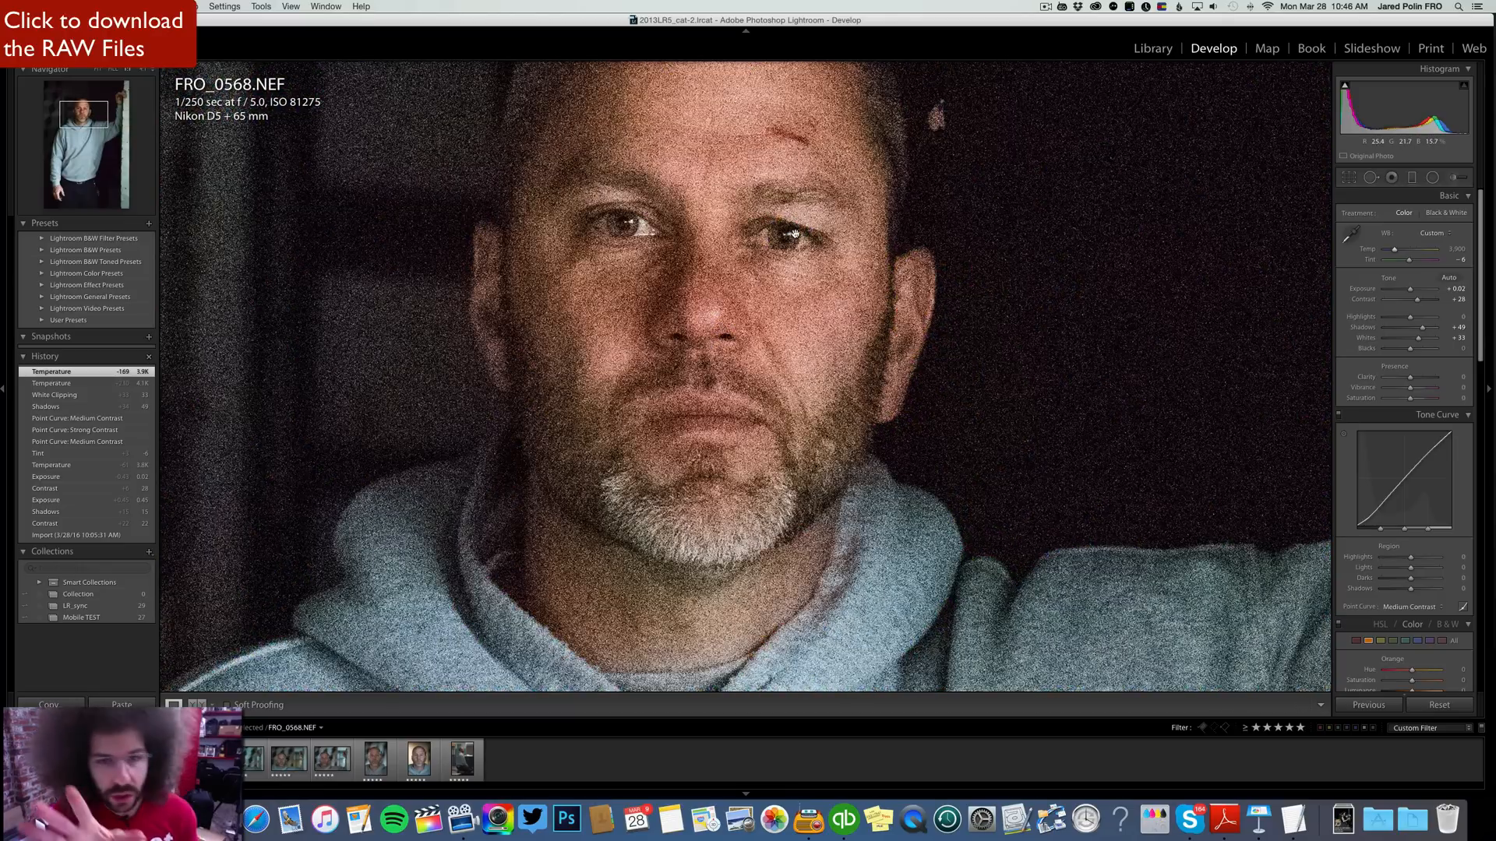
mouse_move(746, 250)
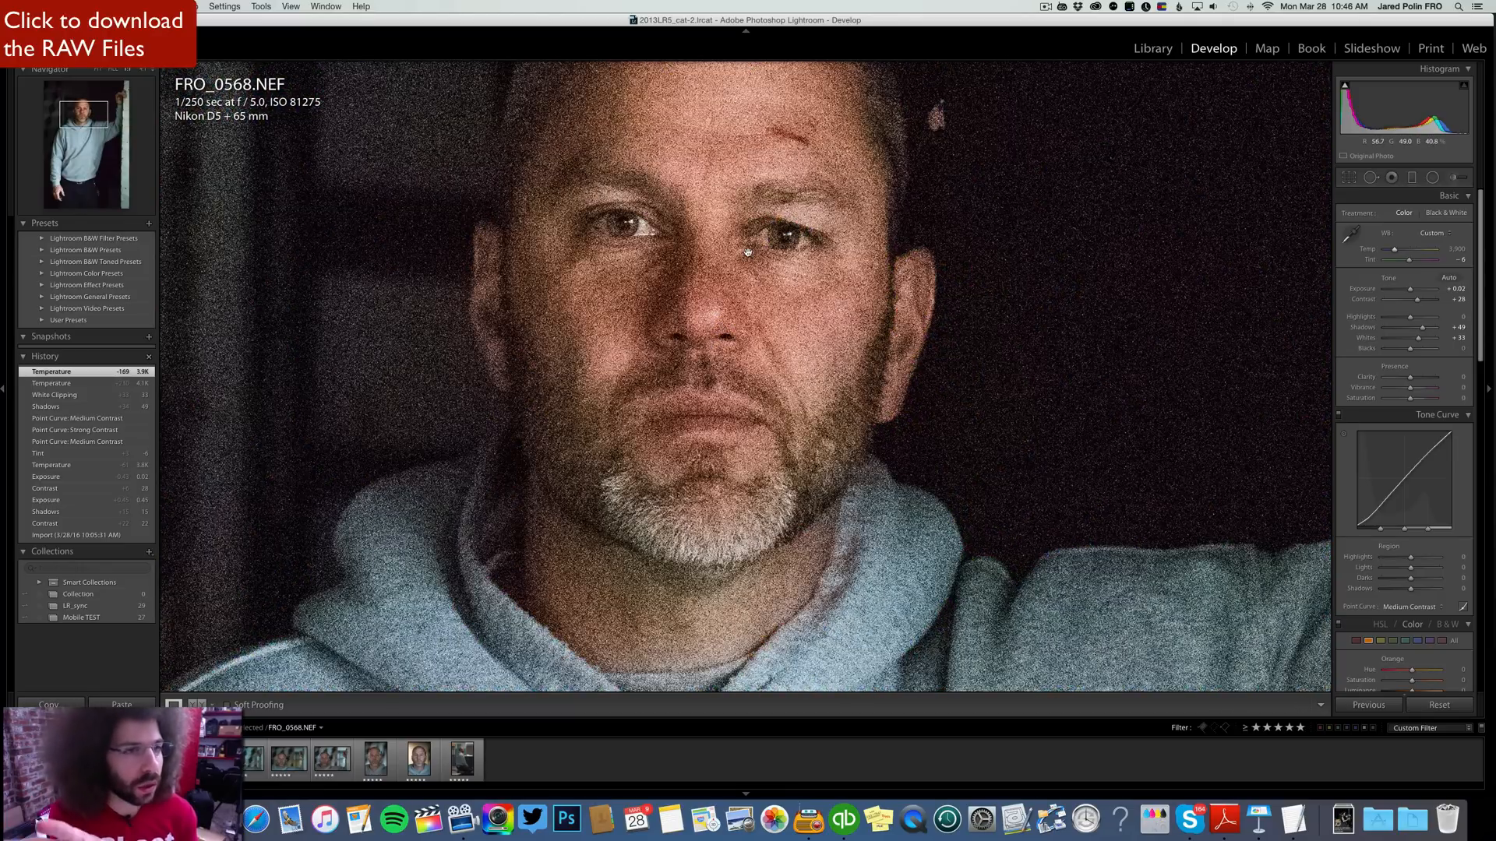
mouse_move(760, 265)
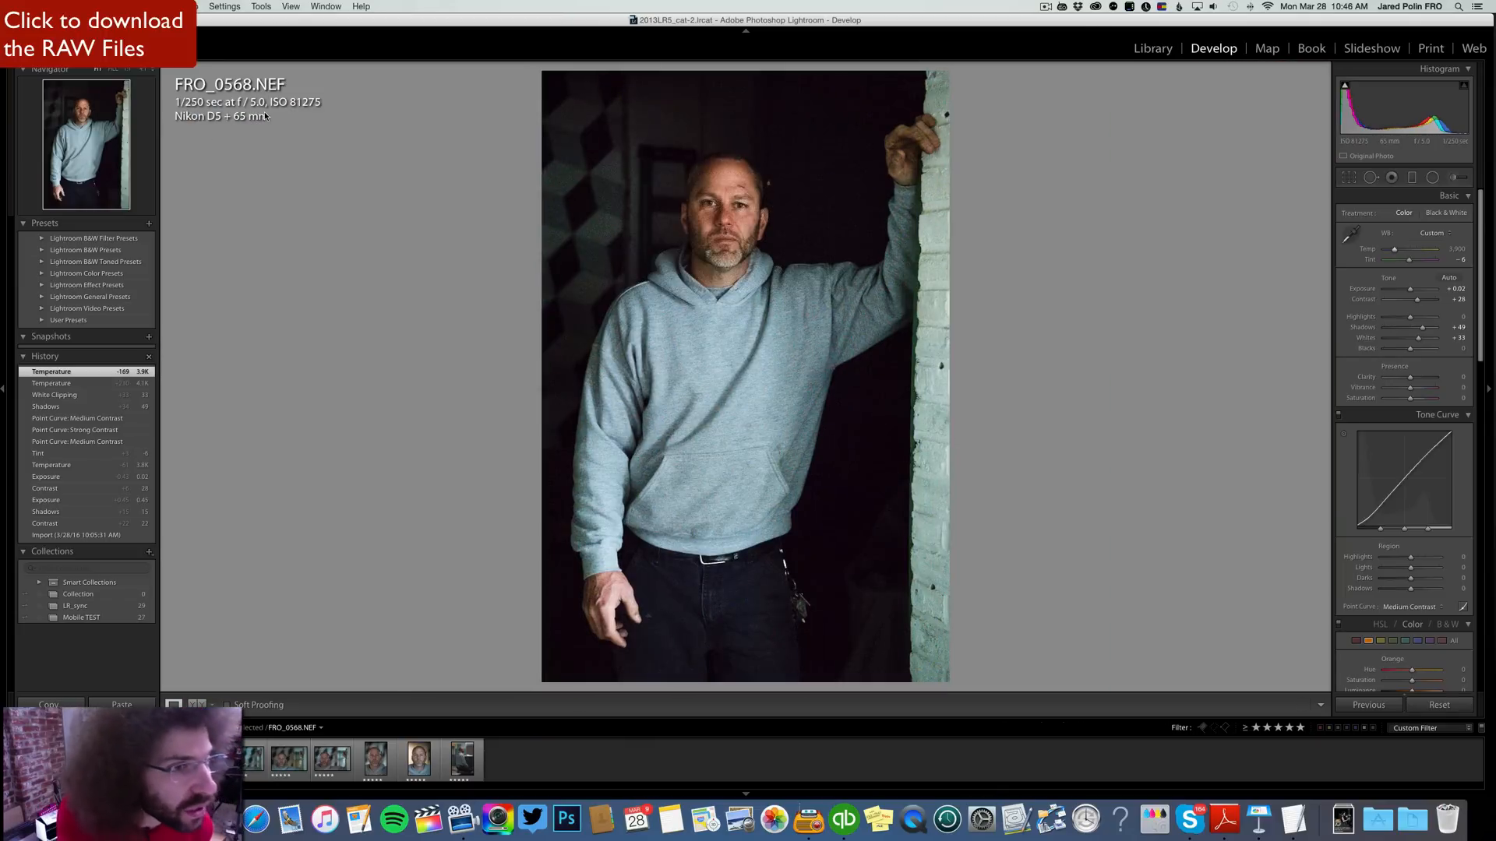
mouse_move(643, 205)
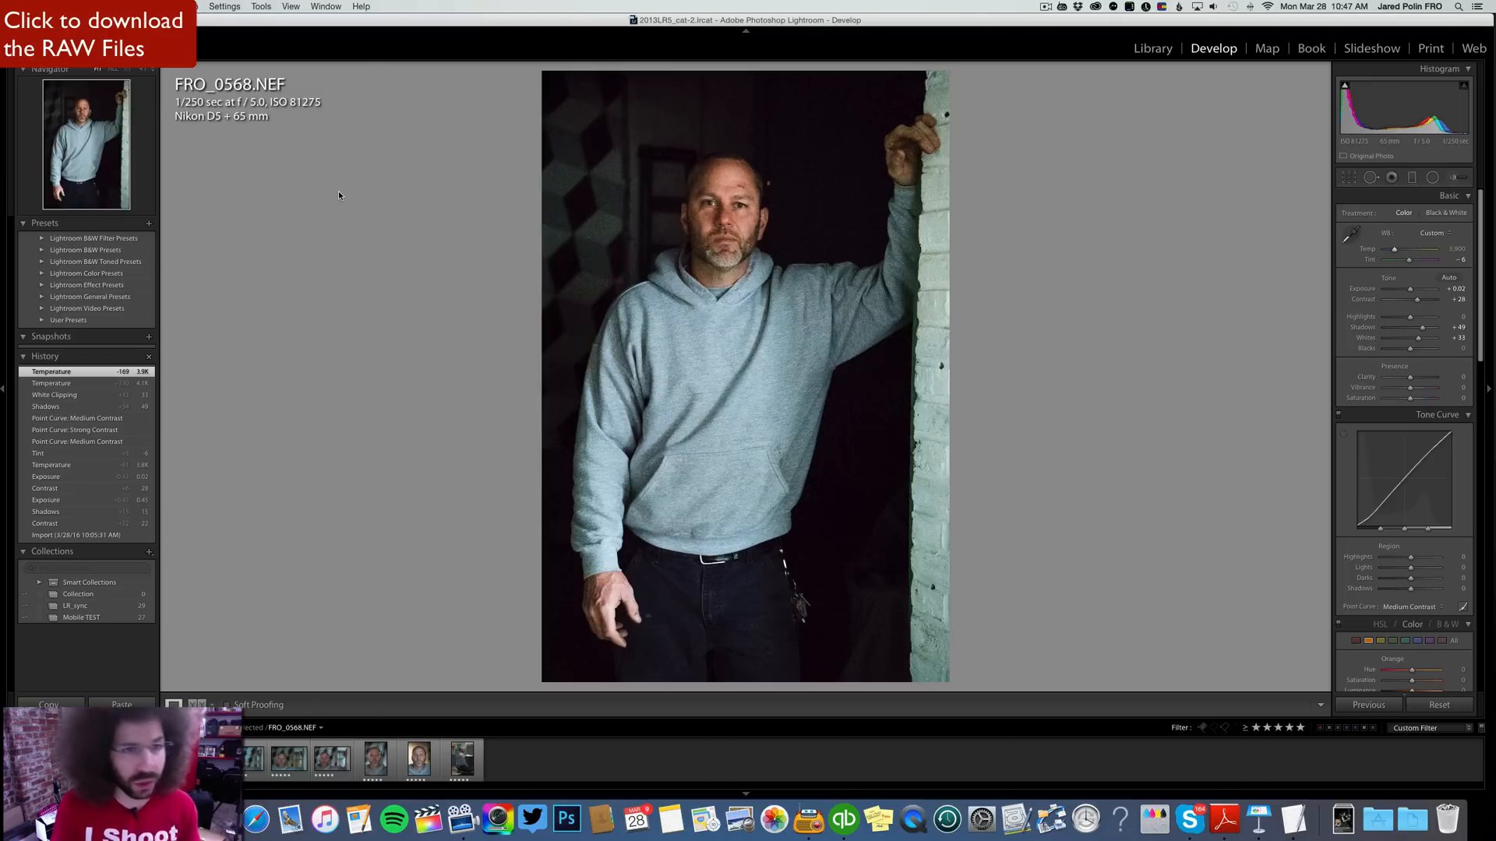
mouse_move(614, 197)
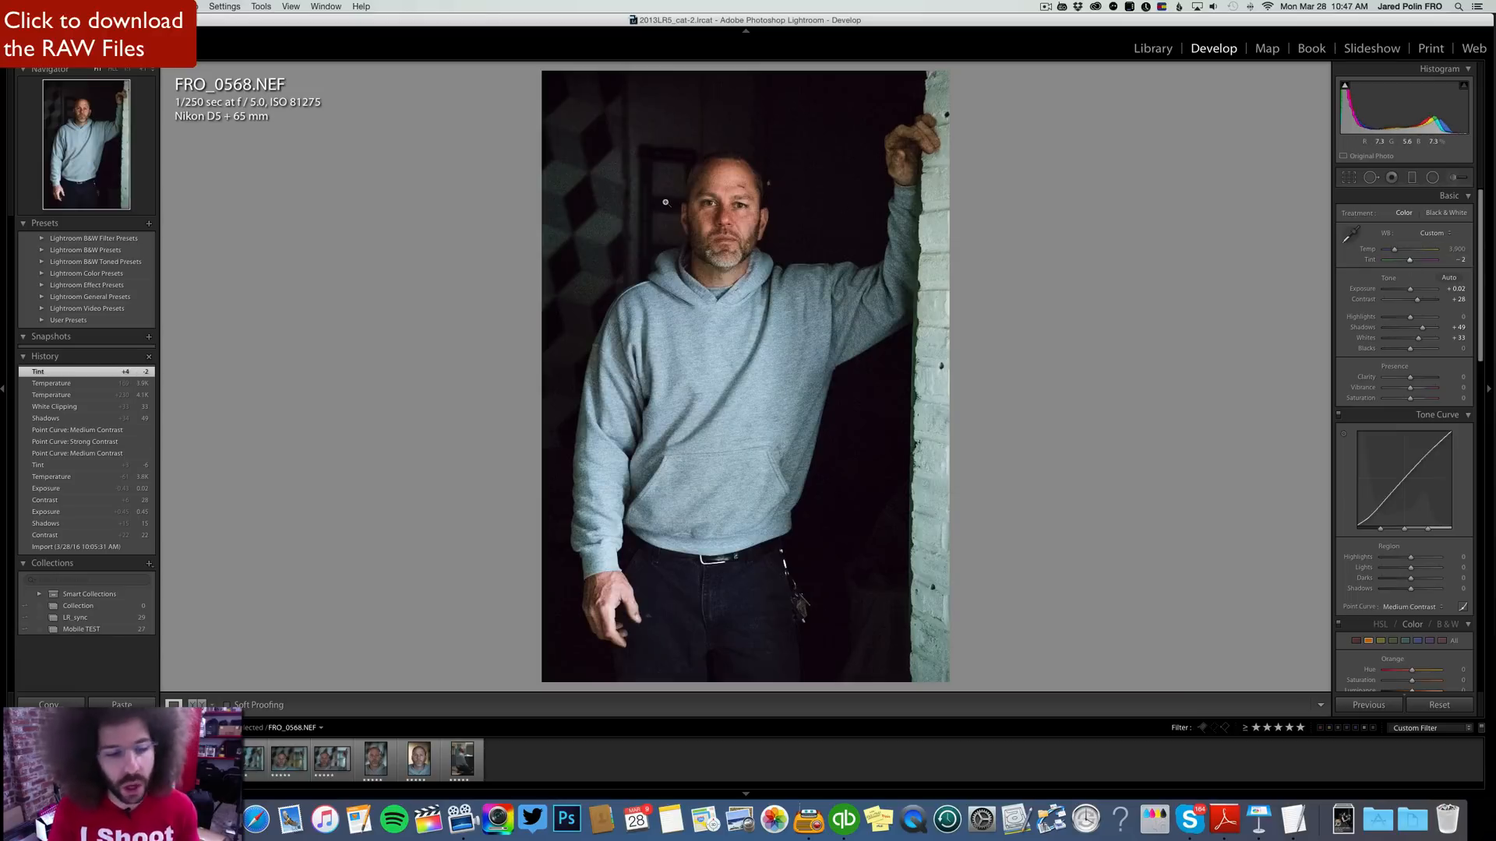
Select close-up FRO_0578, preview its colour treatment and fine-tune exposure.
left_click(288, 758)
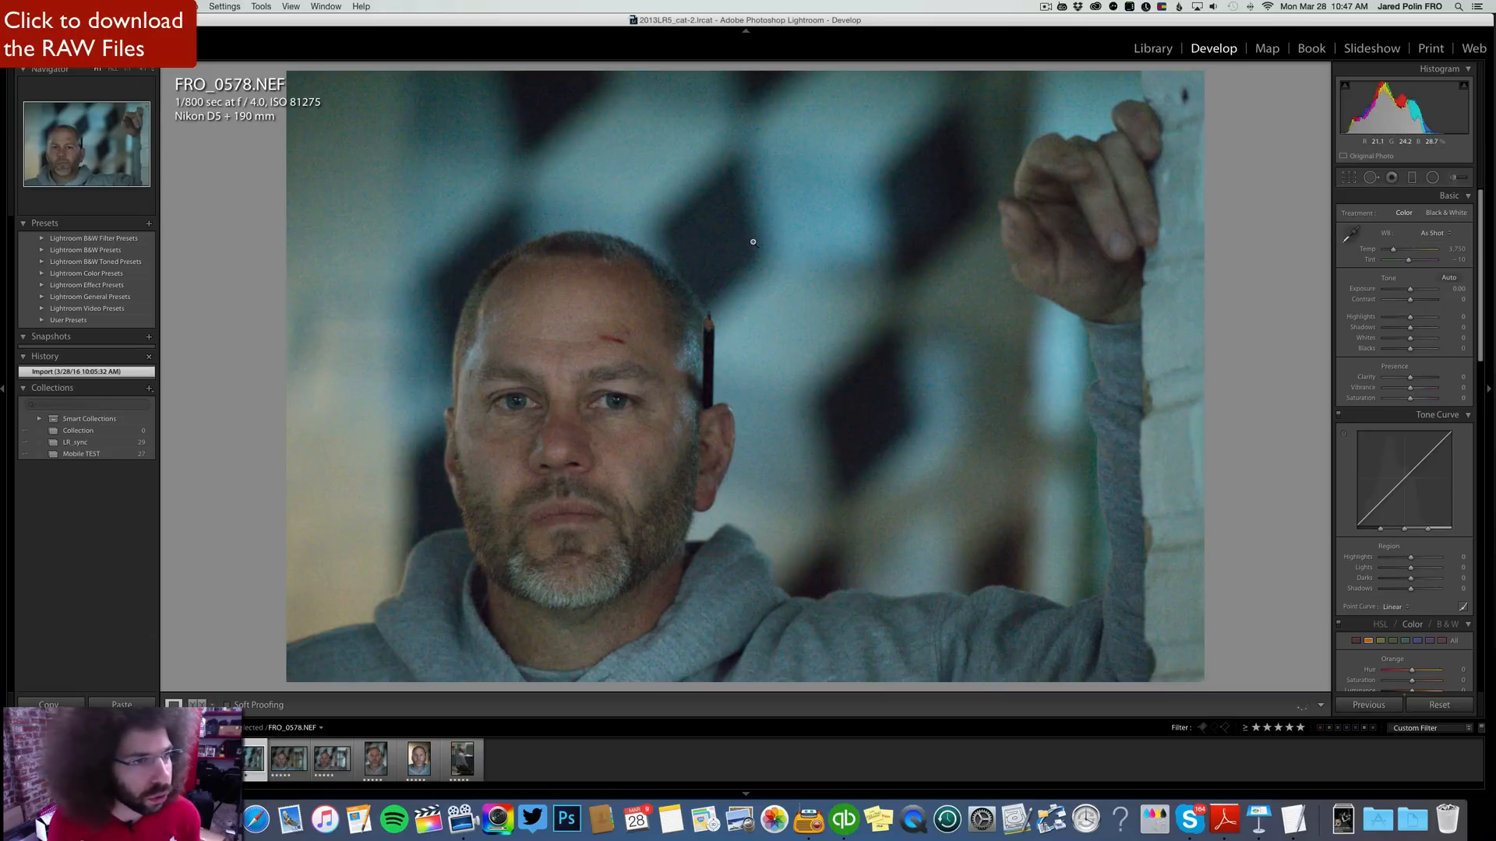
mouse_move(1079, 311)
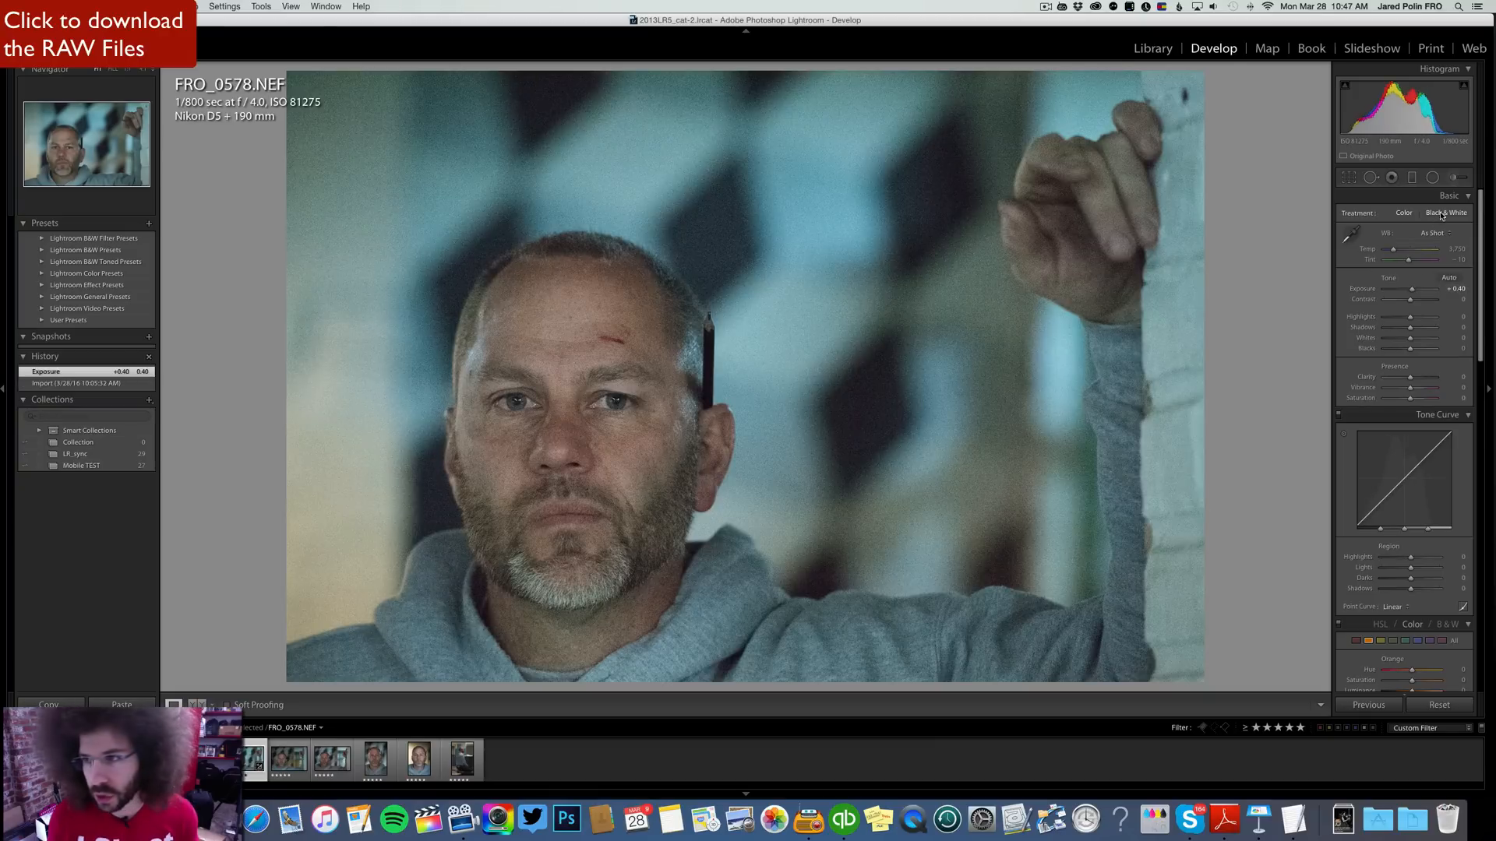
left_click(1403, 213)
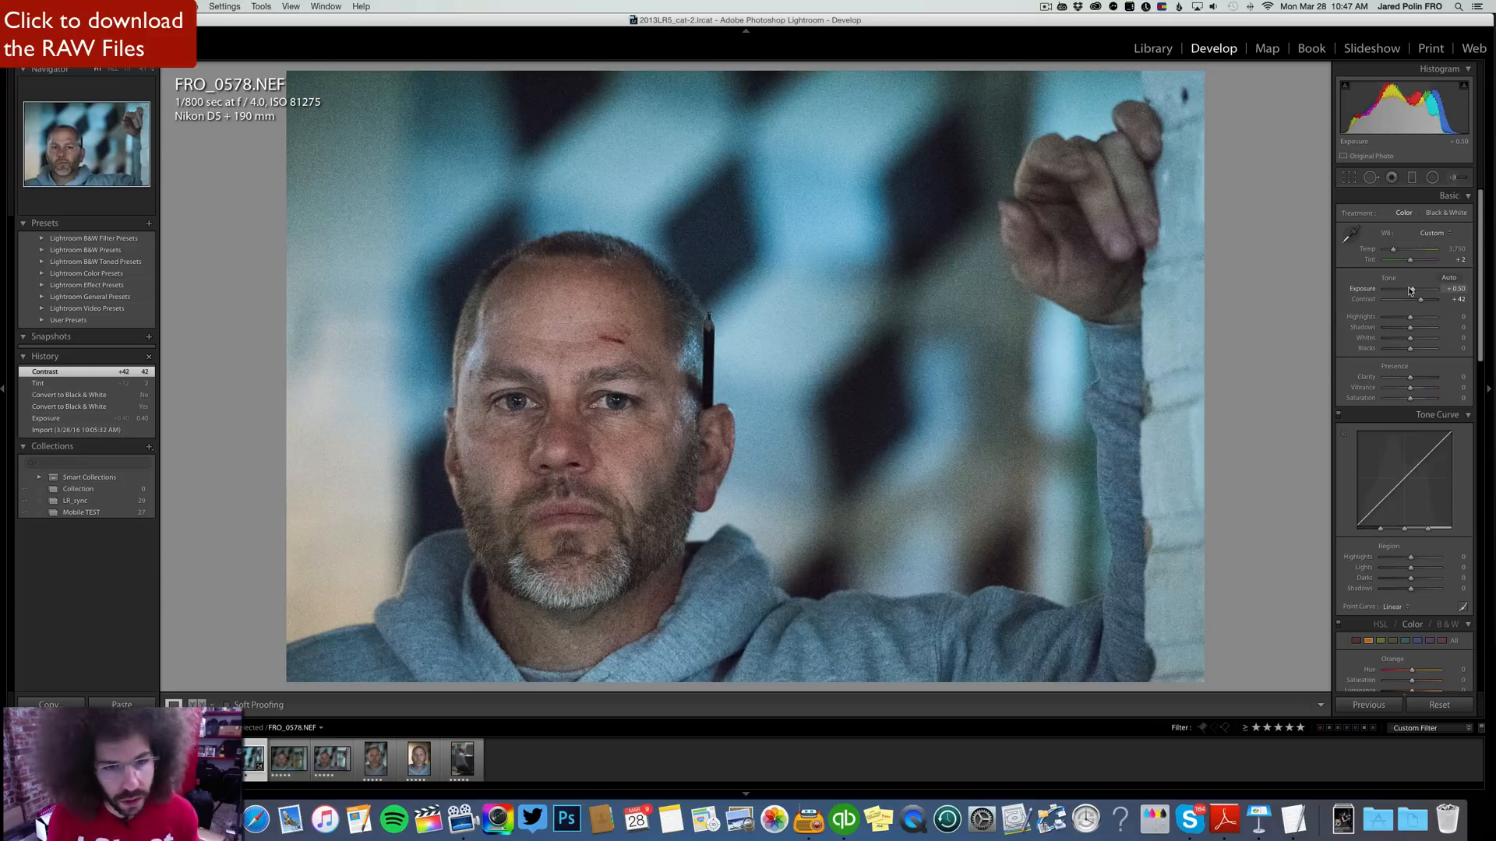
left_click(1416, 607)
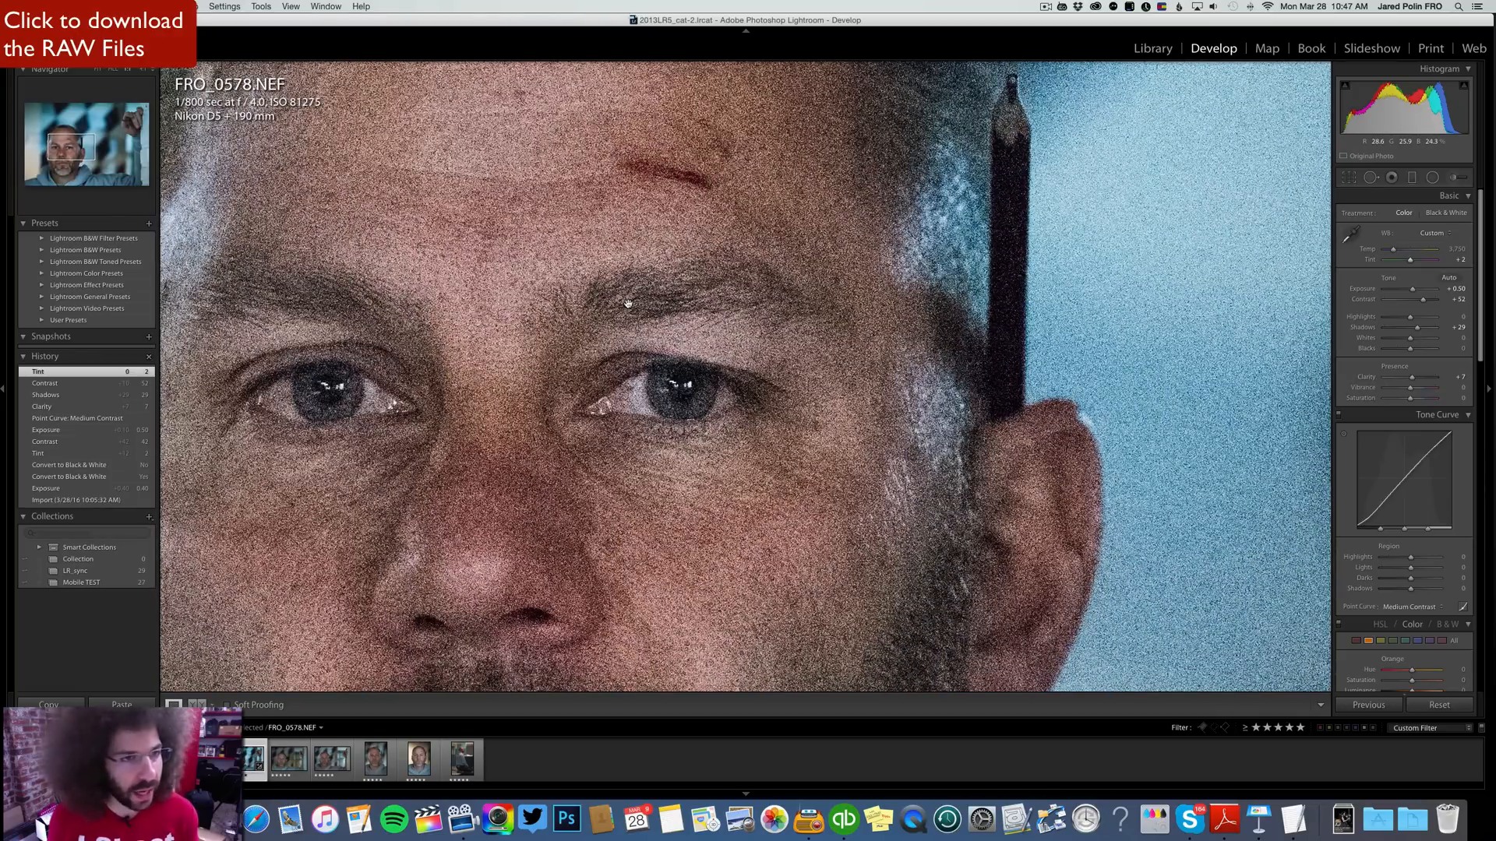
Return to the full view, try Black & White, revert to colour and warm Temp slightly.
left_click(628, 303)
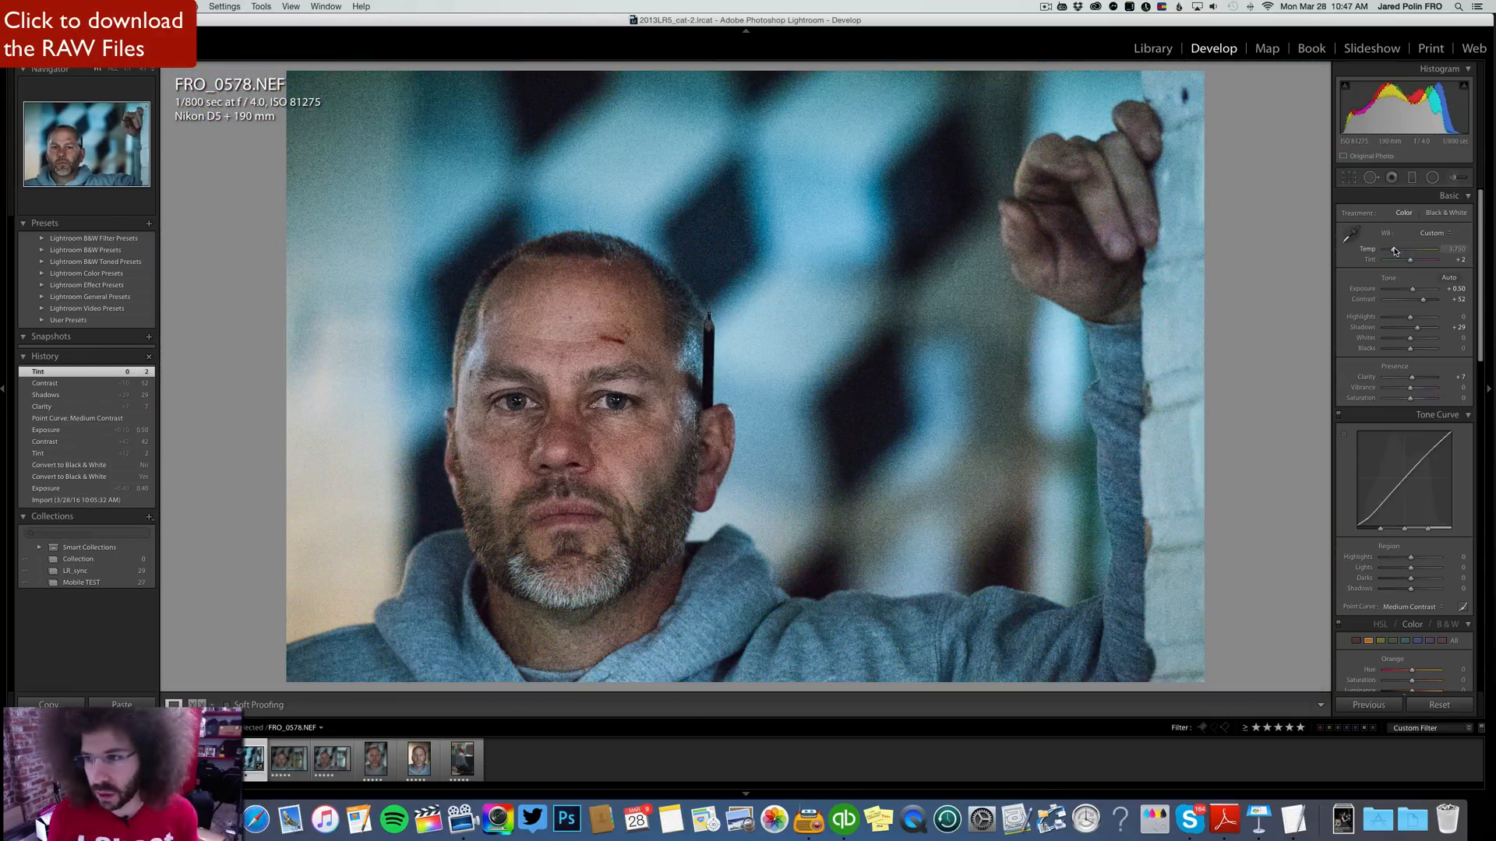
left_click(1446, 213)
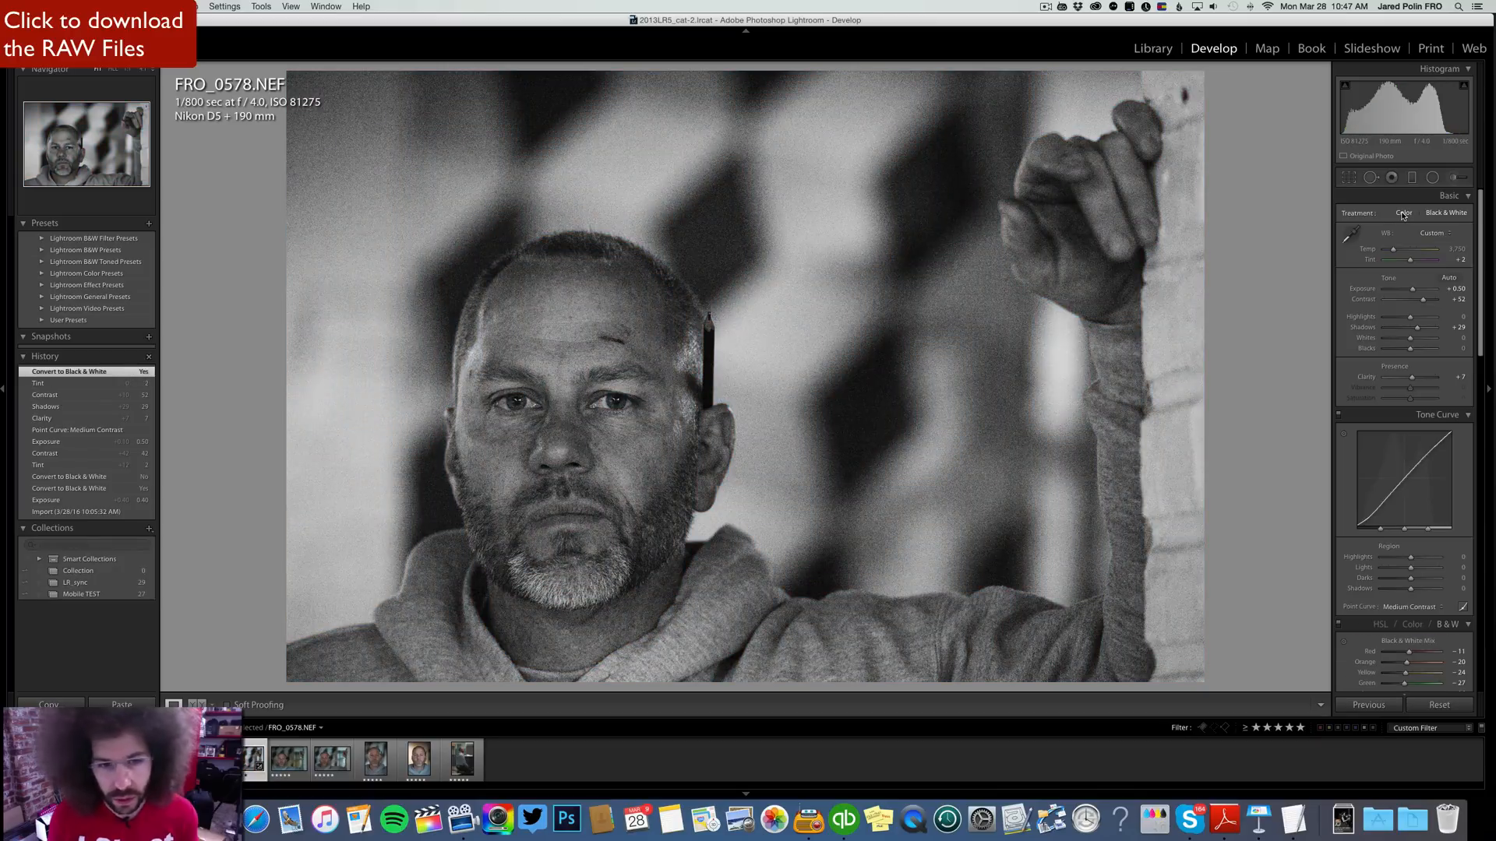
left_click(1403, 213)
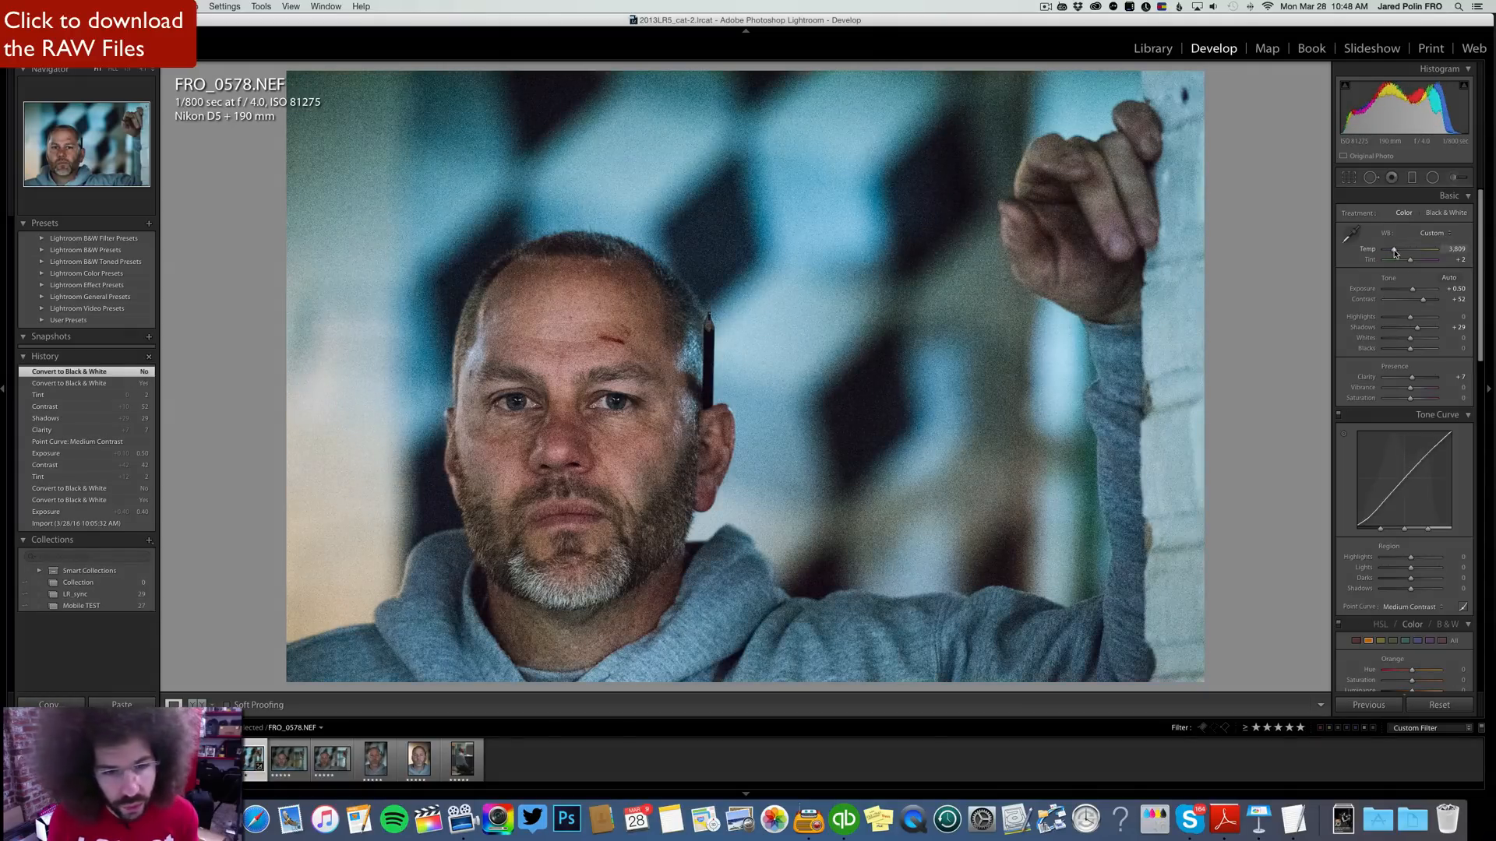
left_click(288, 758)
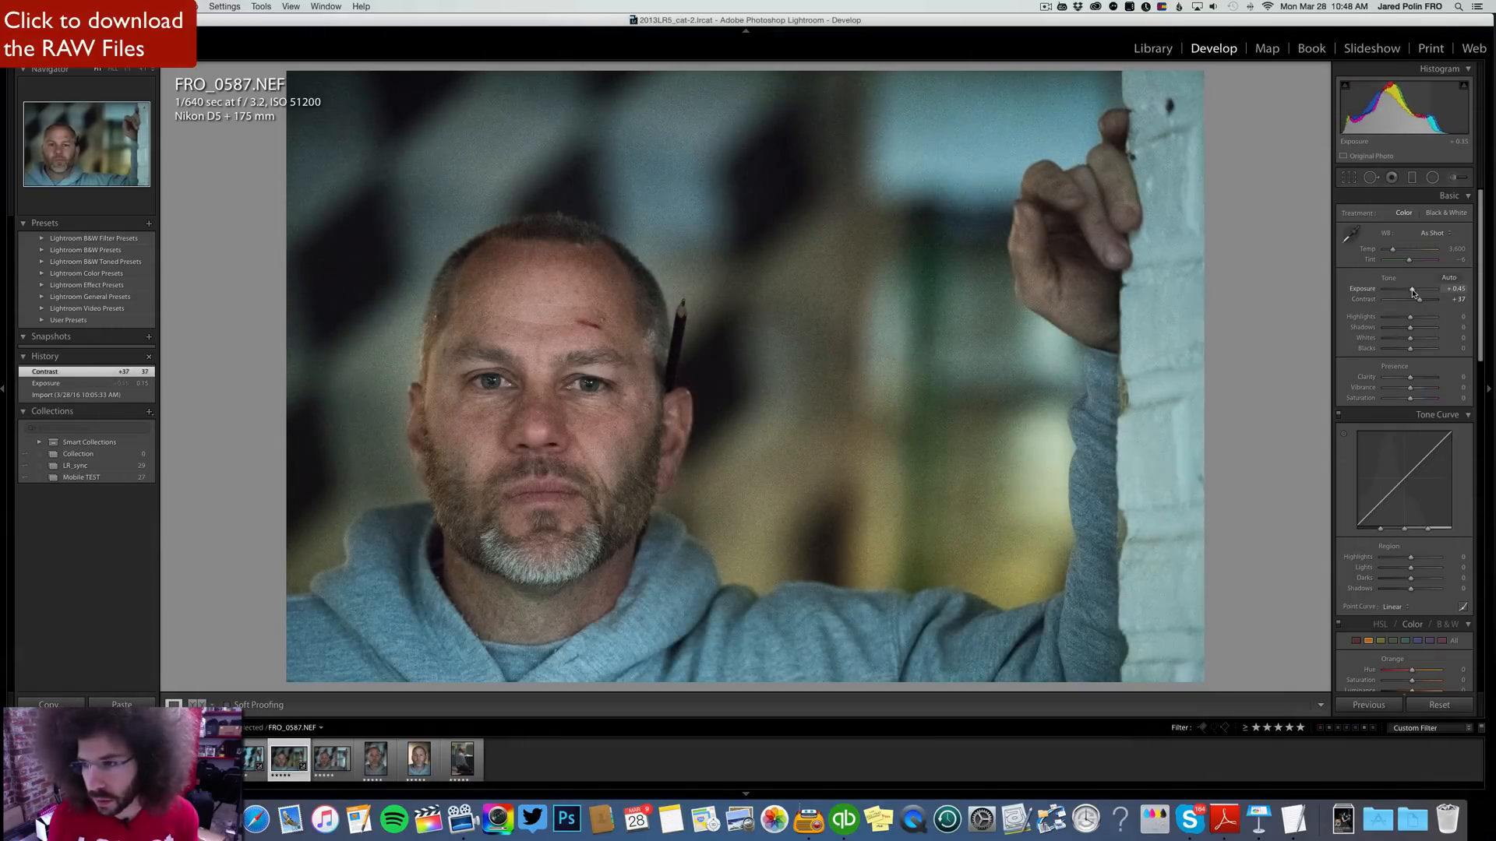
Apply the Medium Contrast point curve to FRO_0587.
left_click(1392, 606)
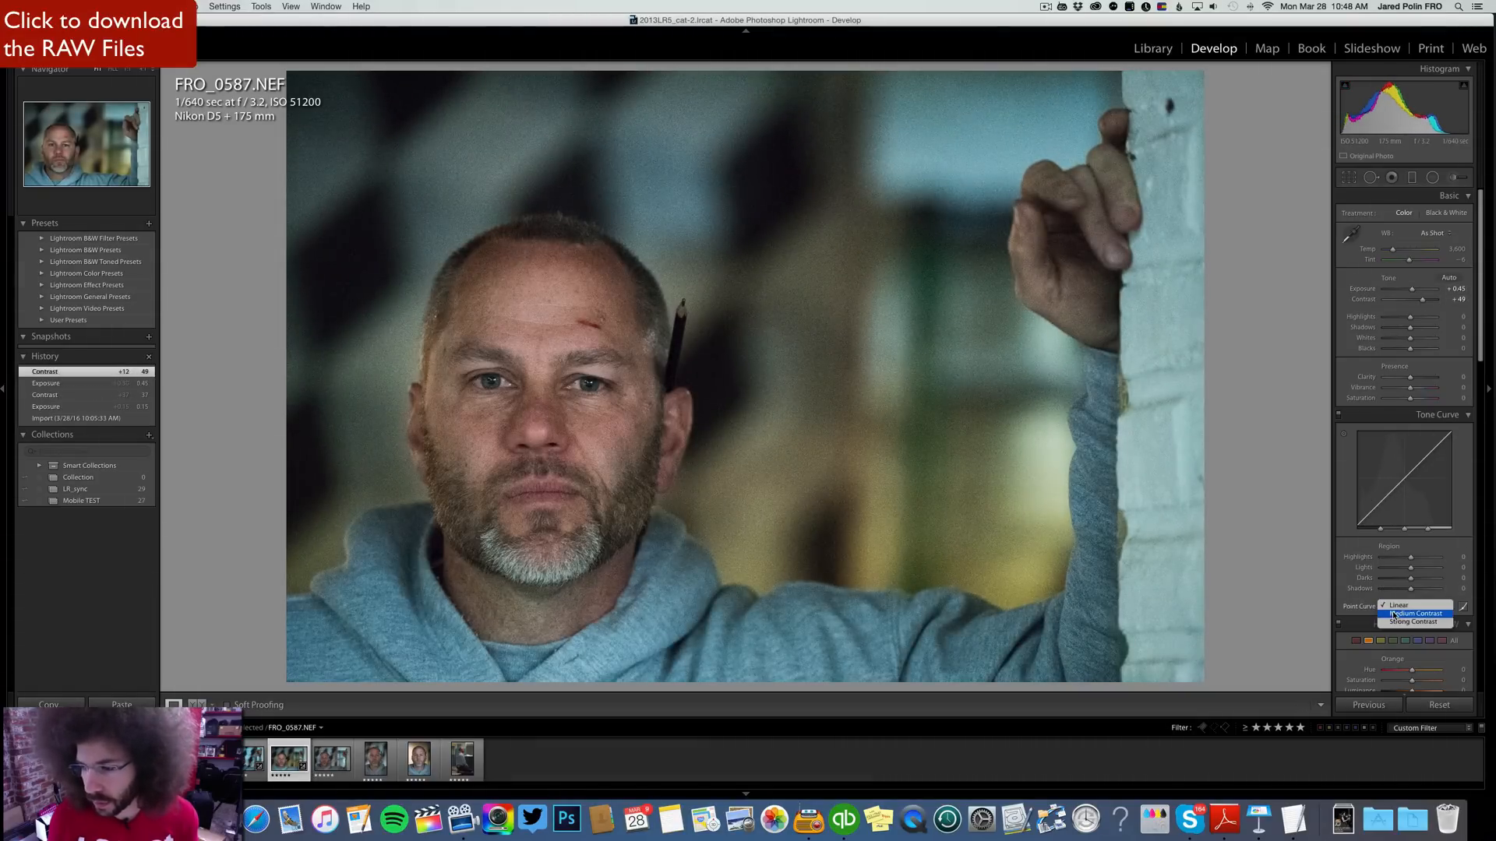
left_click(1414, 613)
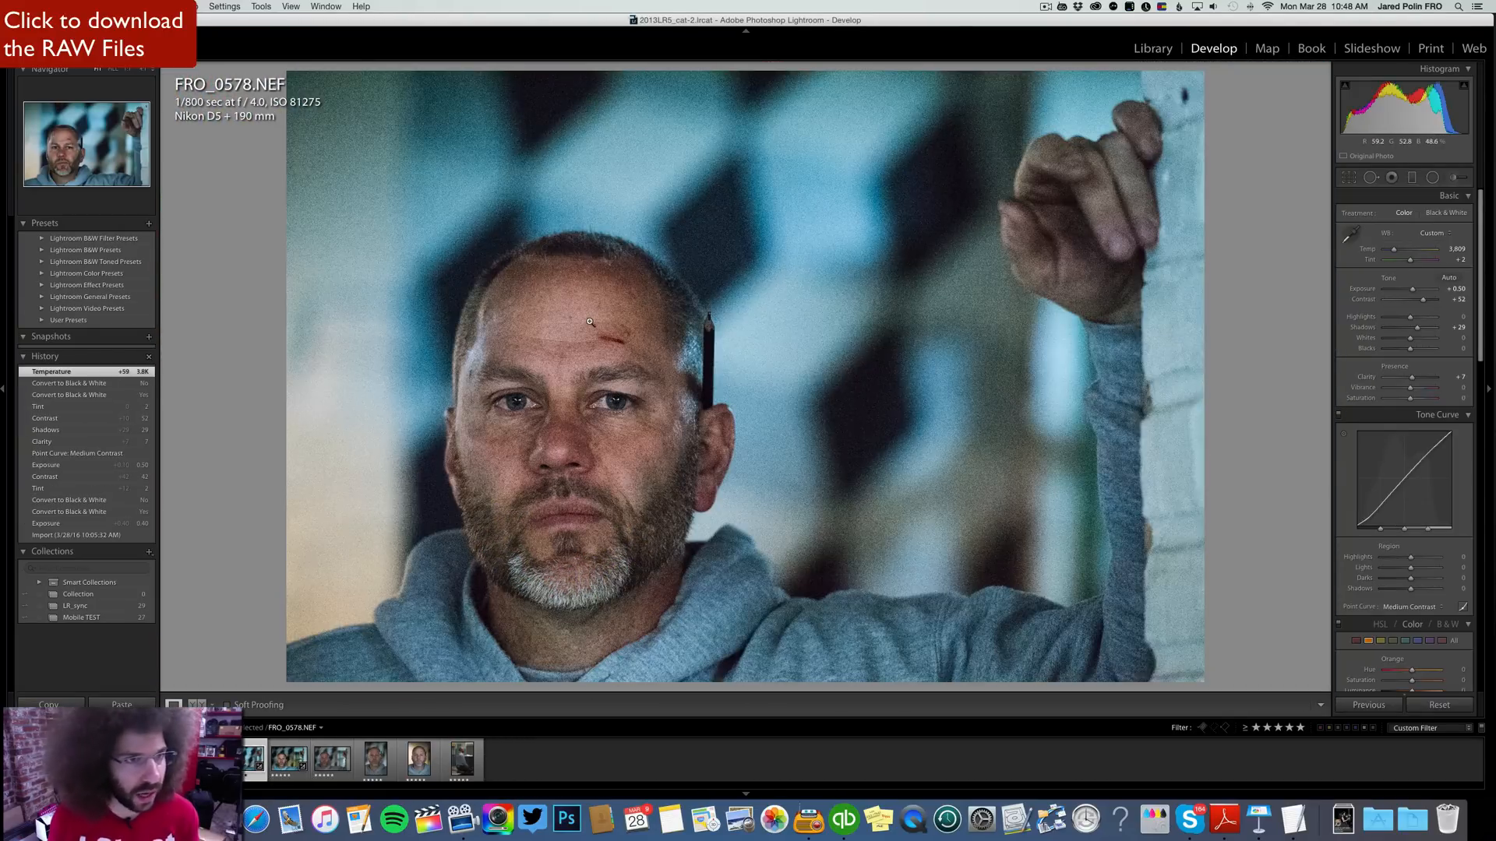
Reselect FRO_0587, darken Shadows to -22, lower Whites and adjust Highlights.
left_click(288, 760)
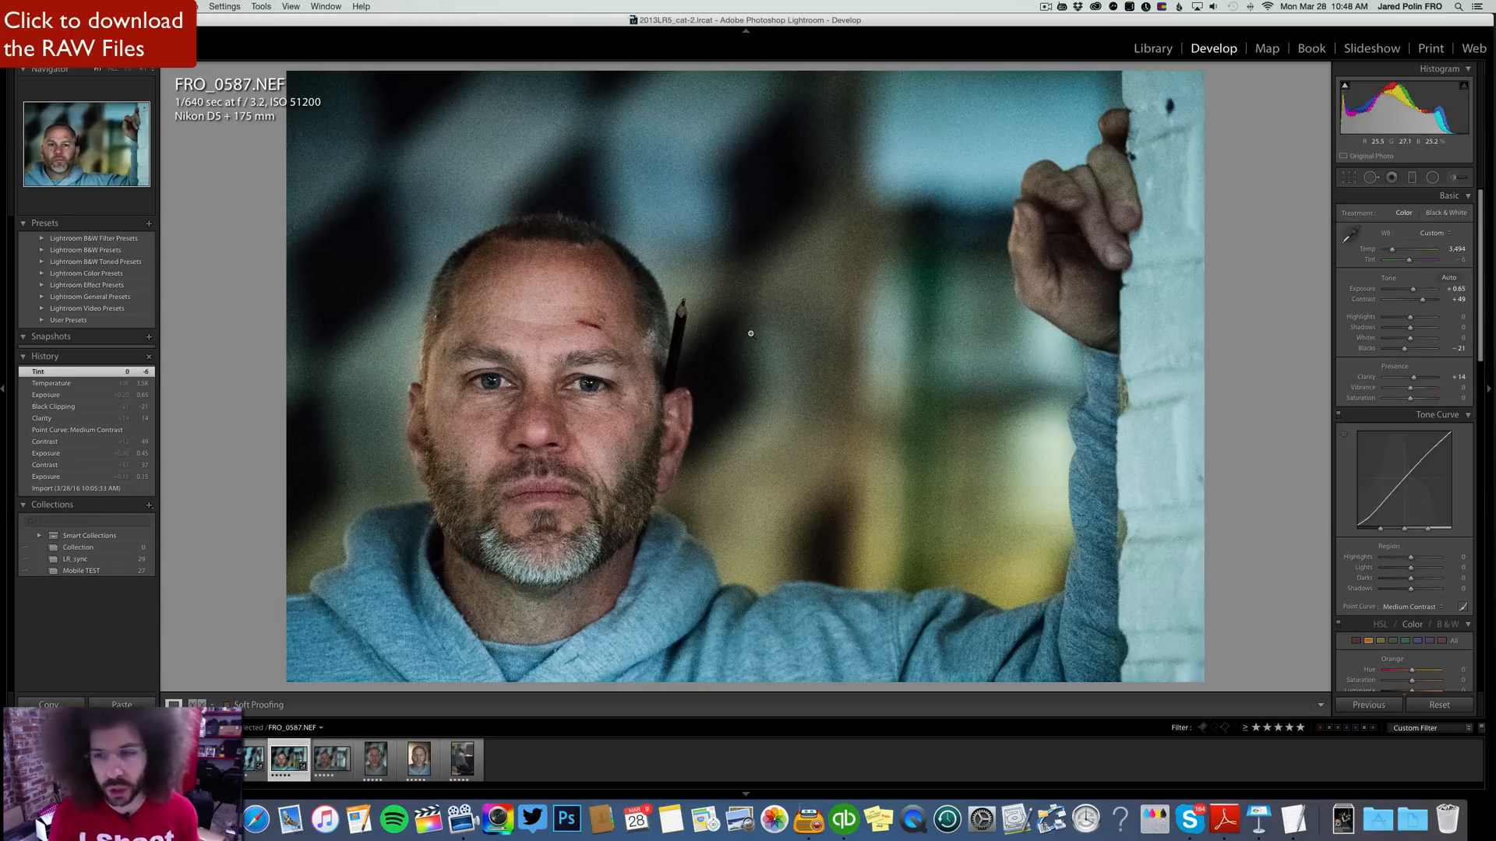
mouse_move(591, 387)
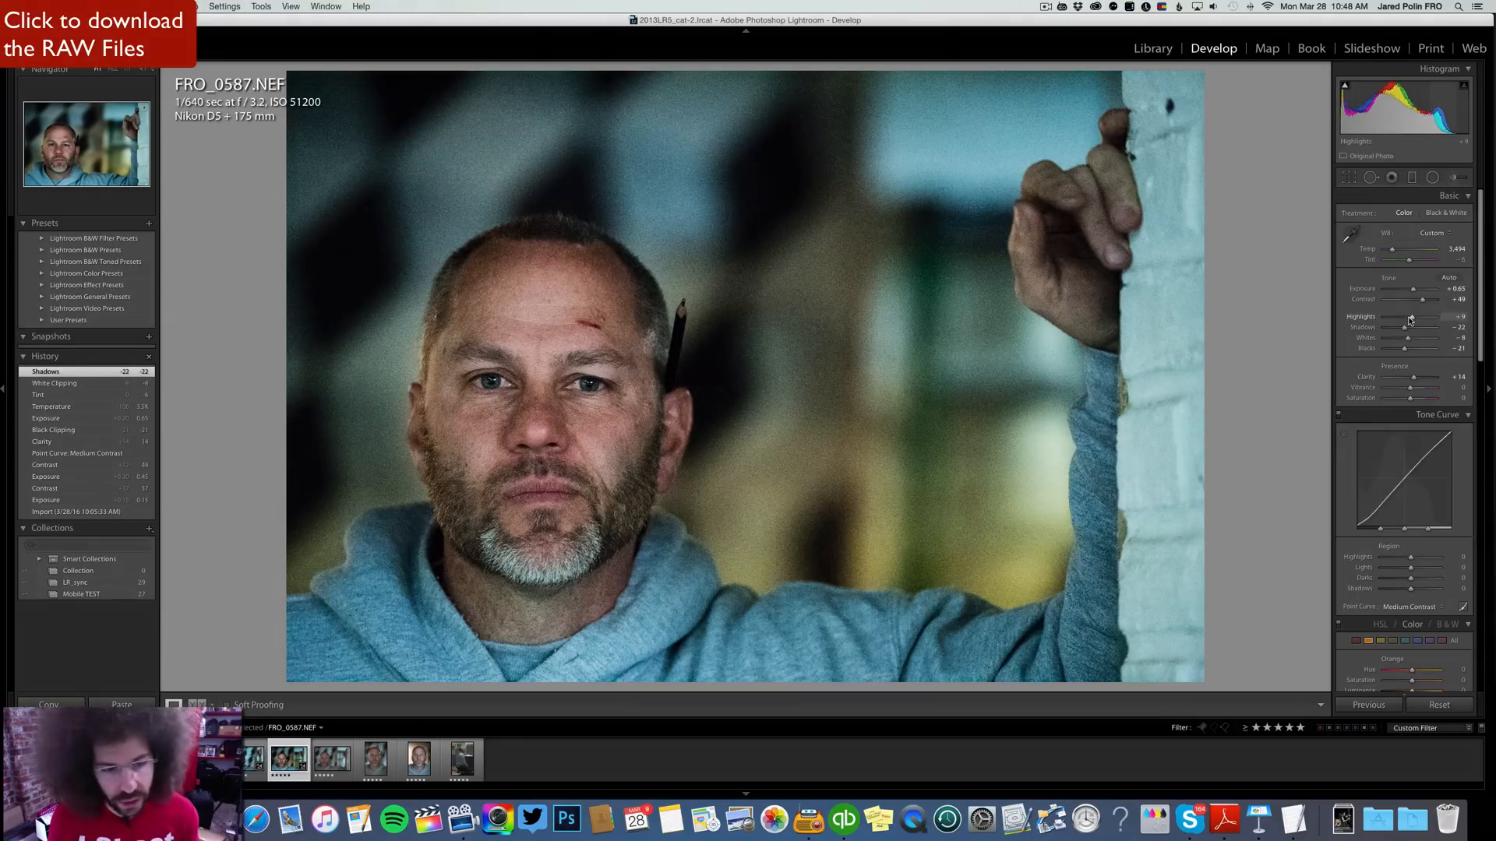
left_click(331, 761)
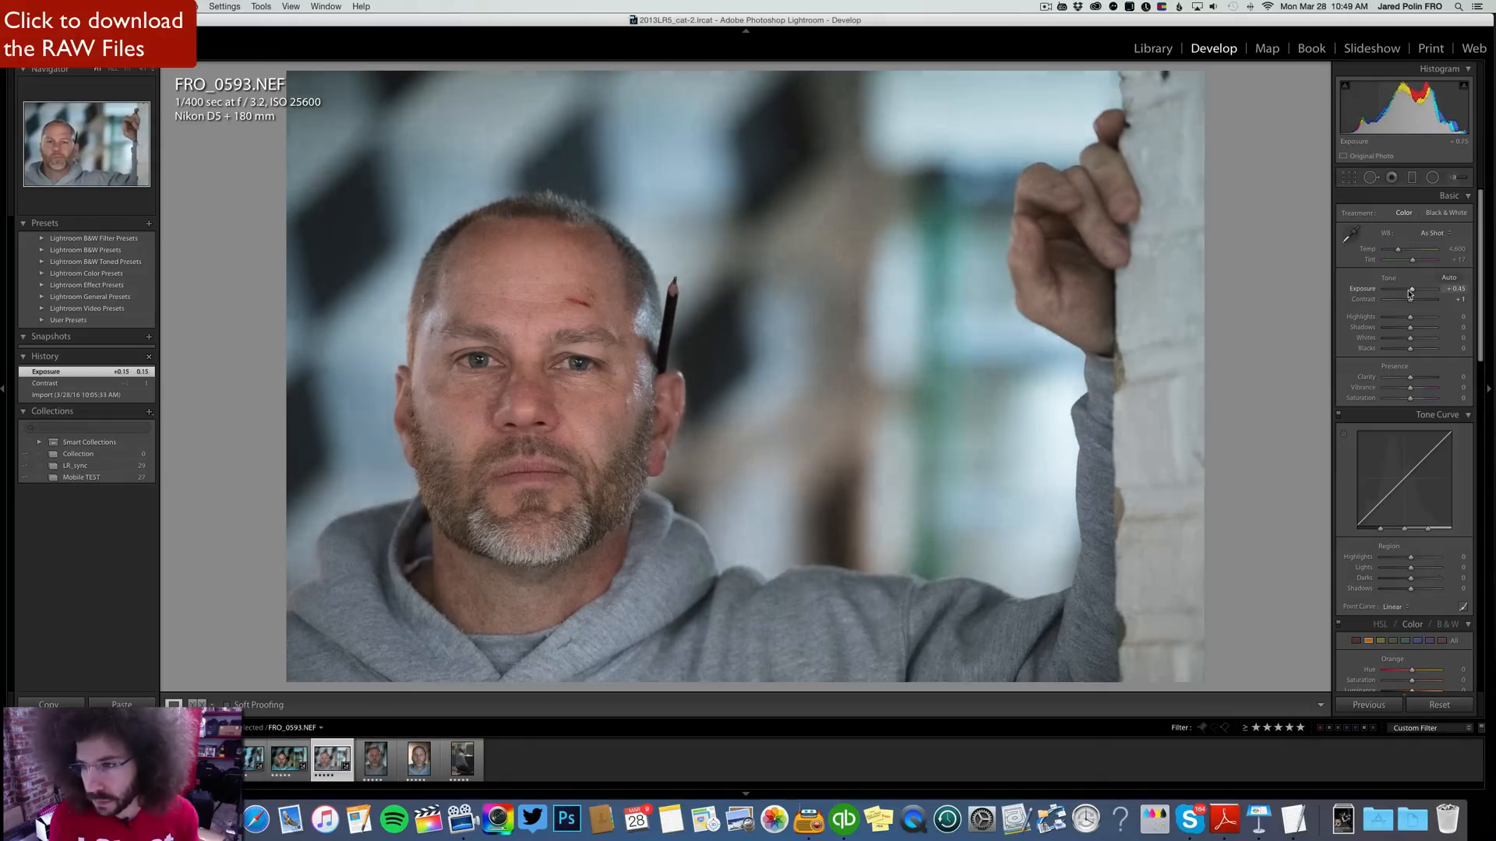
Apply a contrast curve preset from the Point Curve dropdown to FRO_0593.
left_click(287, 758)
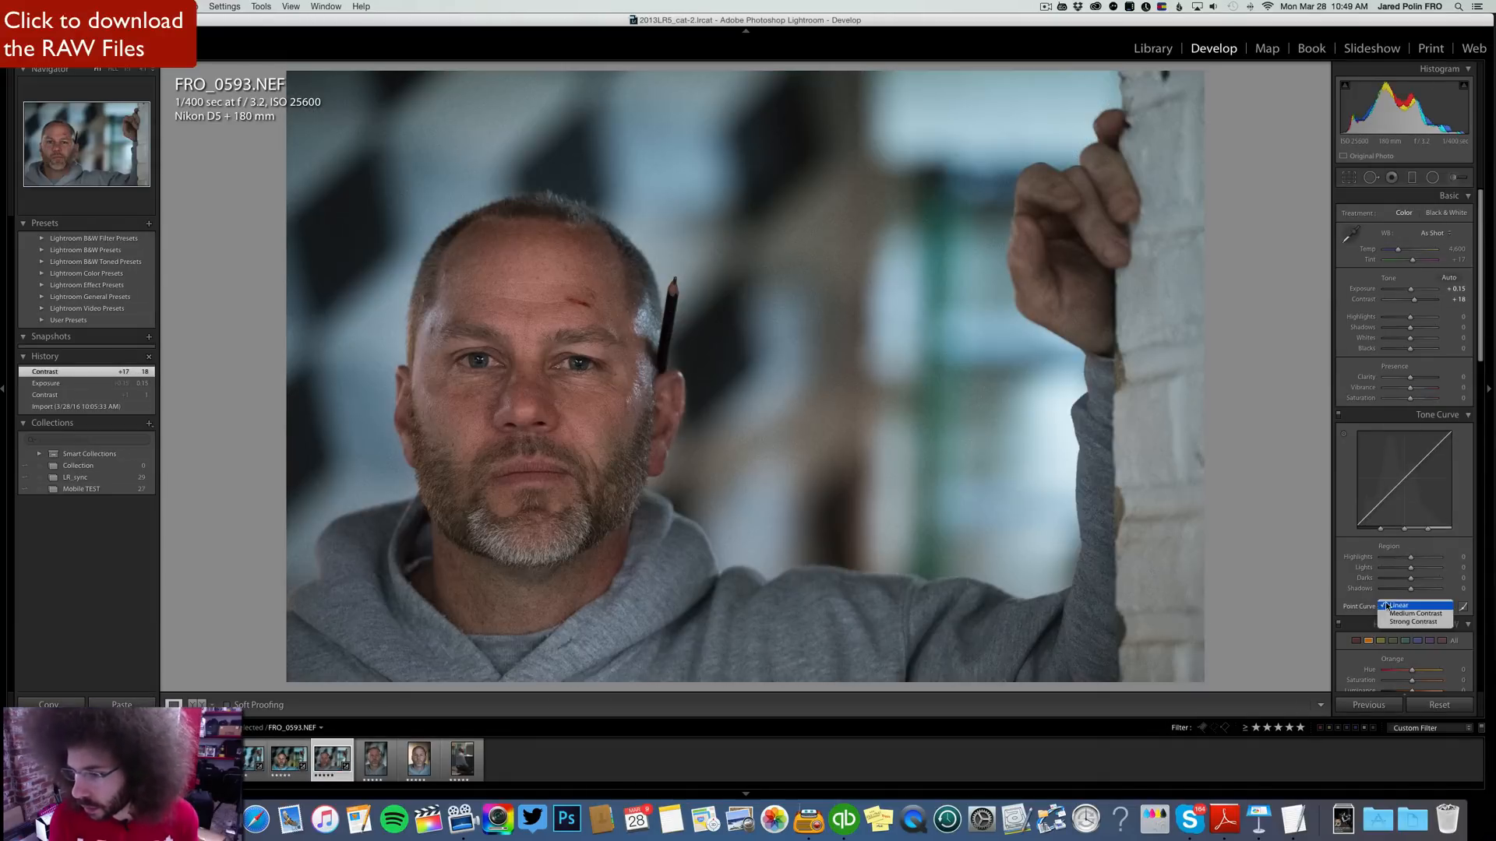
left_click(1414, 612)
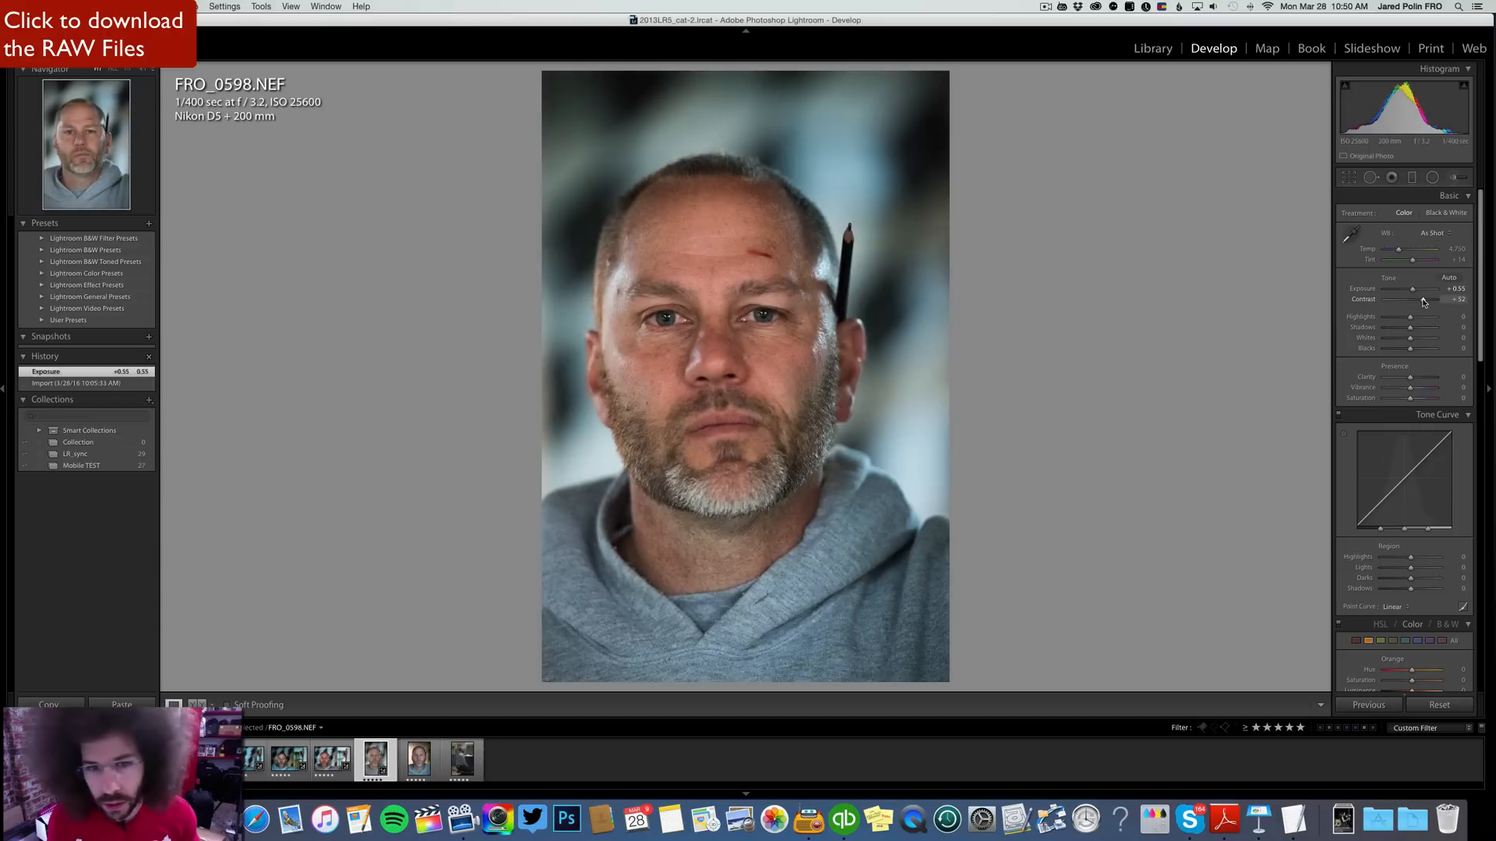
Give FRO_0598 the Medium Contrast point curve, briefly trying Black & White before returning to colour.
left_click(1417, 606)
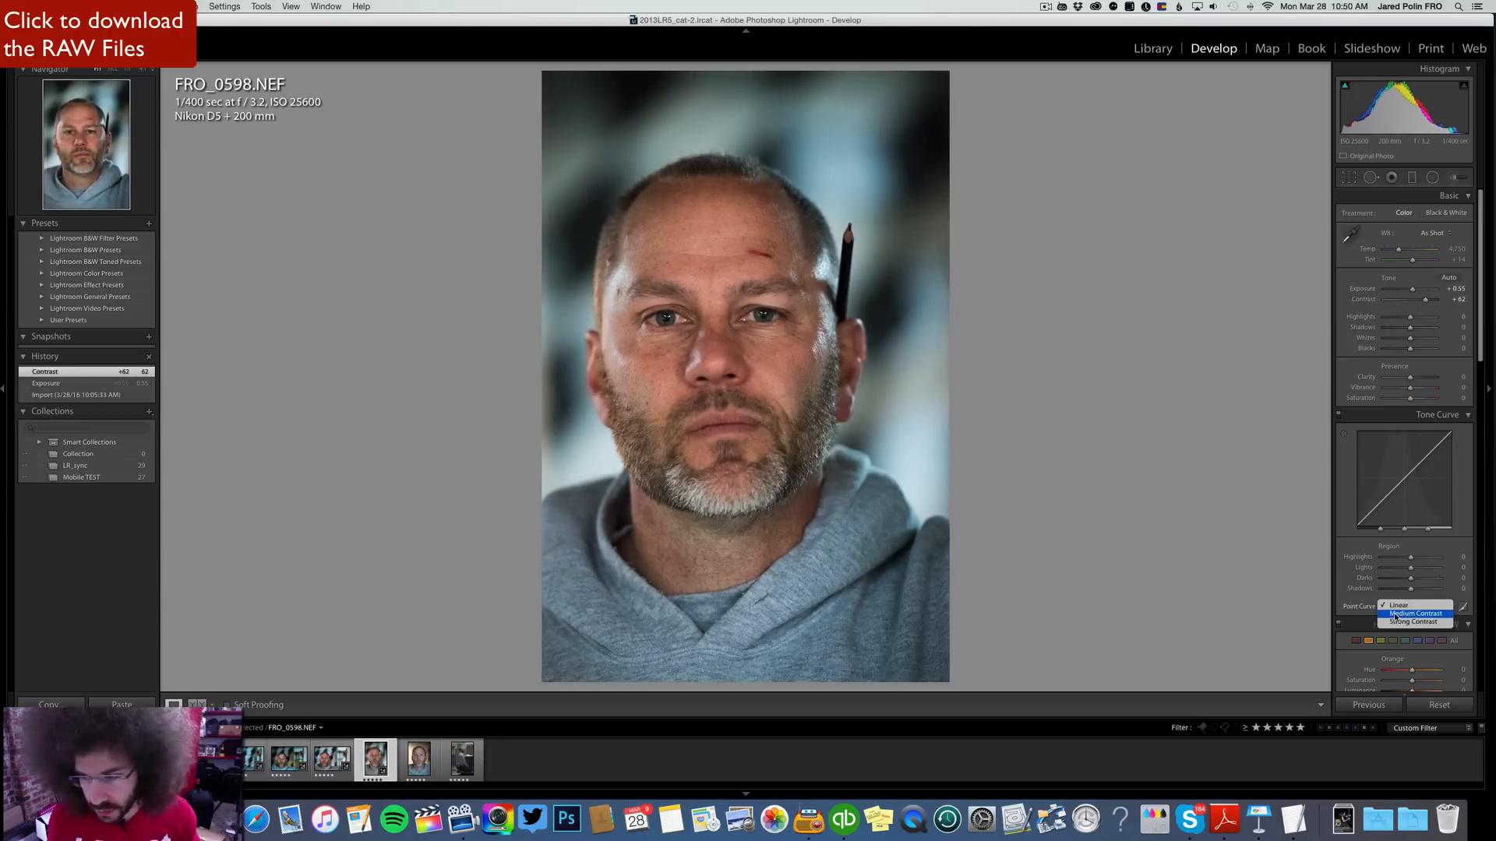
left_click(1414, 613)
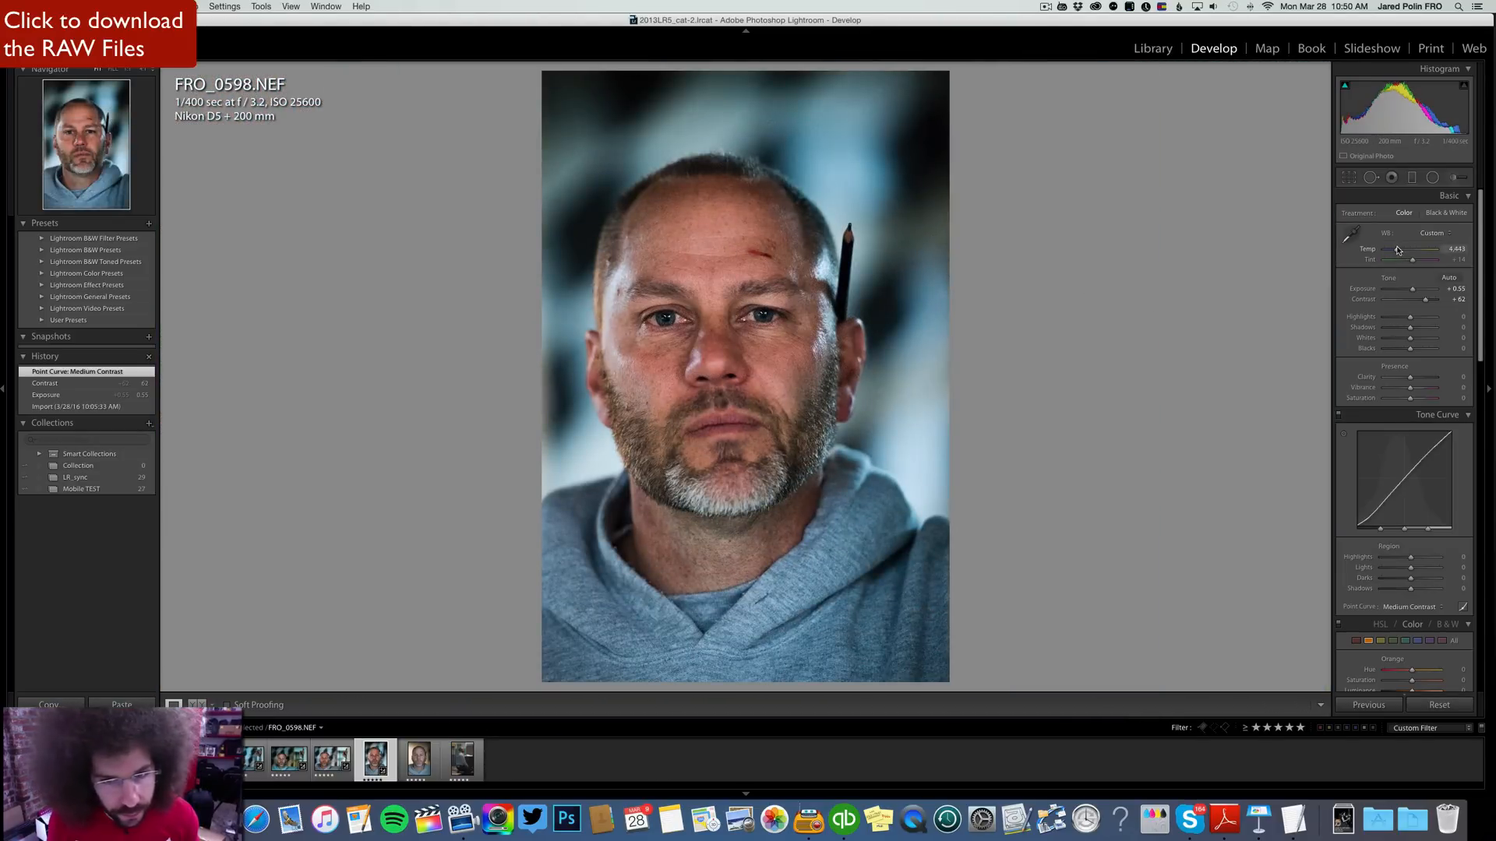
left_click(1446, 212)
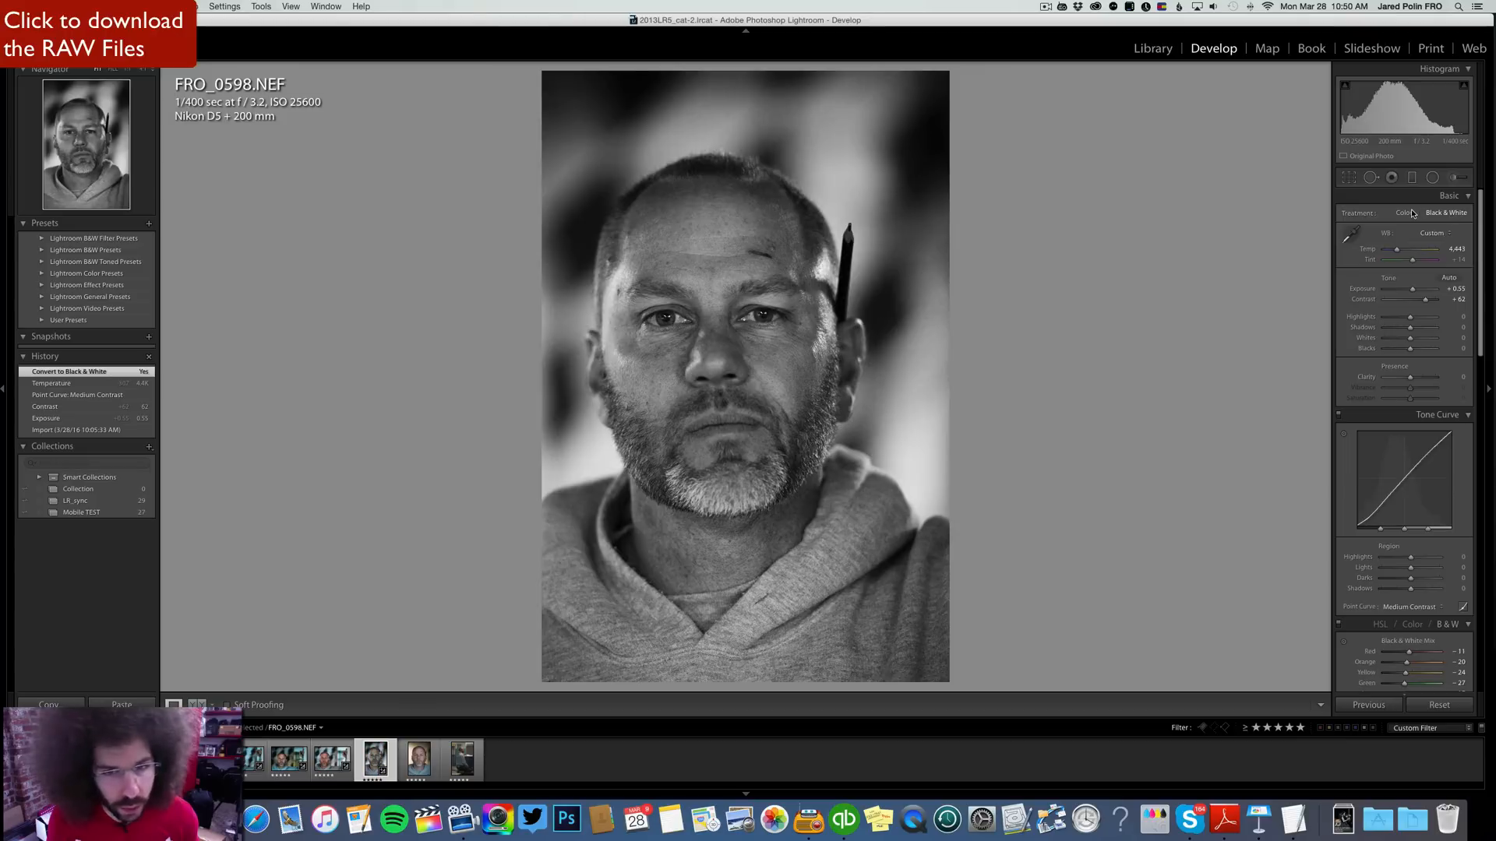
left_click(1403, 213)
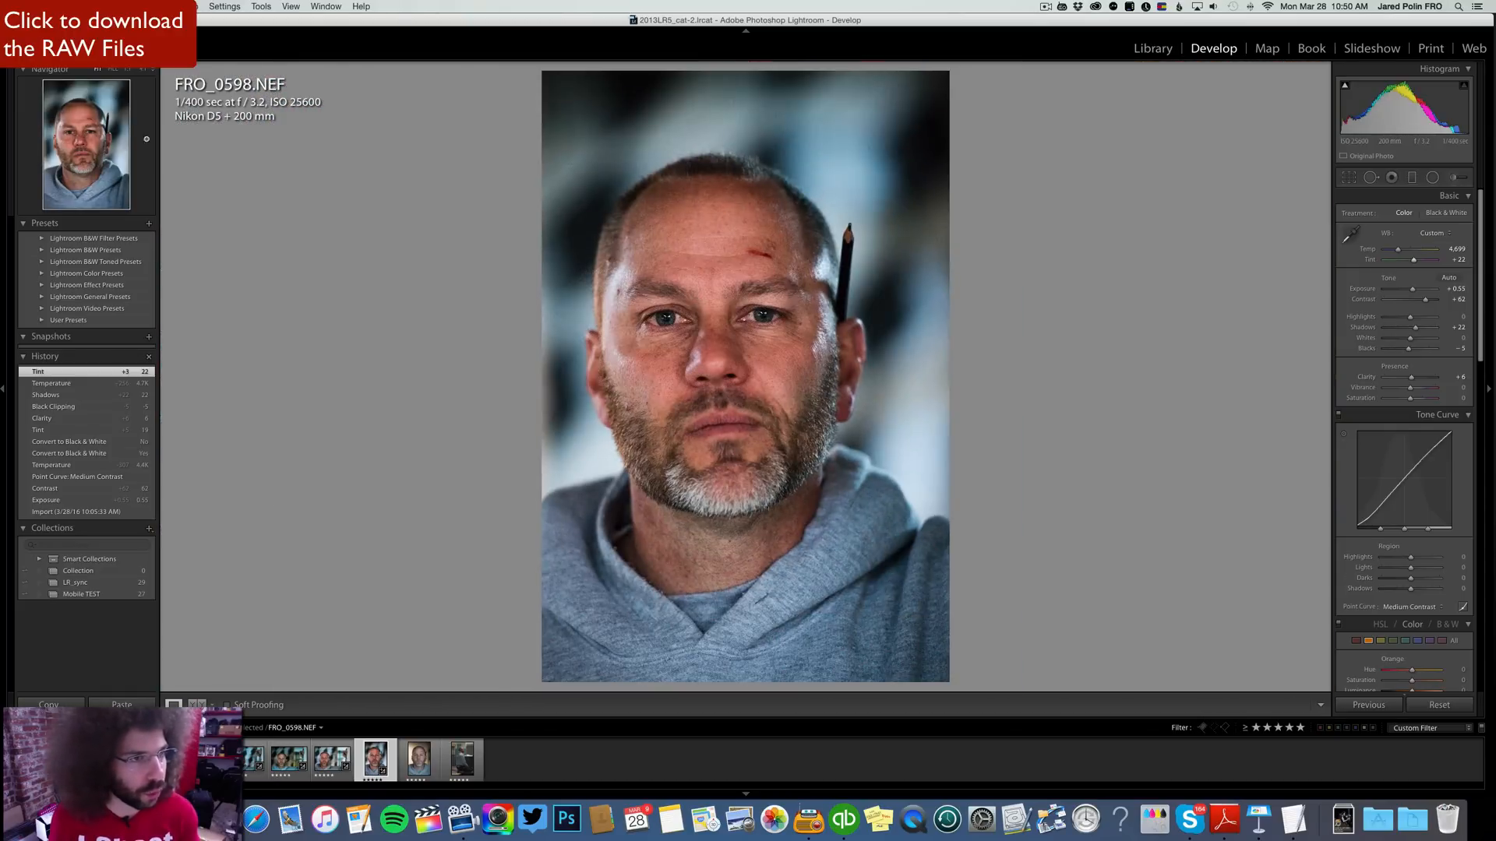
mouse_move(656, 221)
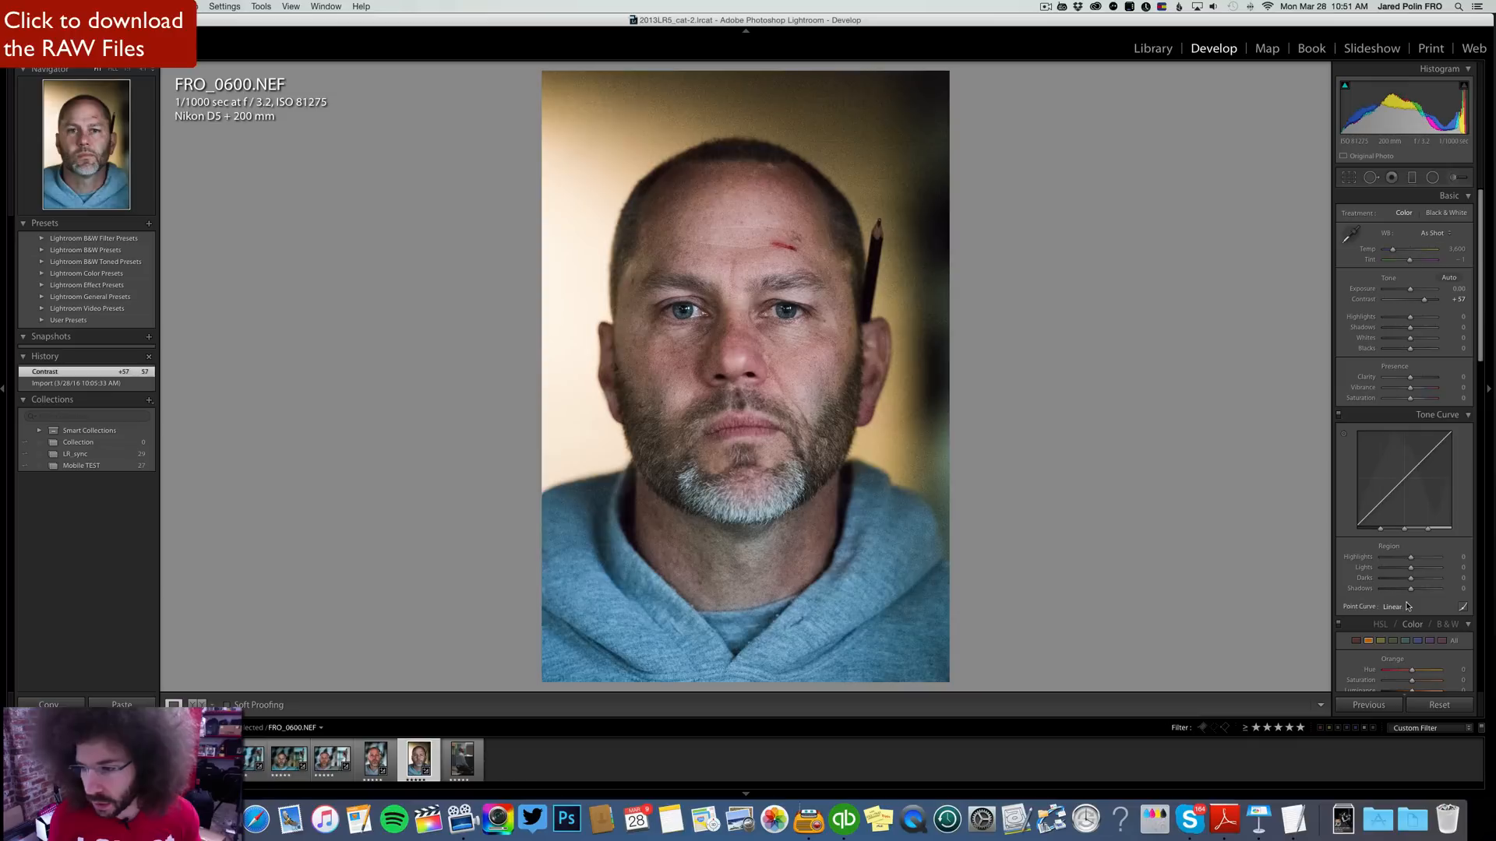
Bring up the Point Curve preset choices for FRO_0600.
left_click(1410, 606)
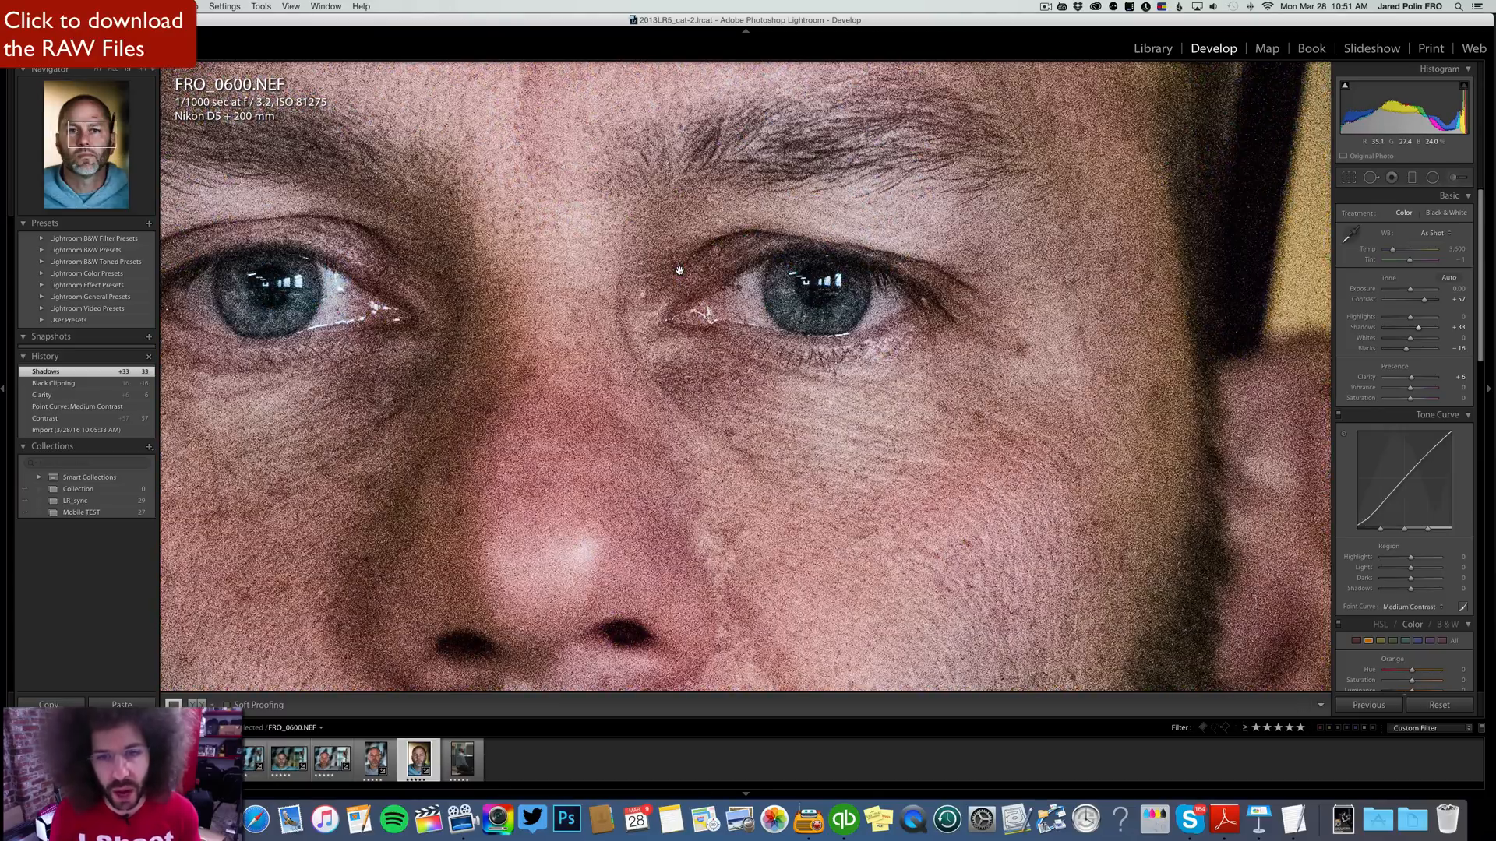
mouse_move(725, 275)
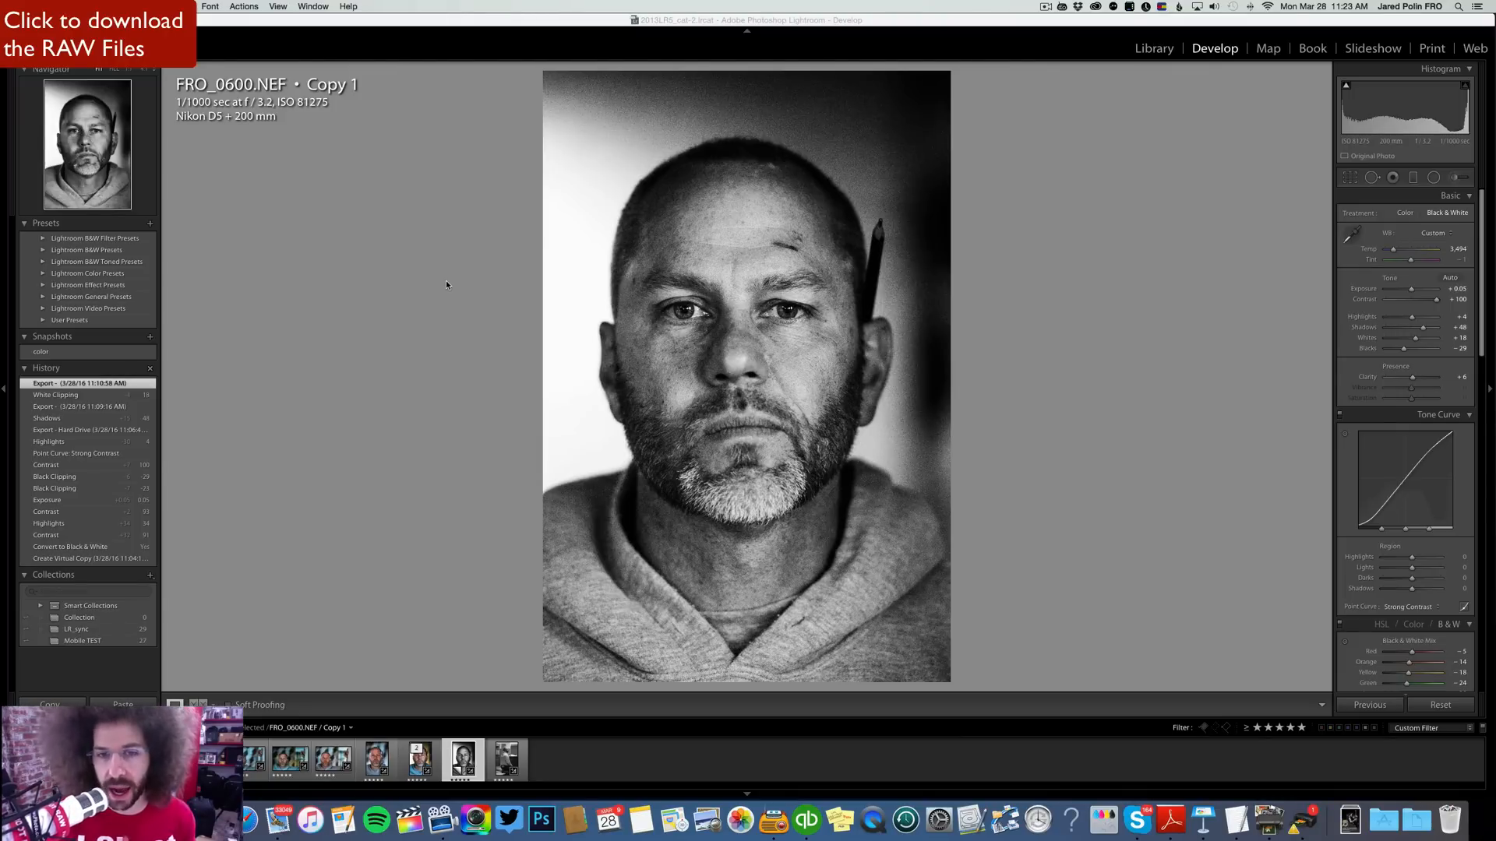
mouse_move(603, 319)
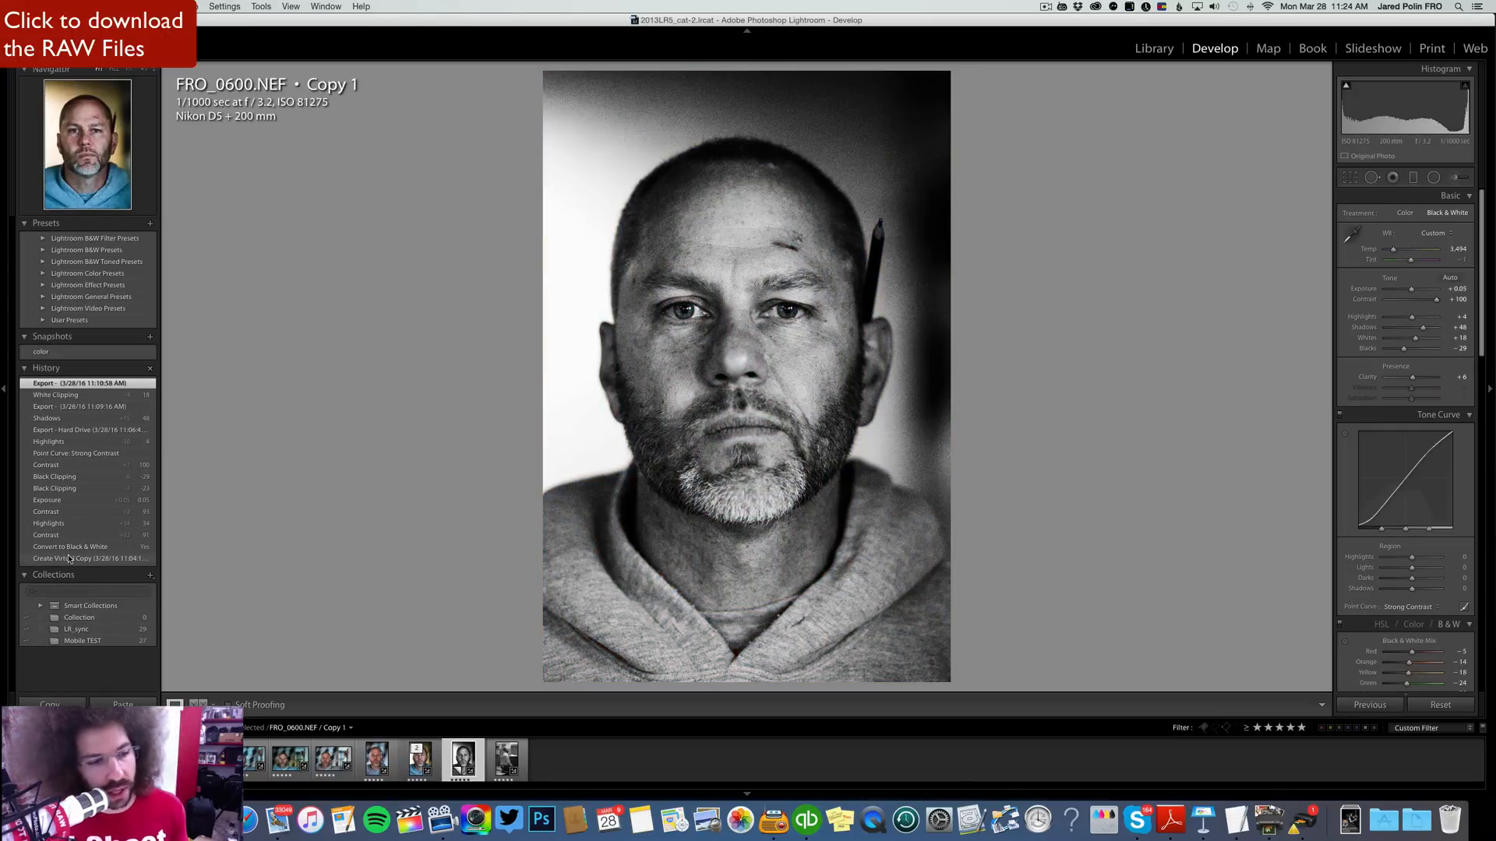
Step through the virtual copy's History states, from pre-conversion back to the latest export state.
left_click(72, 547)
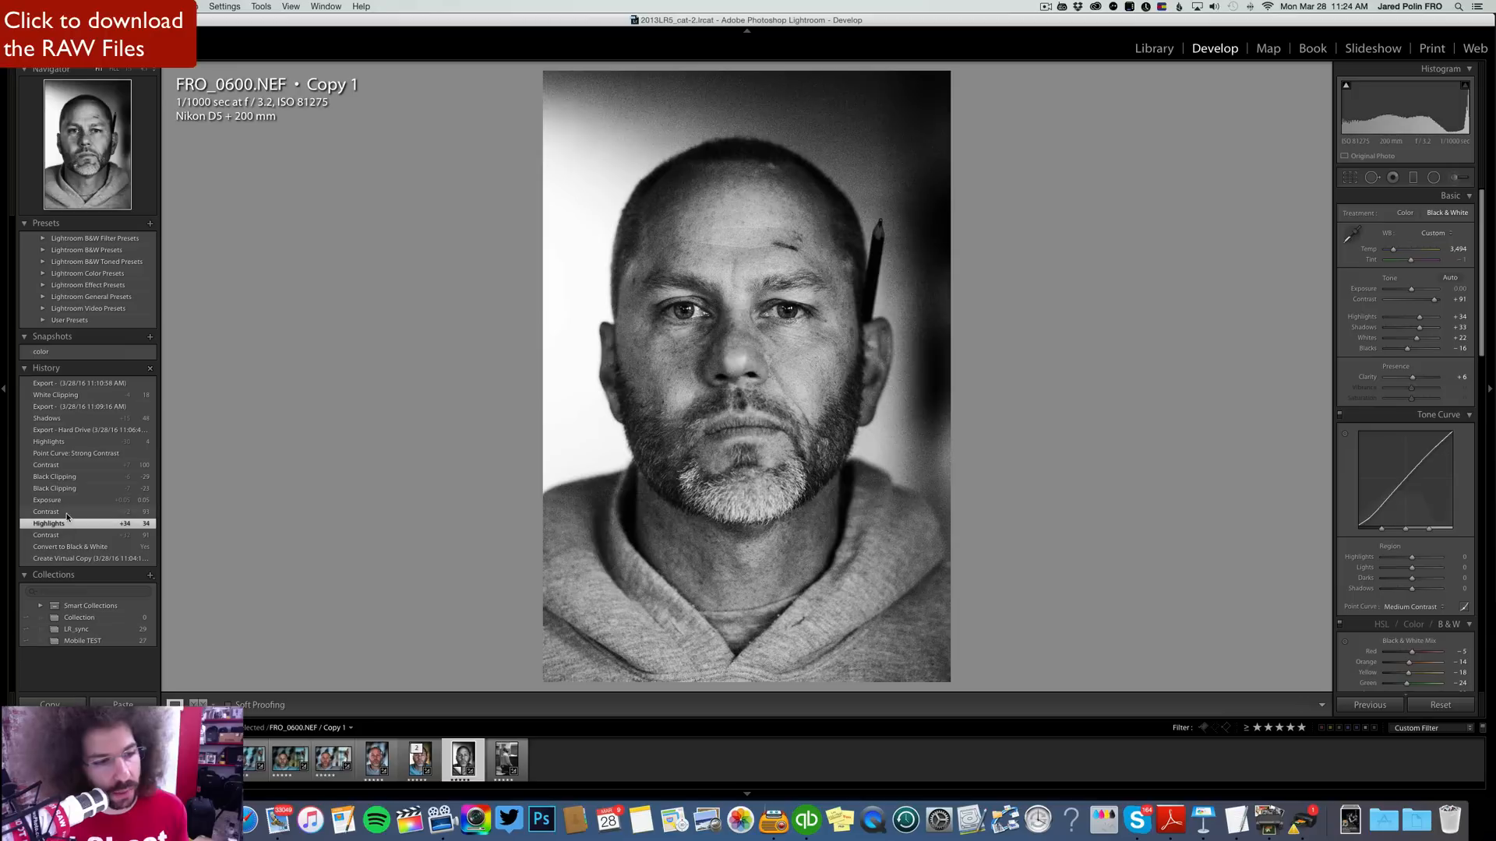
left_click(55, 489)
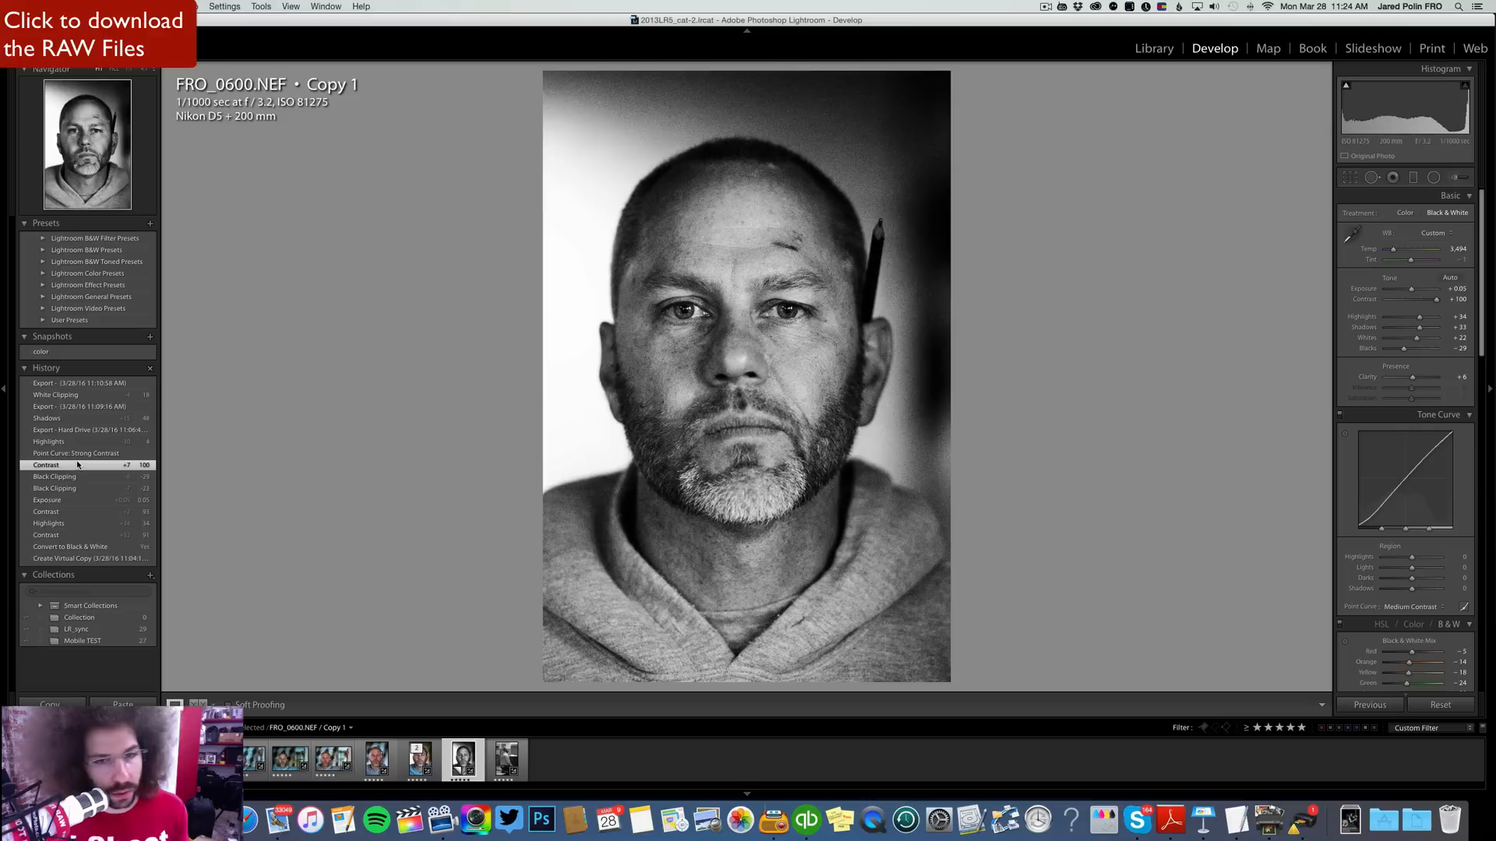
left_click(88, 429)
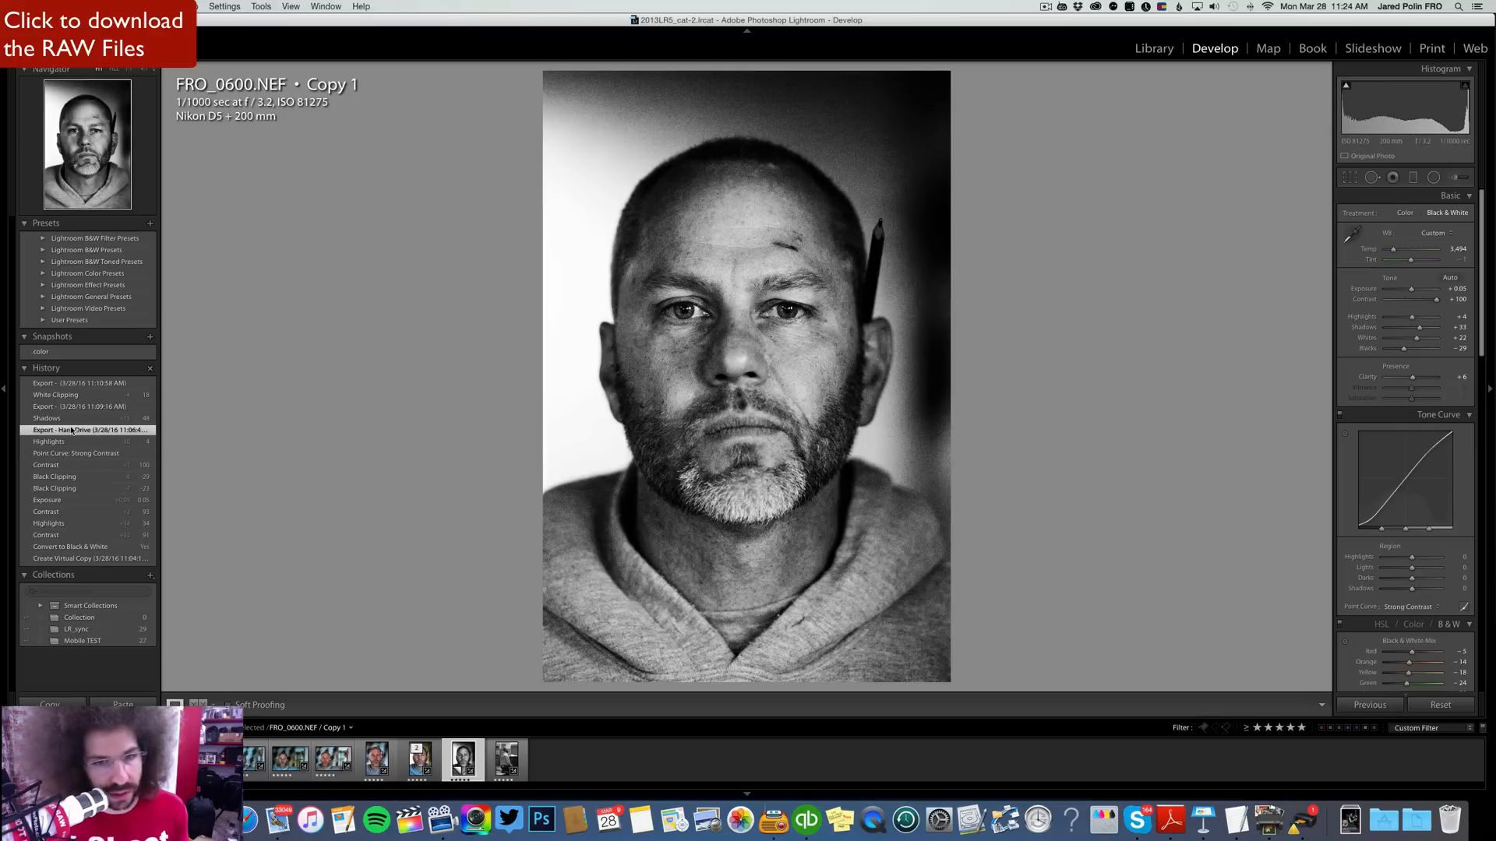
left_click(82, 405)
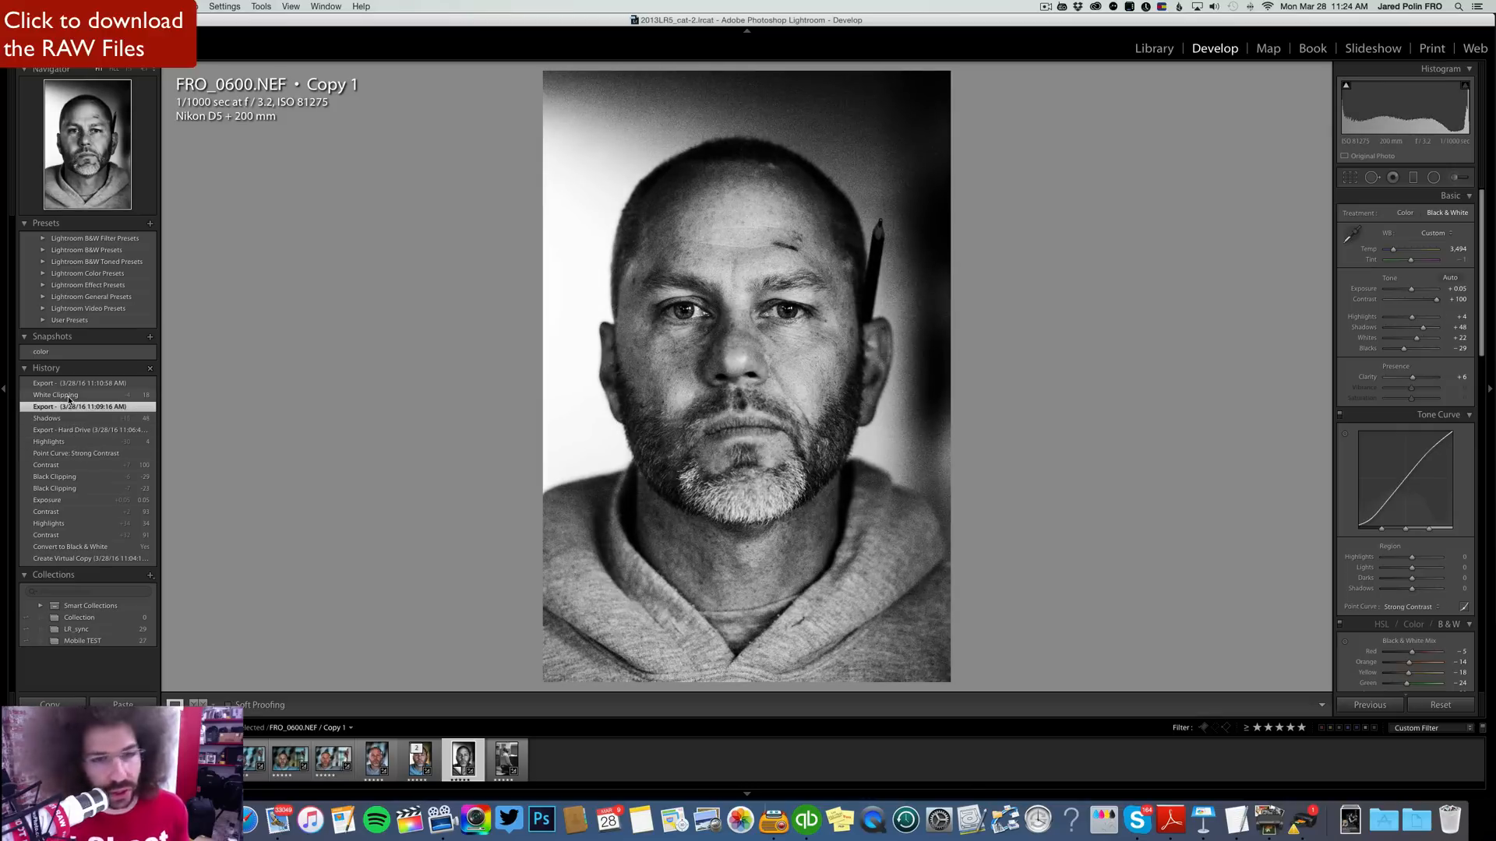
left_click(81, 382)
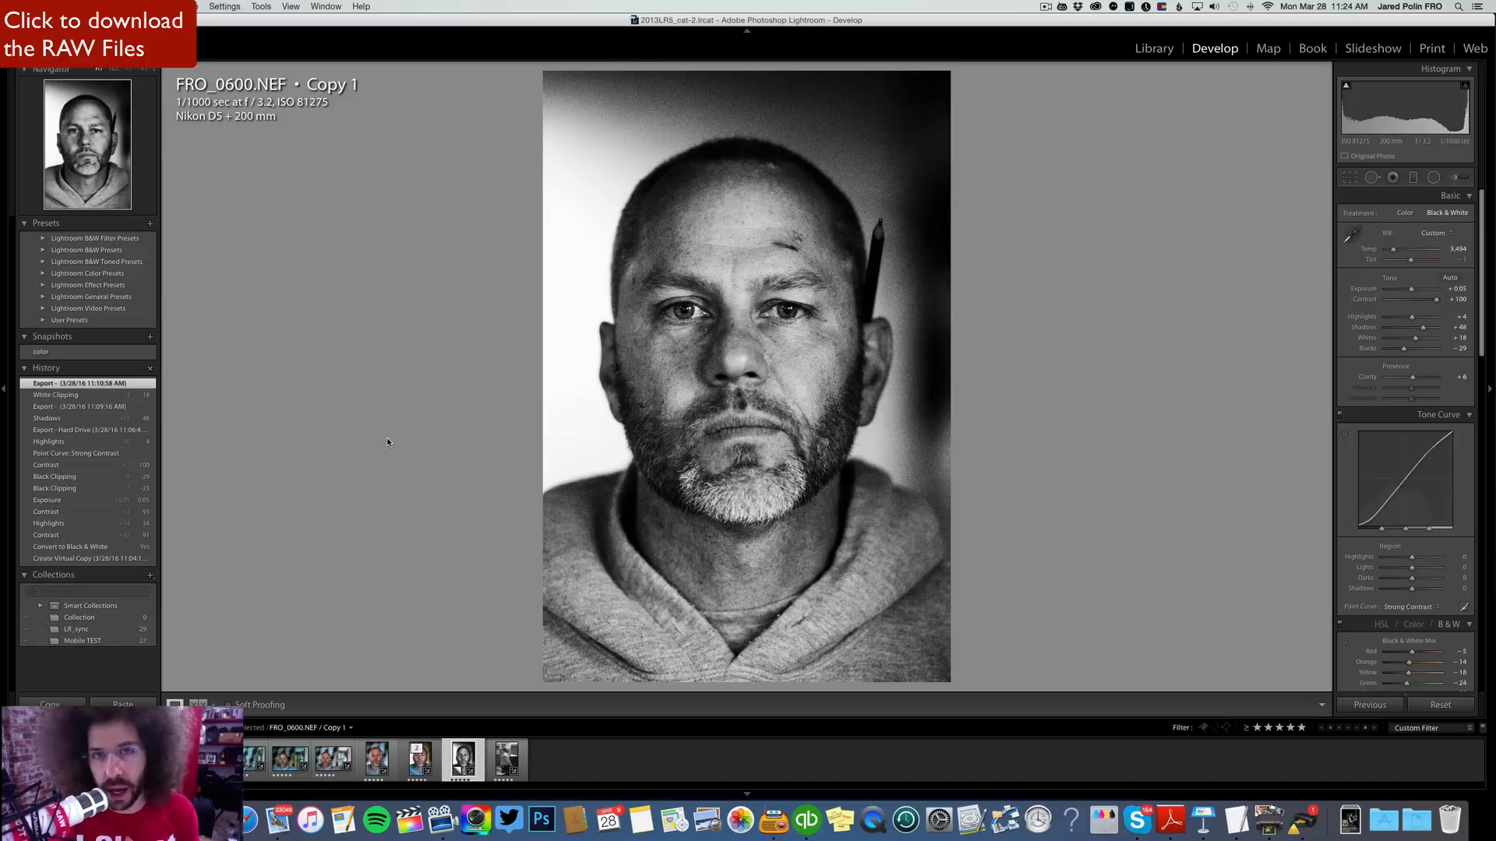
mouse_move(569, 425)
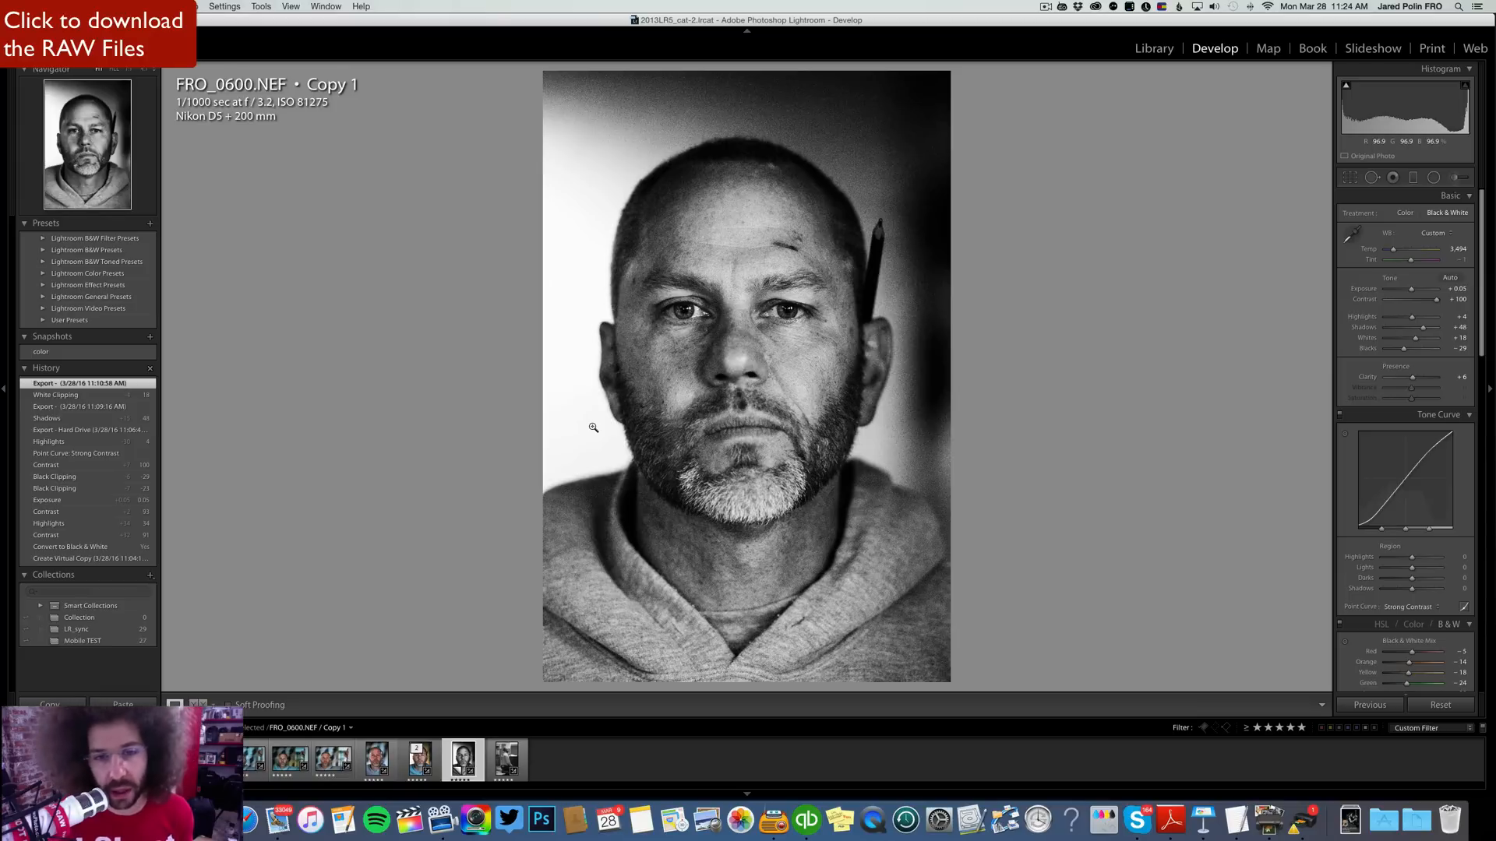
mouse_move(753, 345)
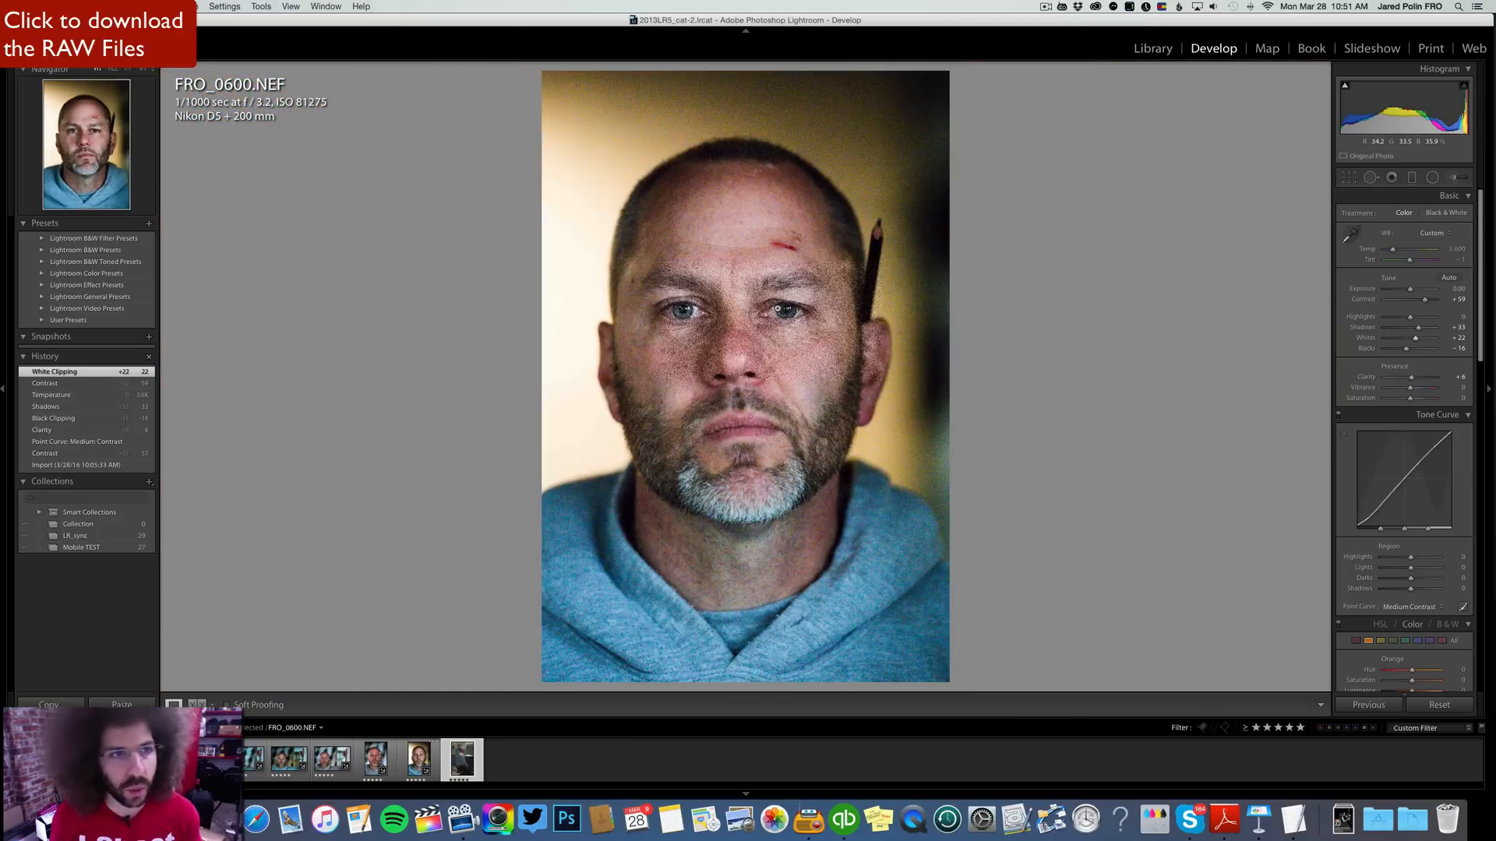
Convert the kneeling-man photo FRO_0660 to black and white and bring up Point Curve presets.
left_click(462, 760)
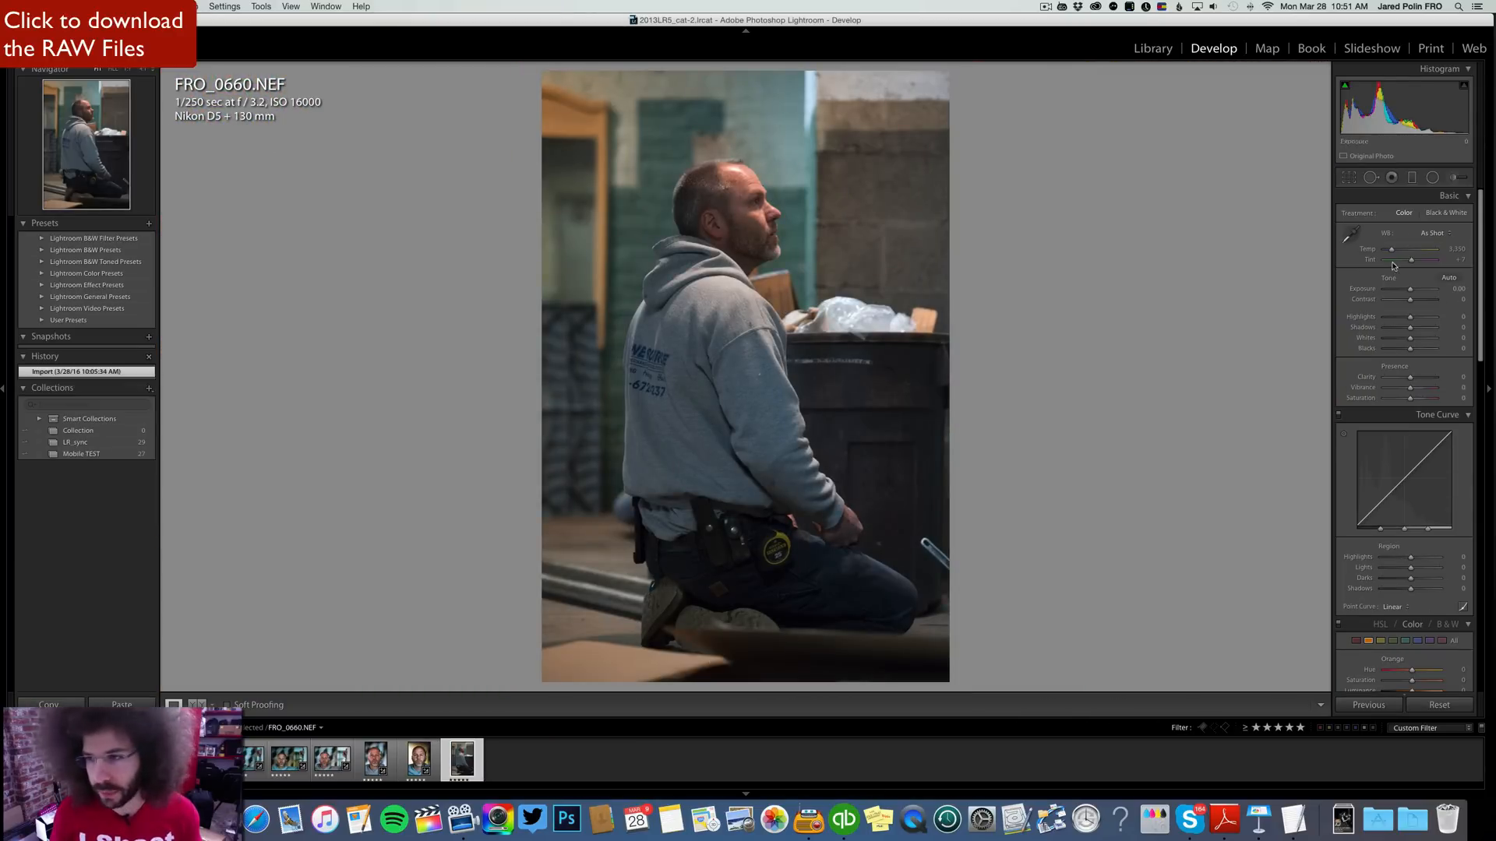
left_click(1446, 213)
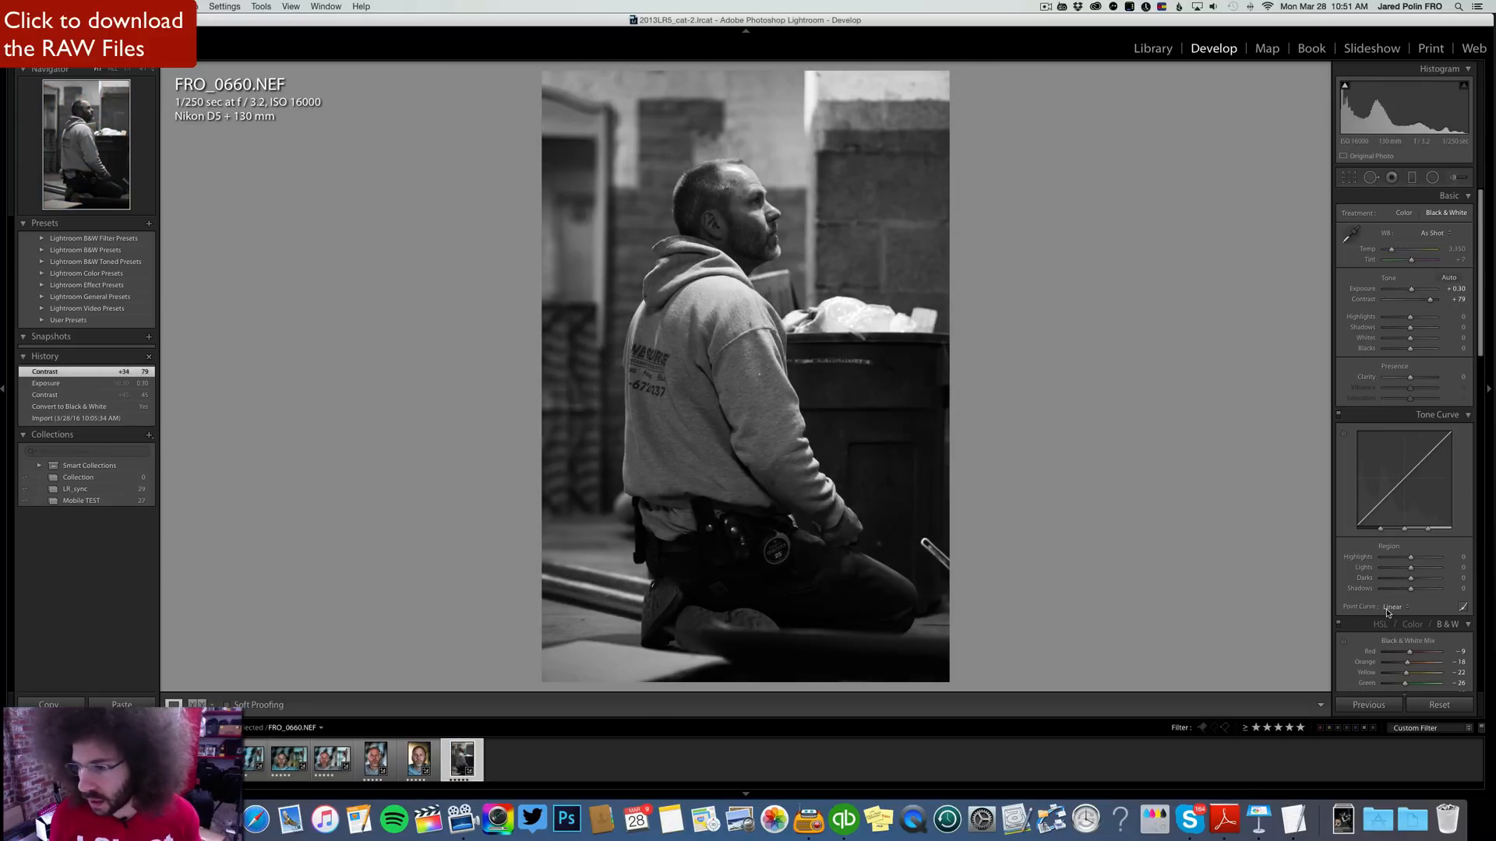
left_click(1396, 606)
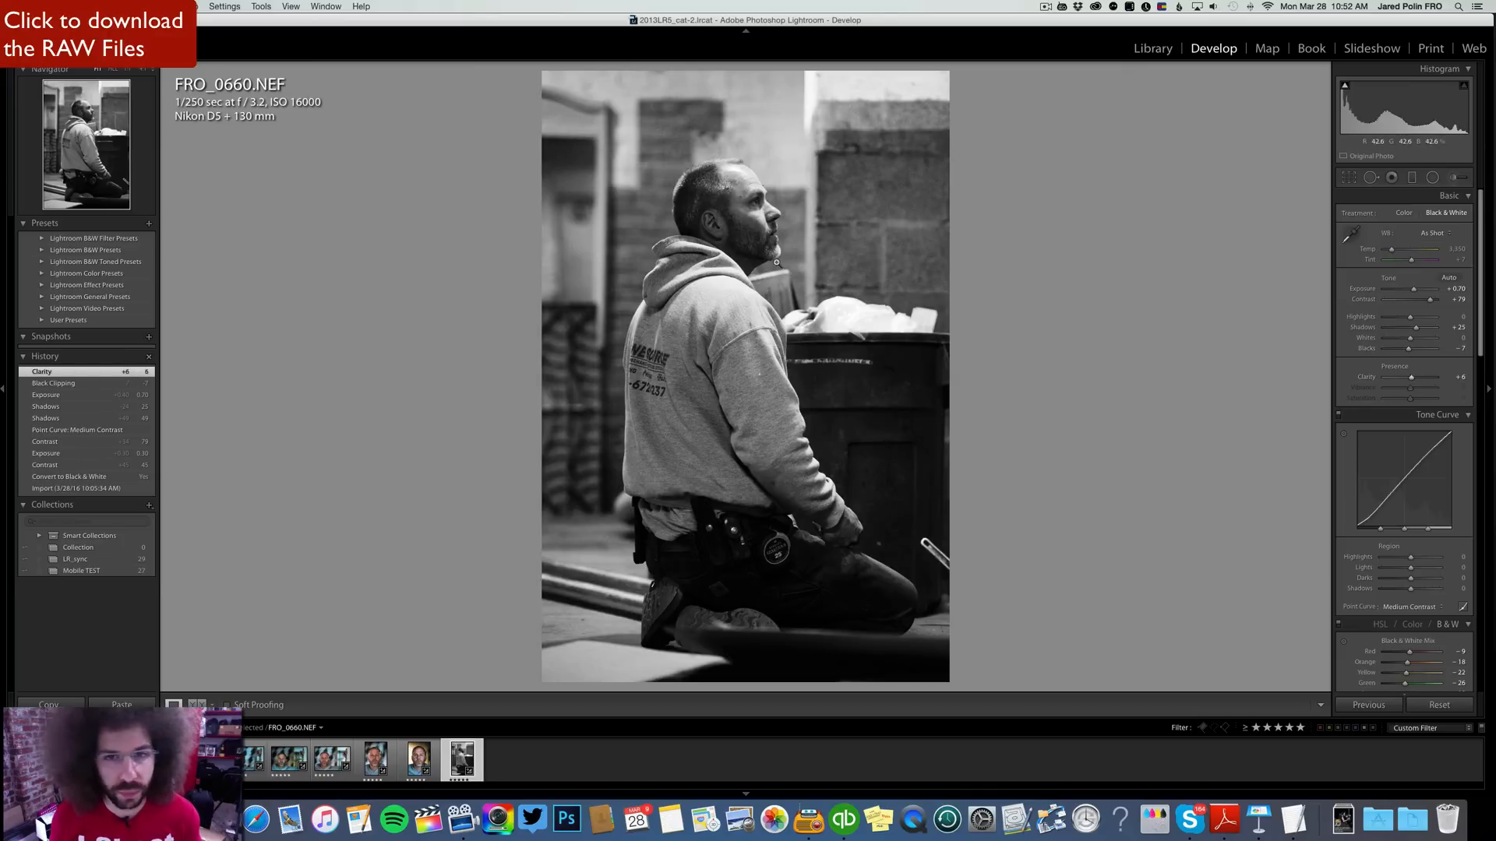
Compare FRO_0600 against FRO_0598 in the filmstrip, ending back on FRO_0600.
left_click(417, 759)
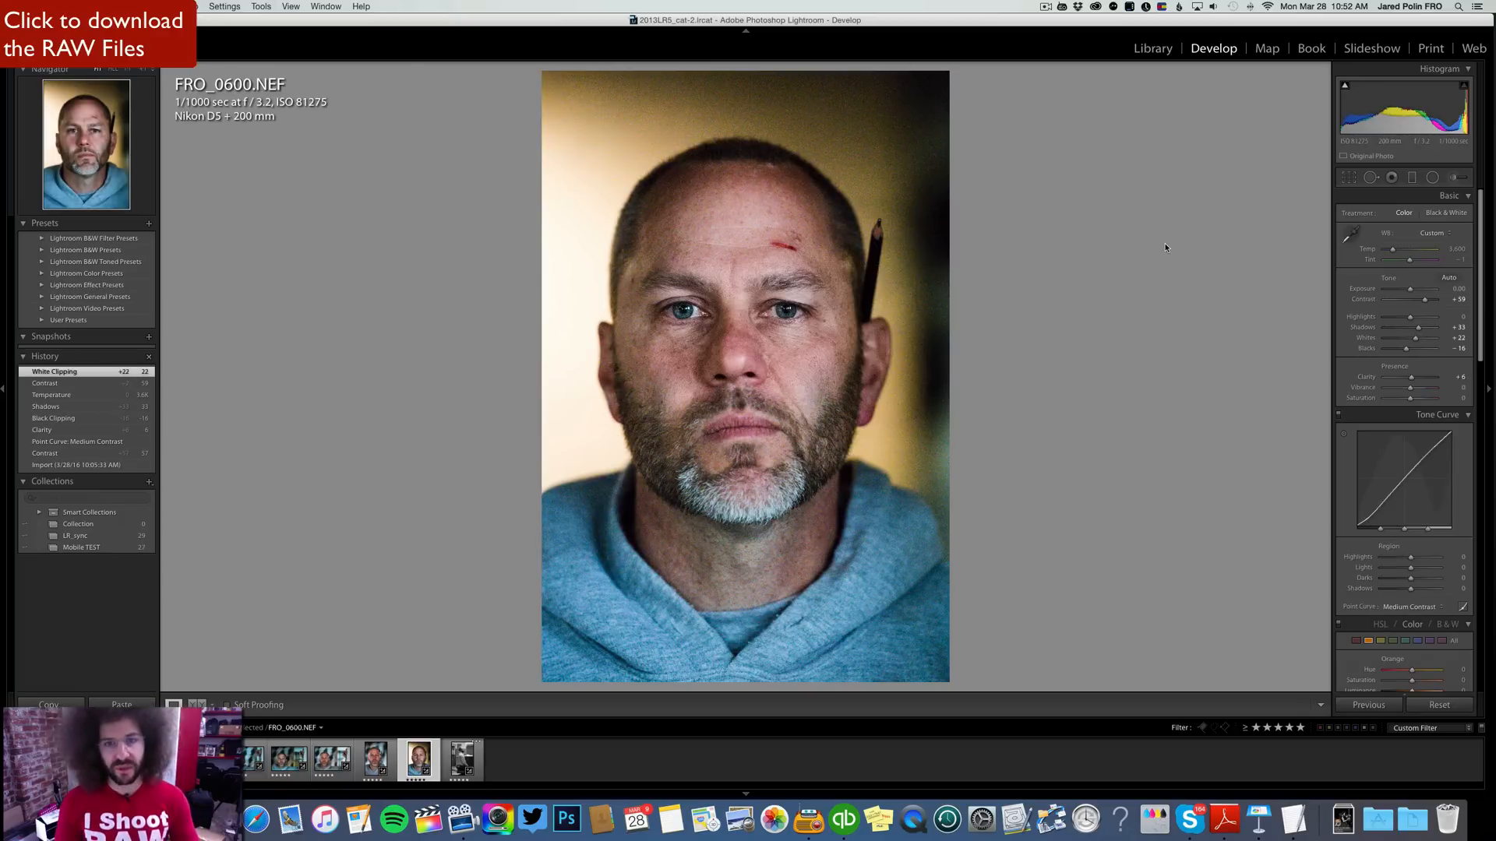
left_click(375, 758)
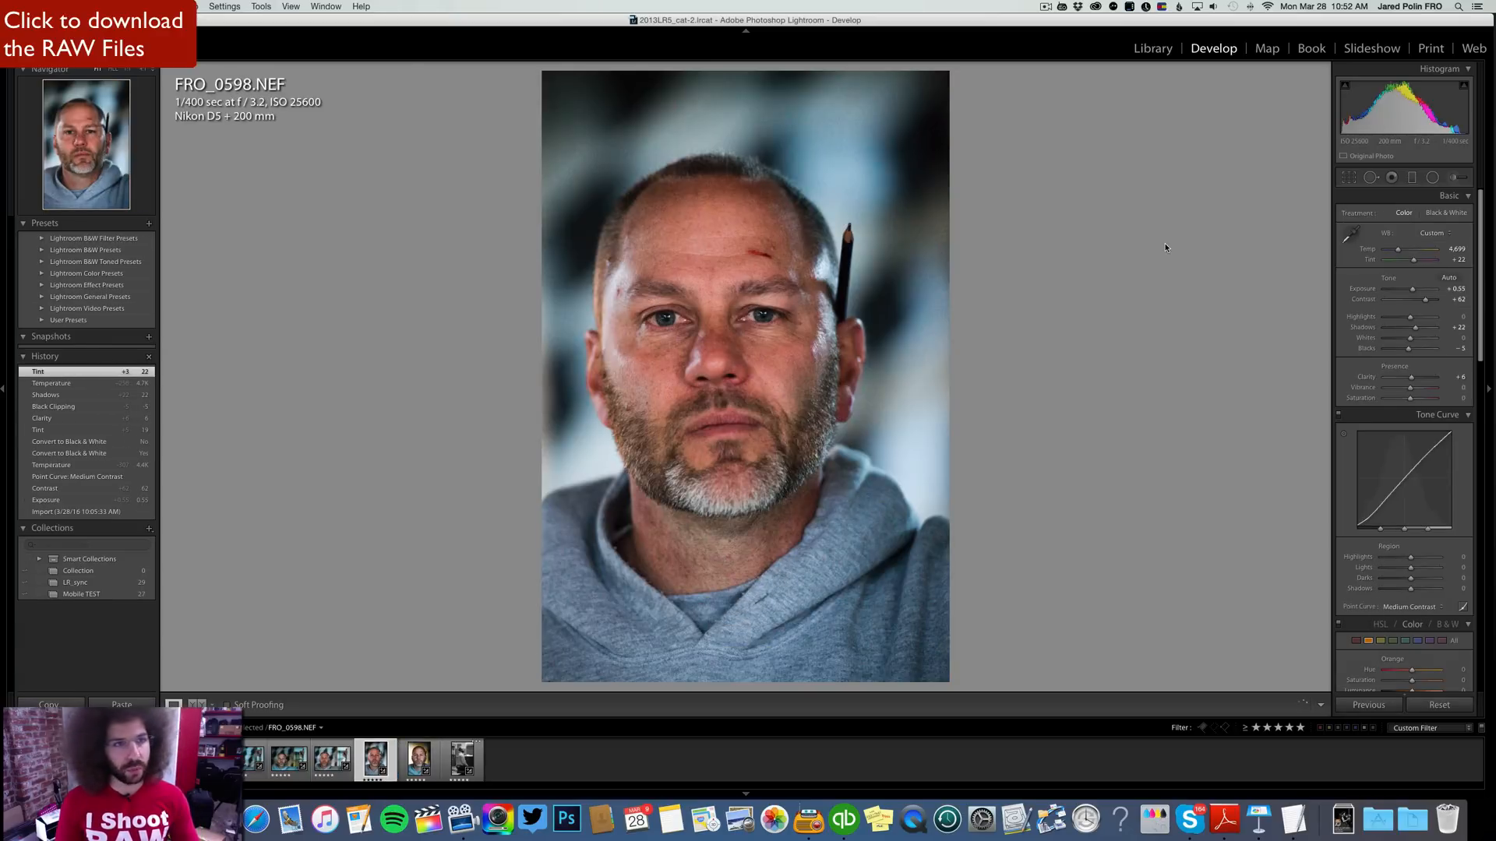
left_click(417, 758)
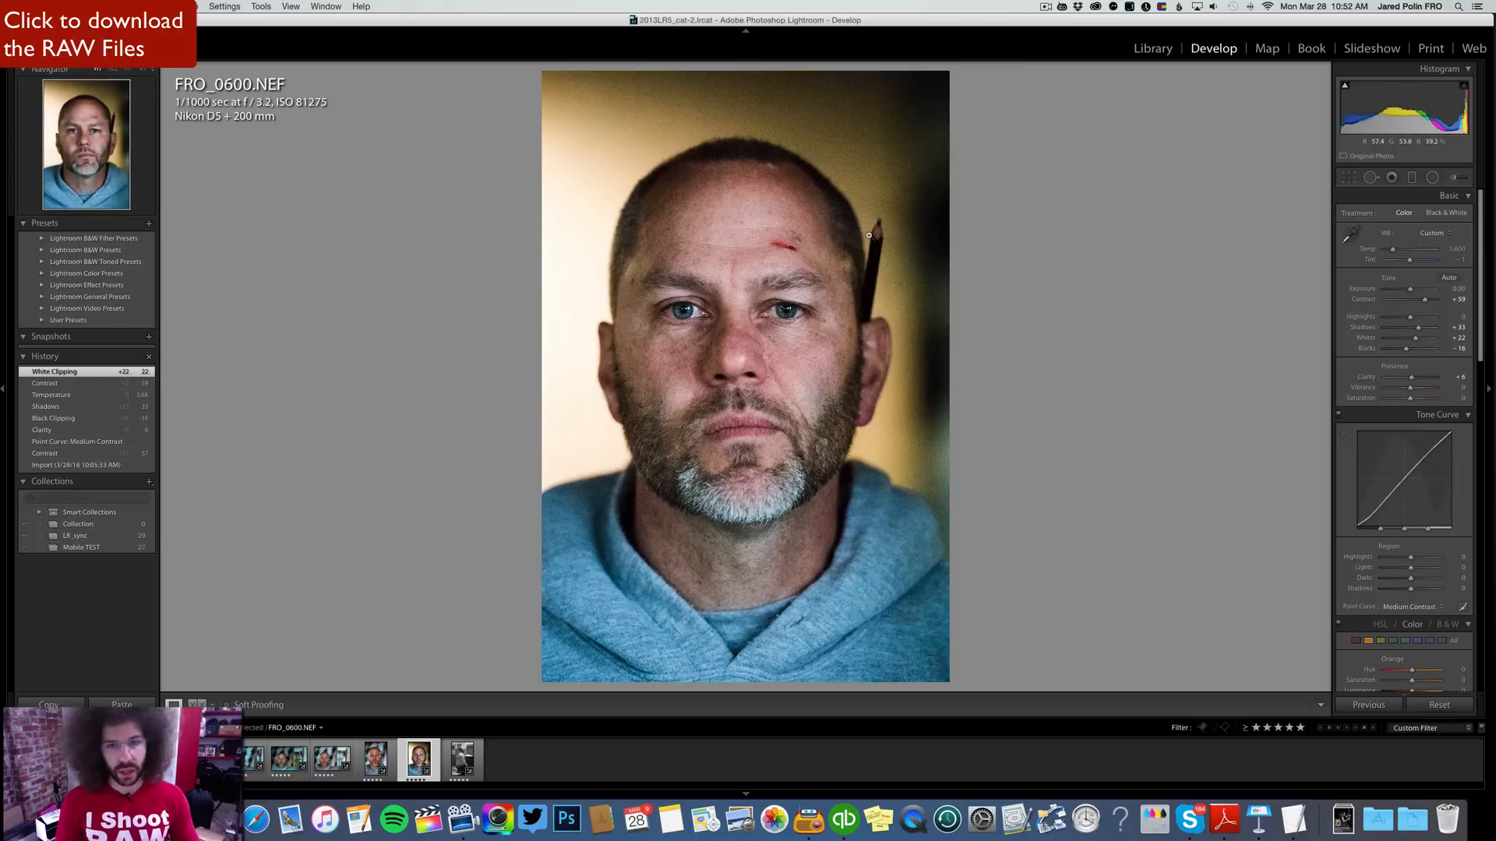
mouse_move(889, 241)
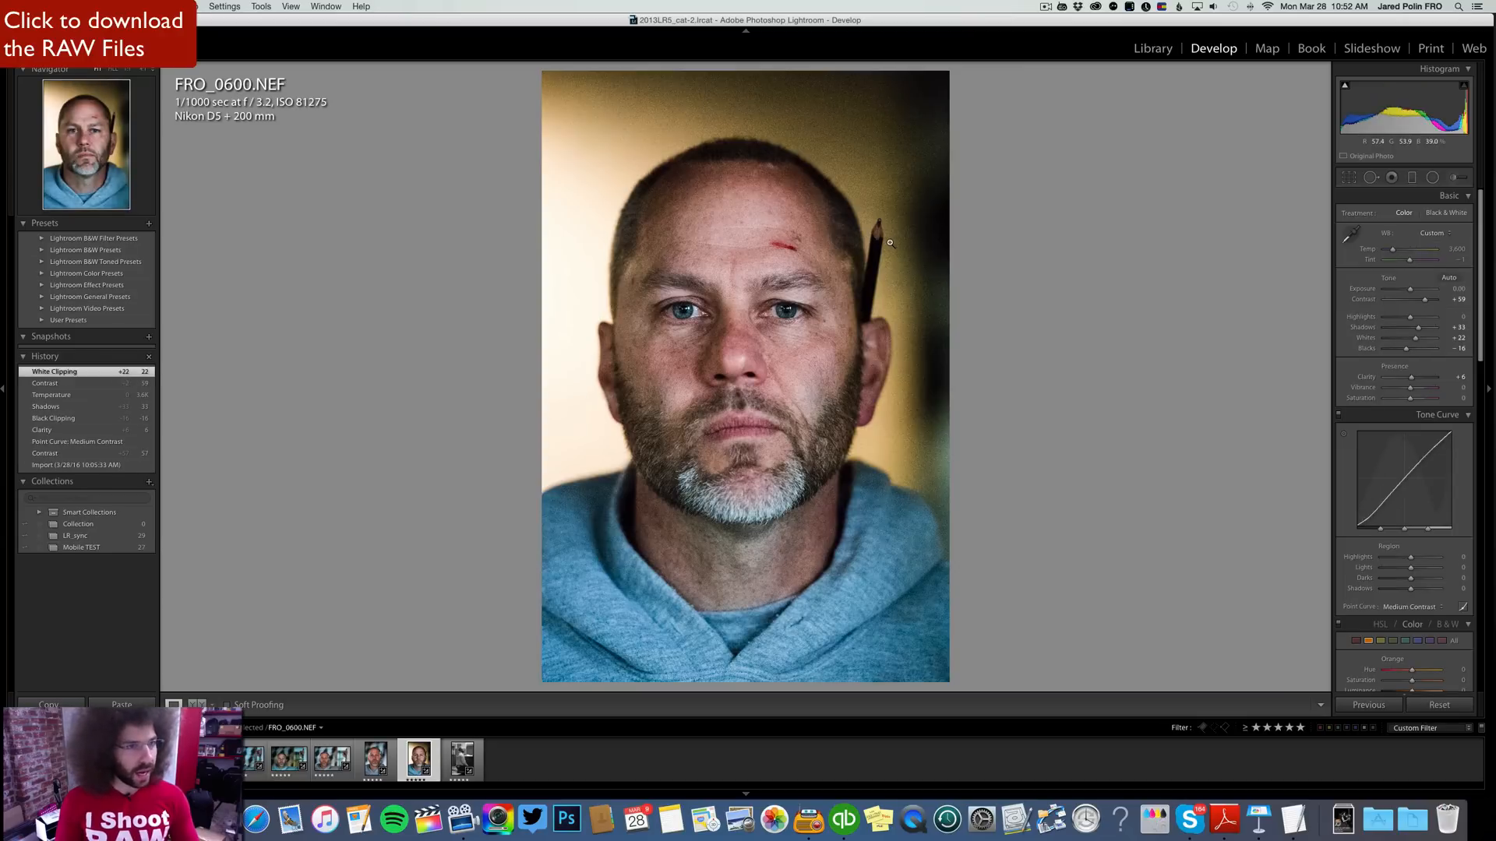